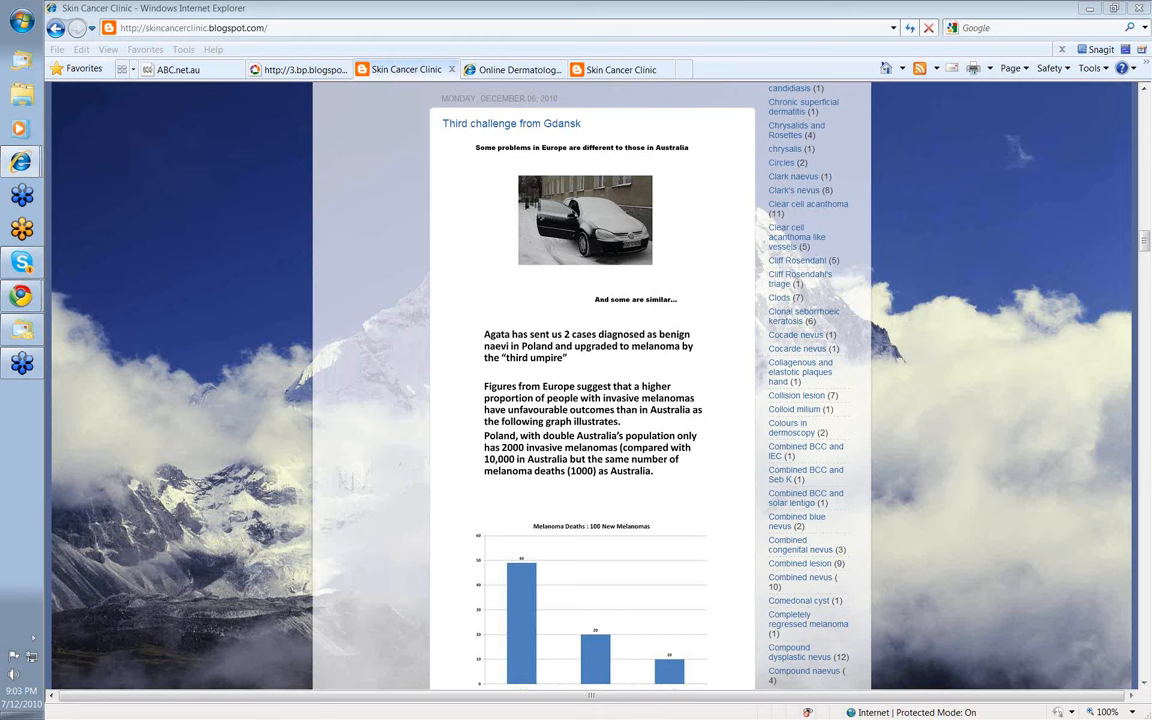
pyautogui.moveTo(703, 357)
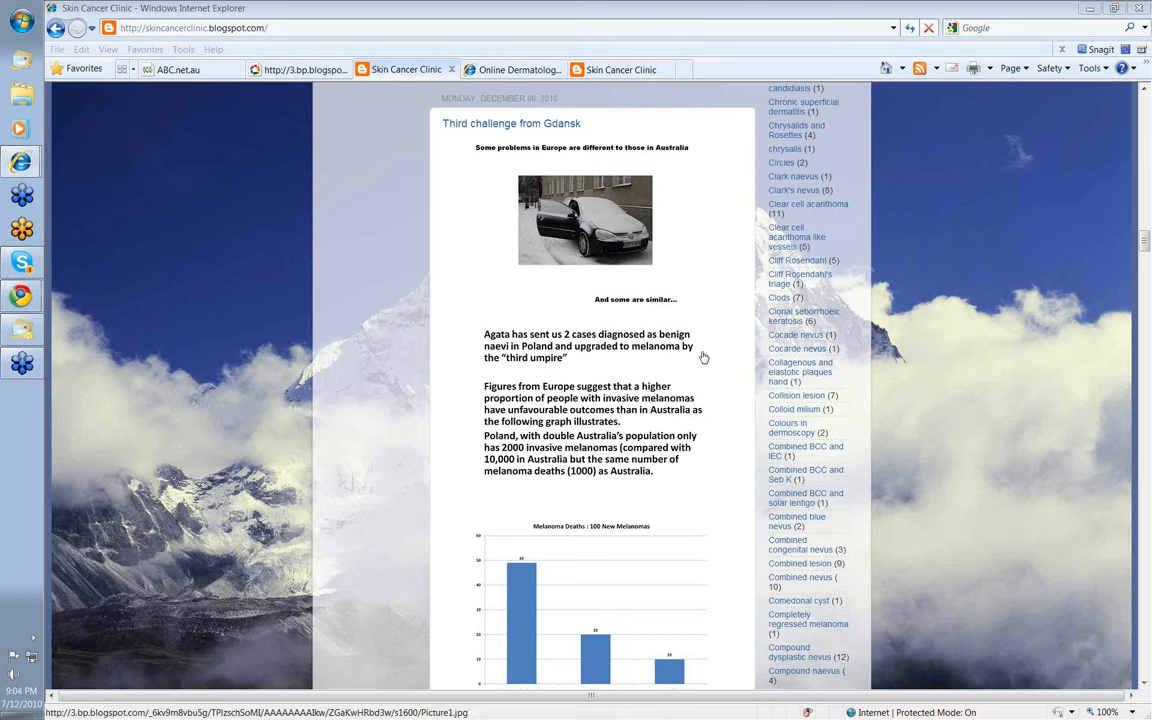
pyautogui.moveTo(687, 349)
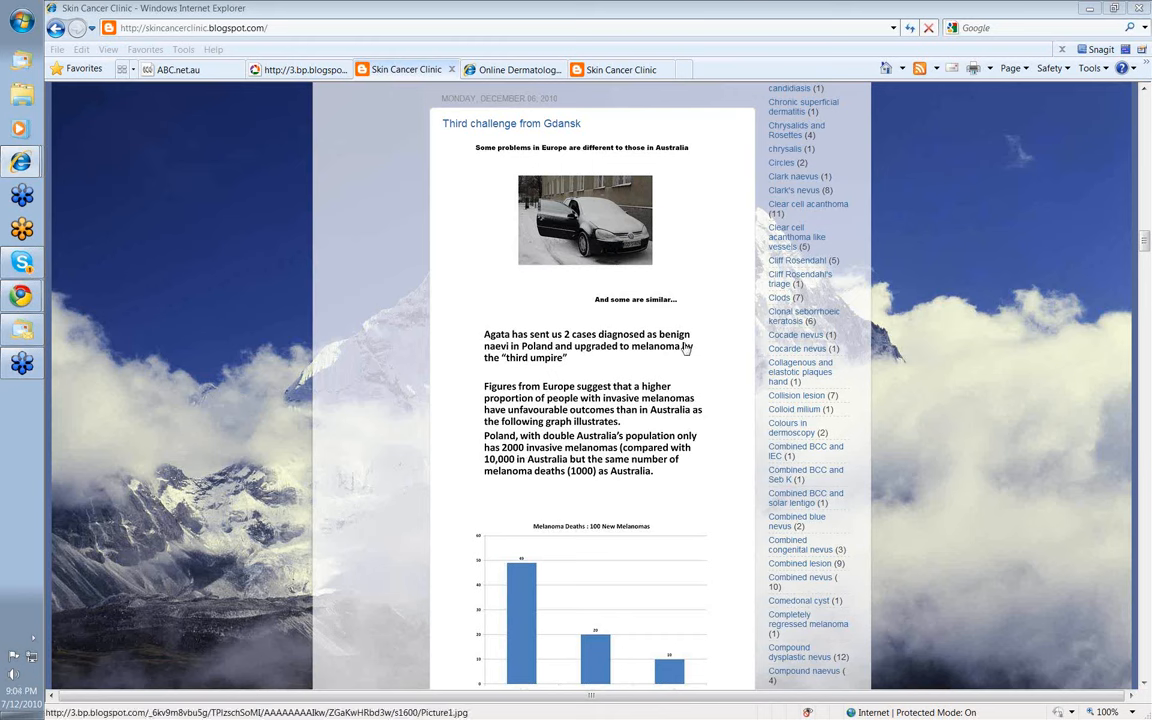
pyautogui.moveTo(658, 418)
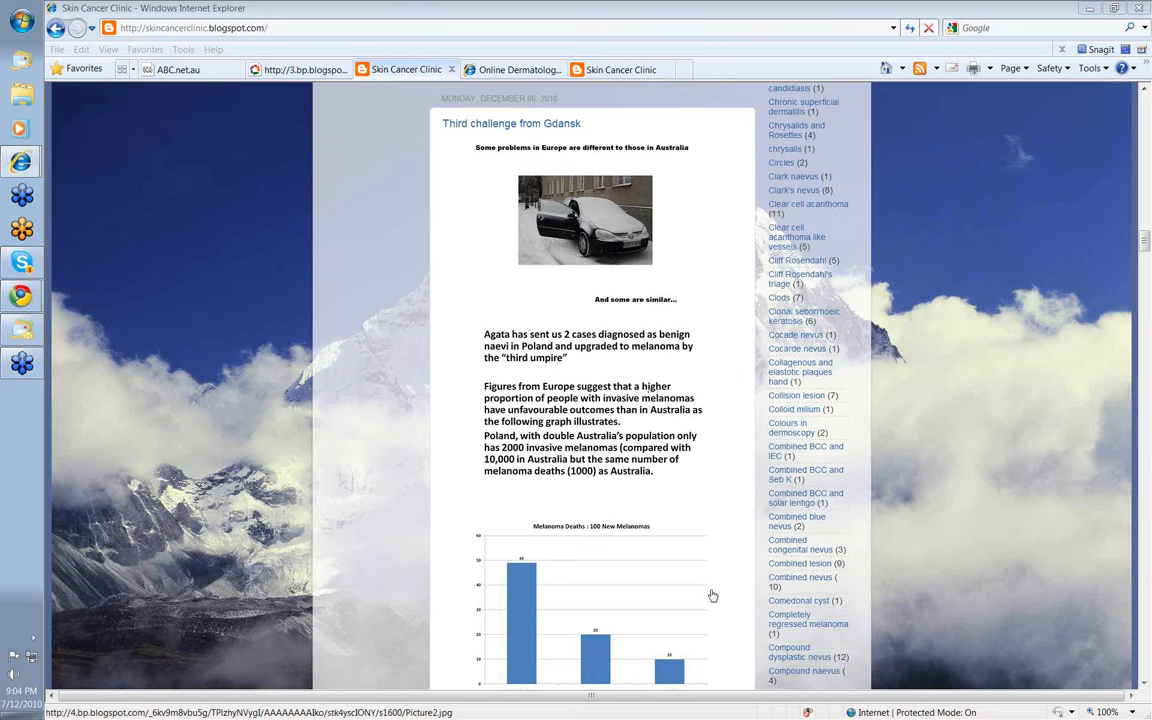
# Step: Scroll the Third challenge from Gdansk post down to the Melanoma Deaths chart
pyautogui.scroll(-3)
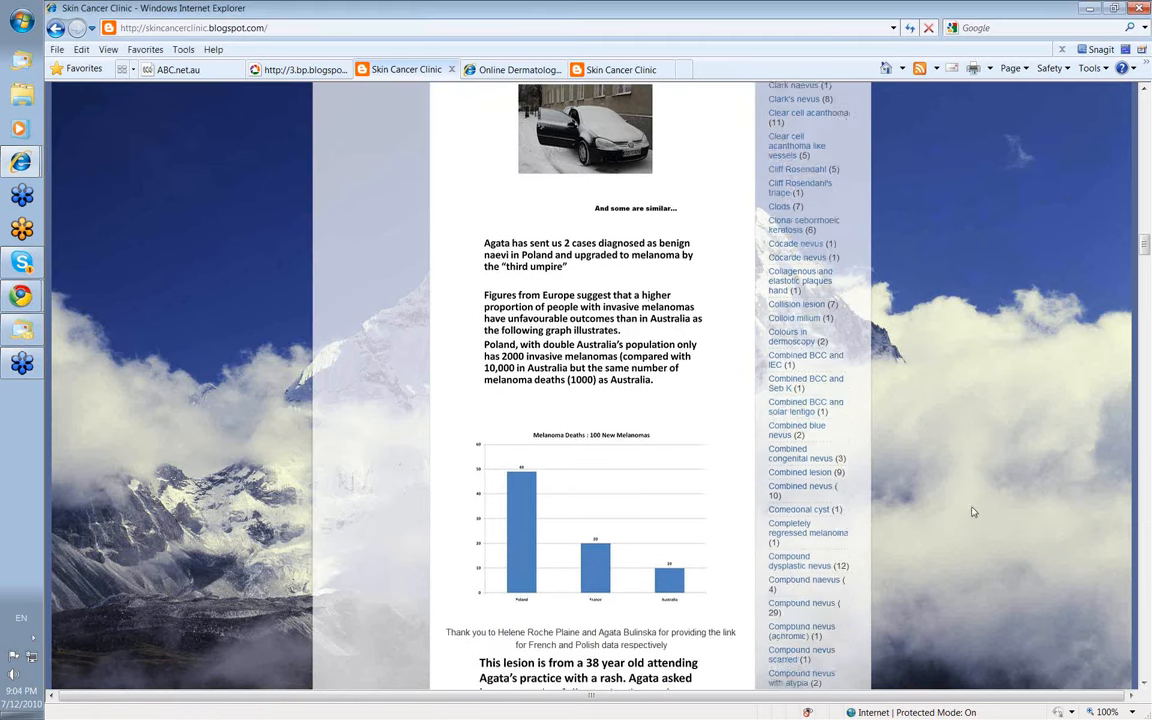
pyautogui.scroll(-3)
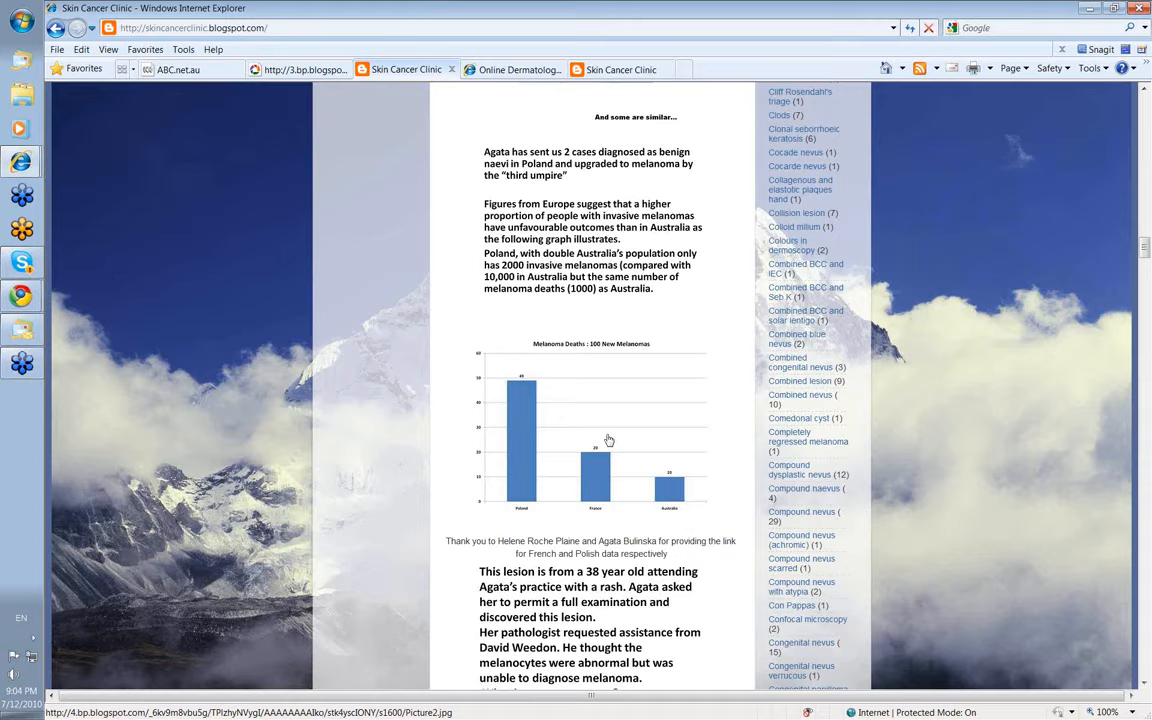
# Step: Open the Melanoma Deaths : 100 New Melanomas chart image at full size
pyautogui.click(590, 430)
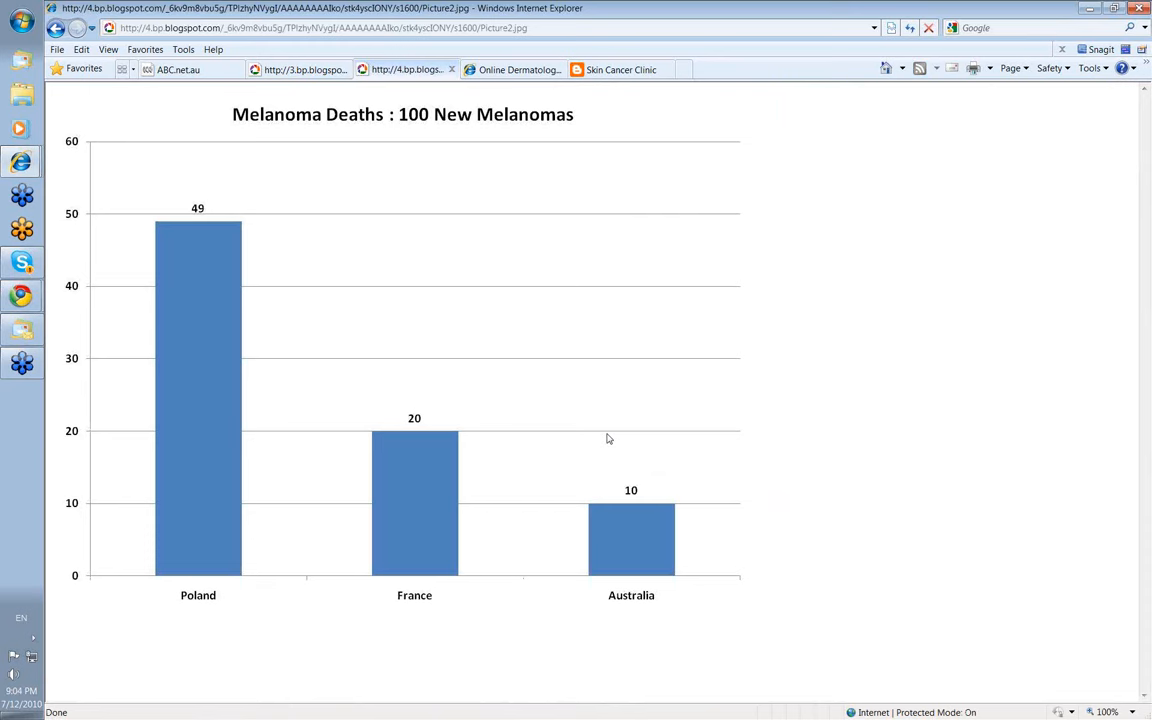
pyautogui.moveTo(671, 466)
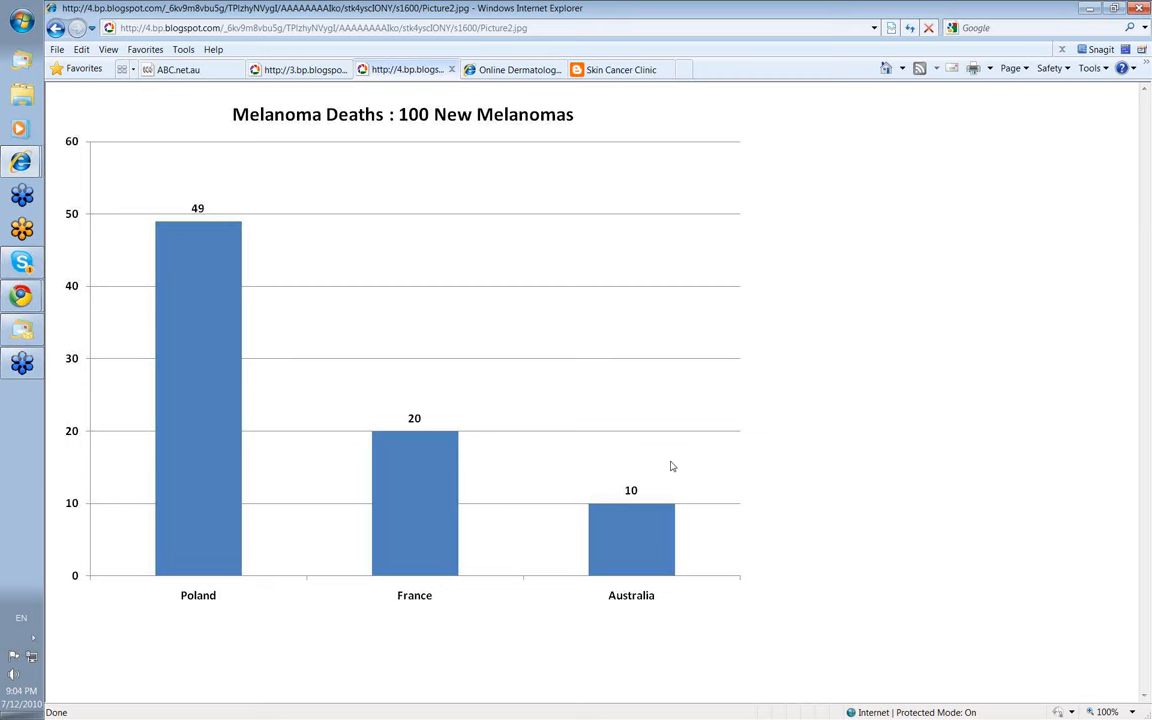
pyautogui.moveTo(699, 538)
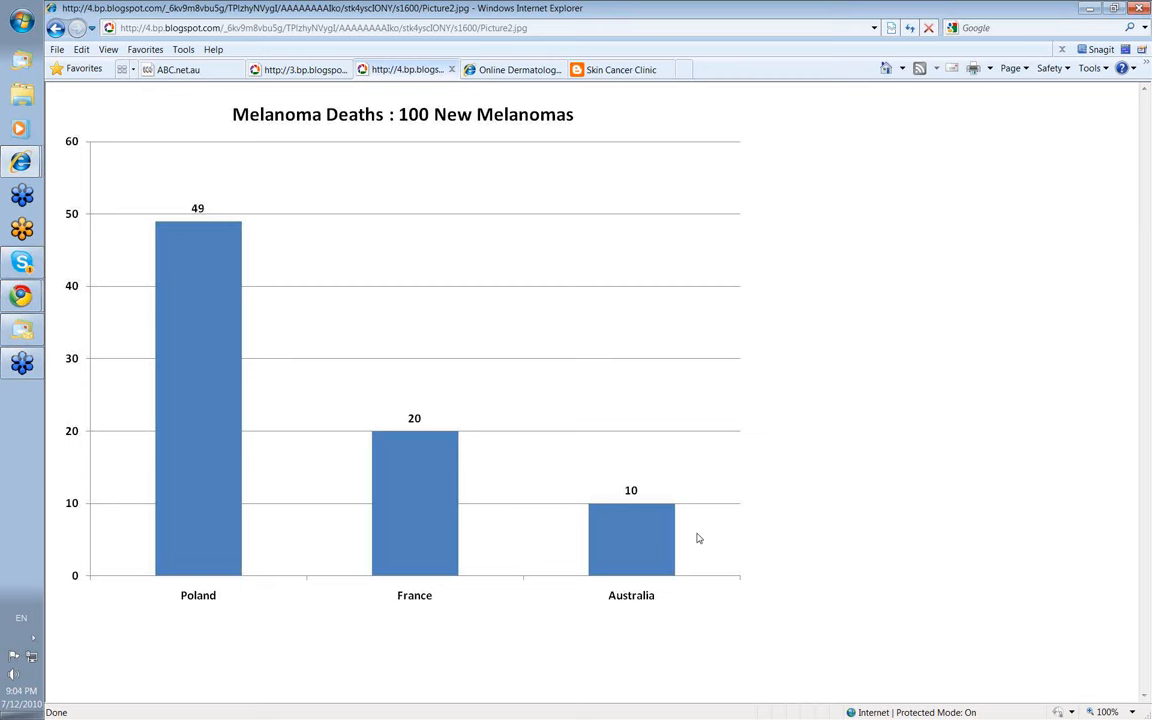
pyautogui.moveTo(704, 472)
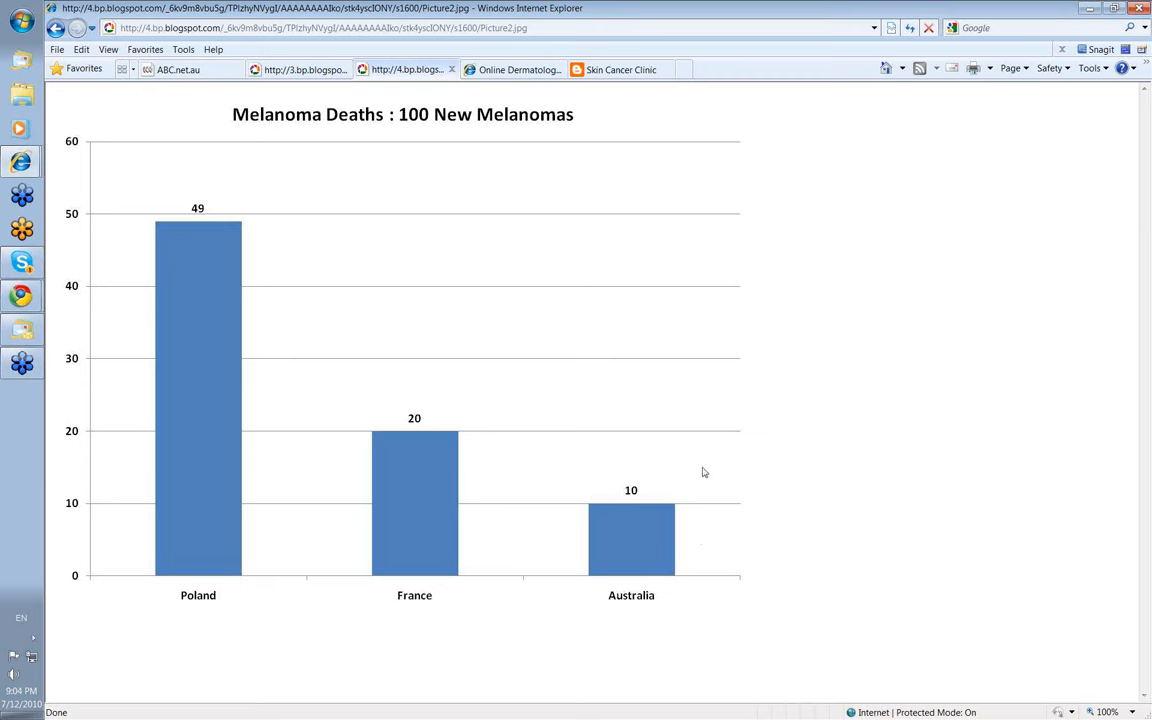
pyautogui.moveTo(631, 527)
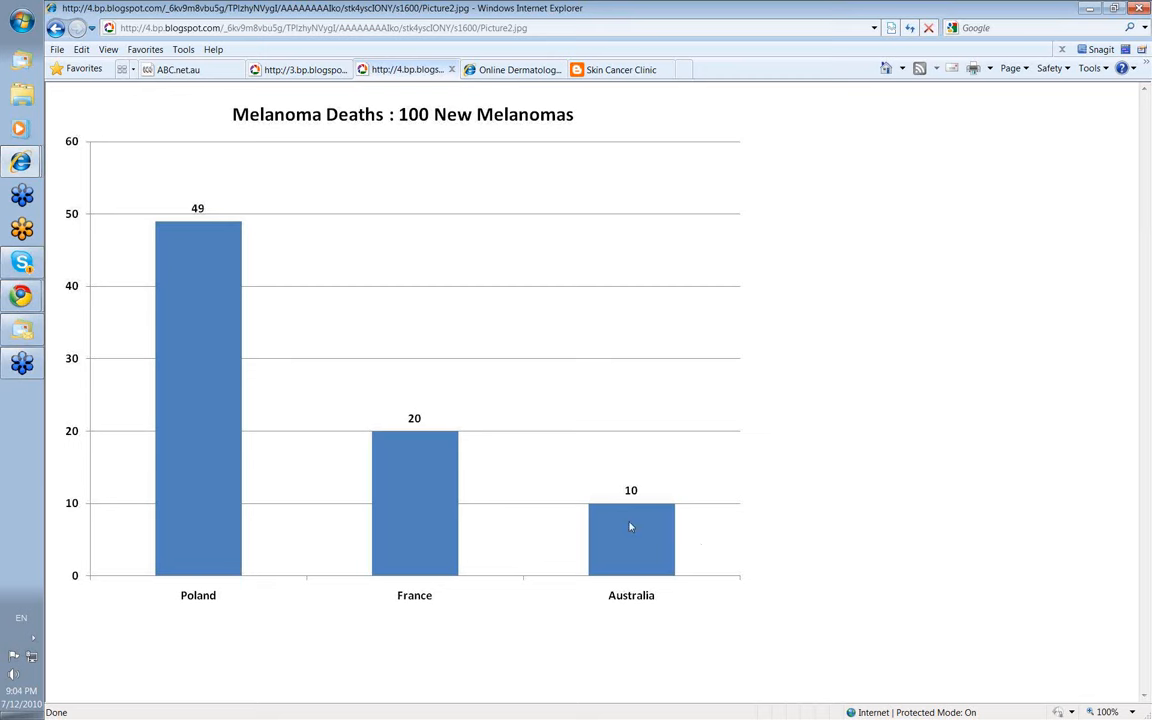
pyautogui.moveTo(533, 490)
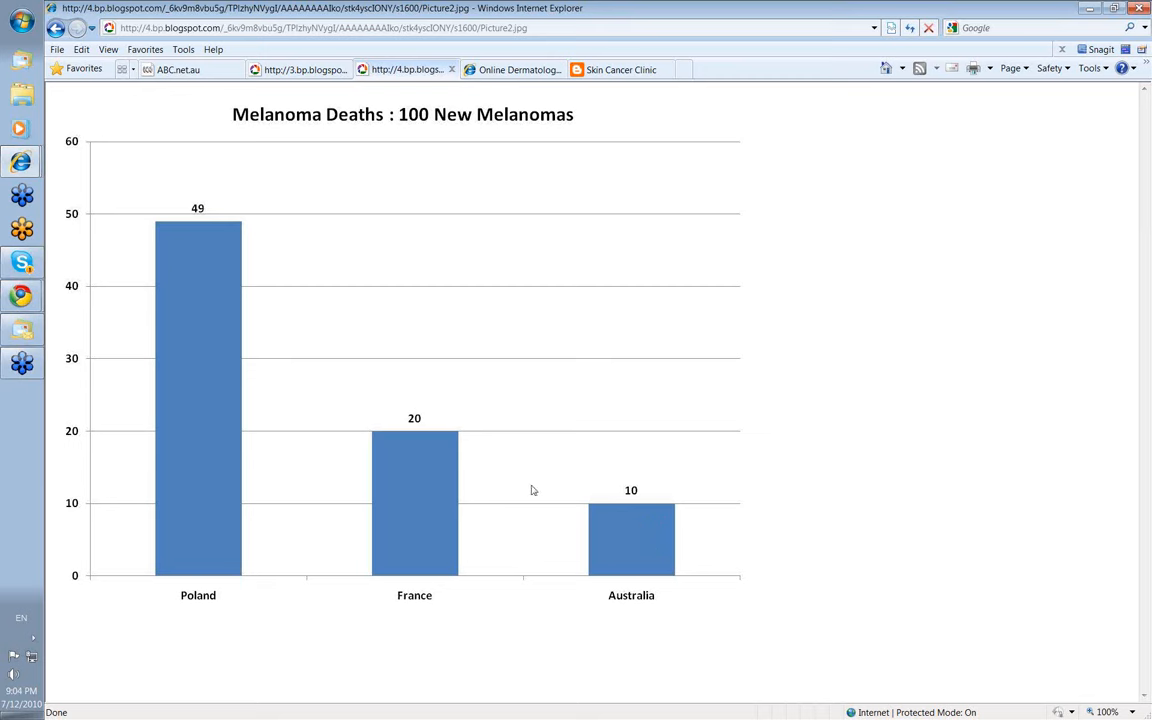
pyautogui.moveTo(500, 505)
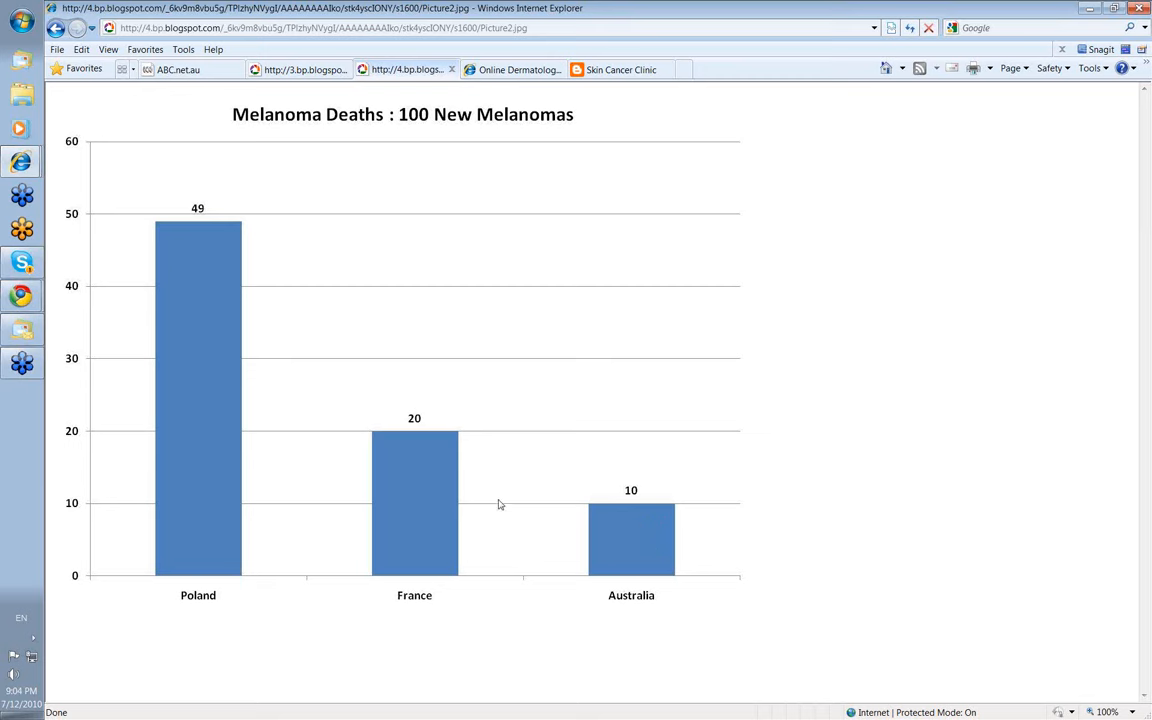
pyautogui.moveTo(408, 492)
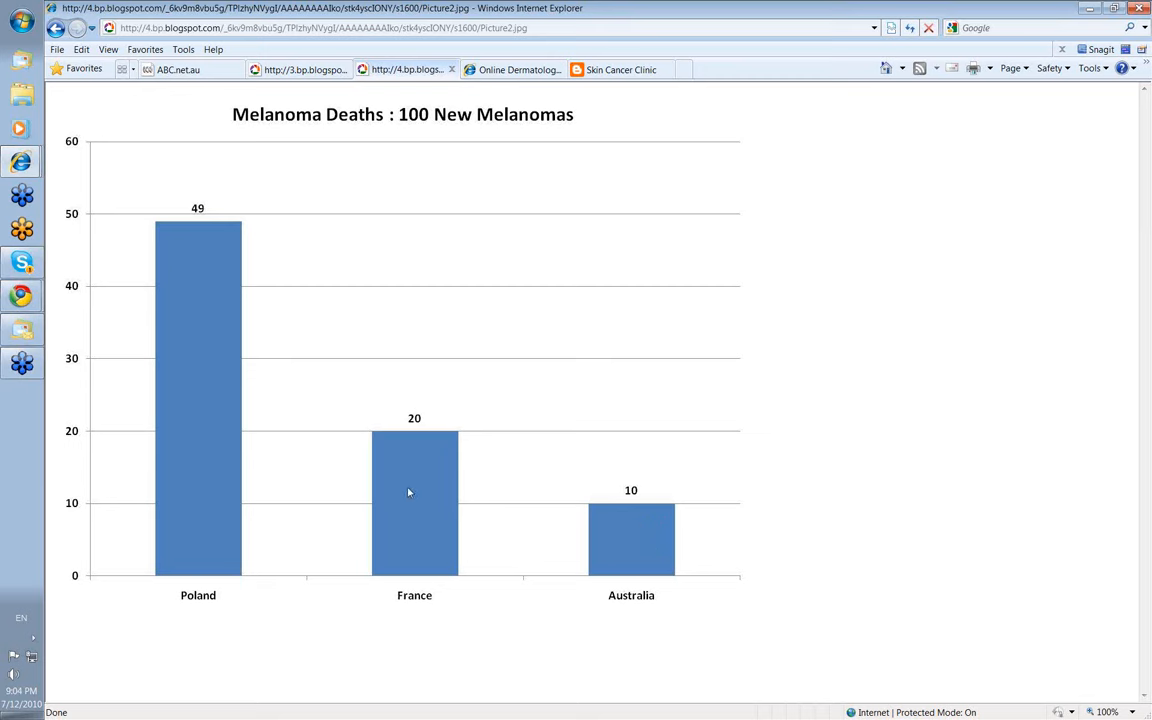
pyautogui.moveTo(471, 494)
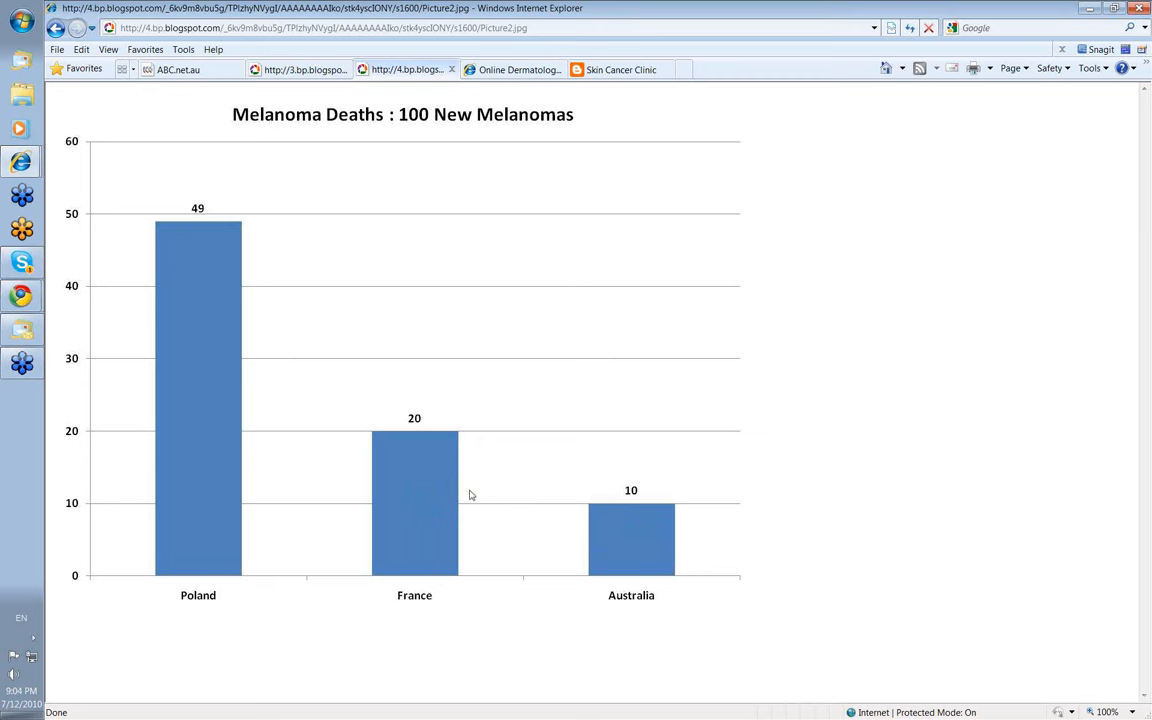
pyautogui.moveTo(478, 453)
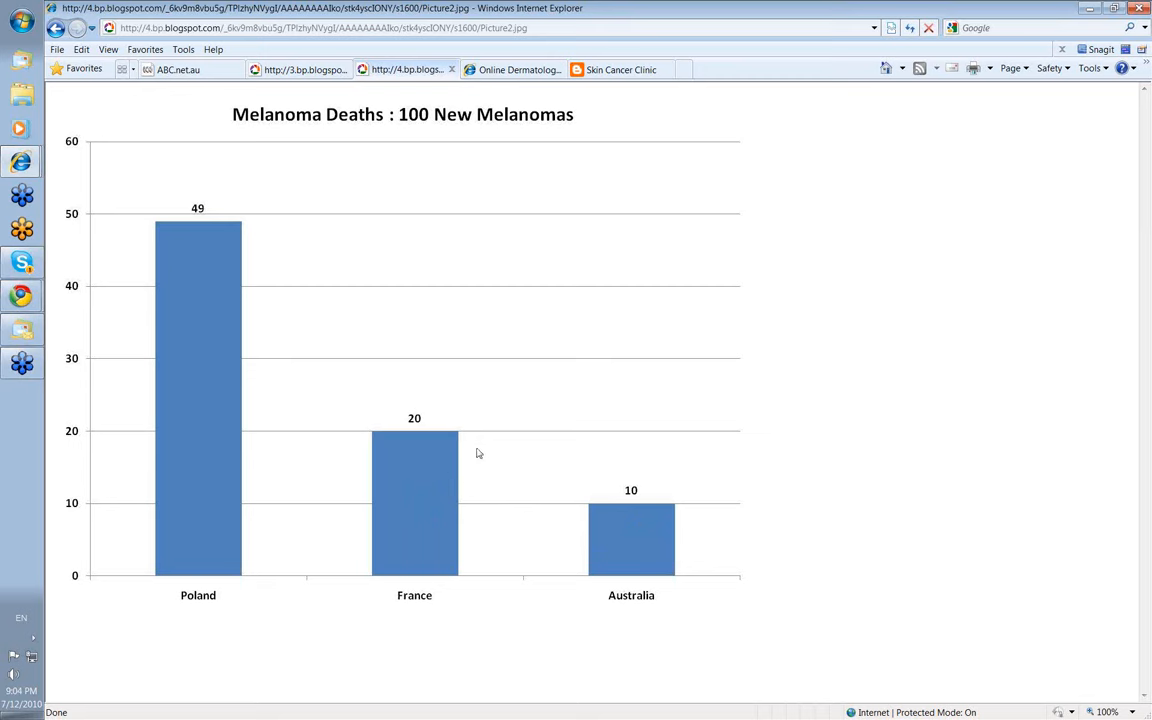
pyautogui.moveTo(438, 440)
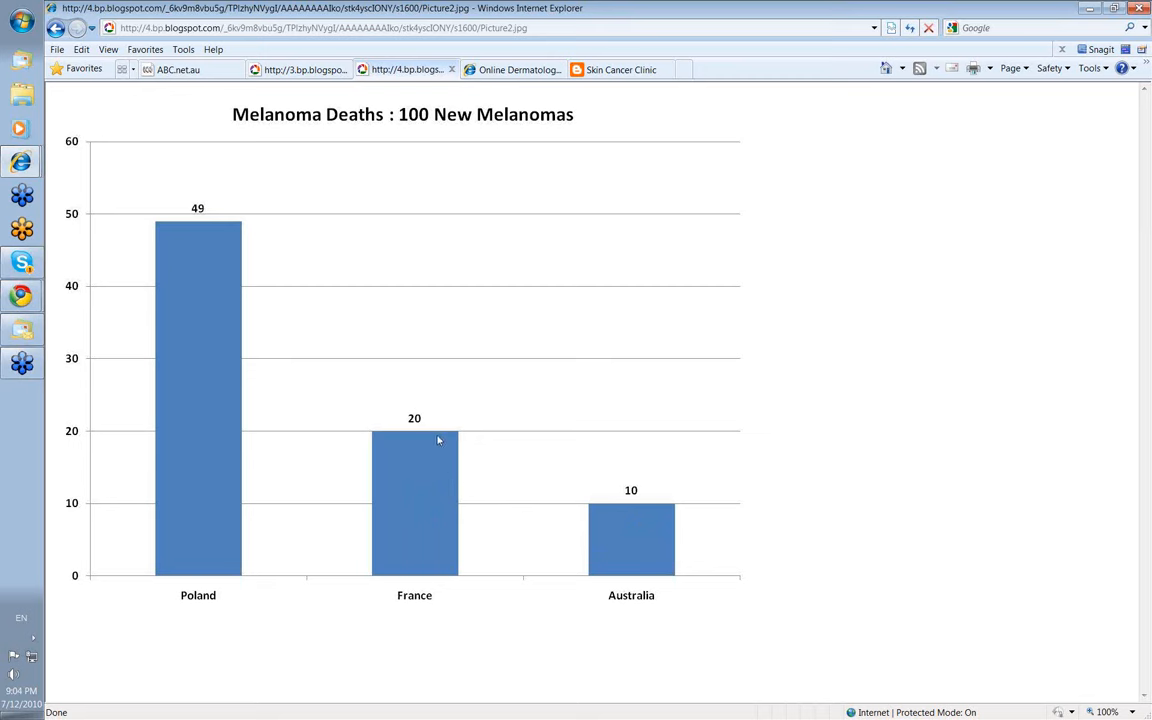
pyautogui.moveTo(193, 228)
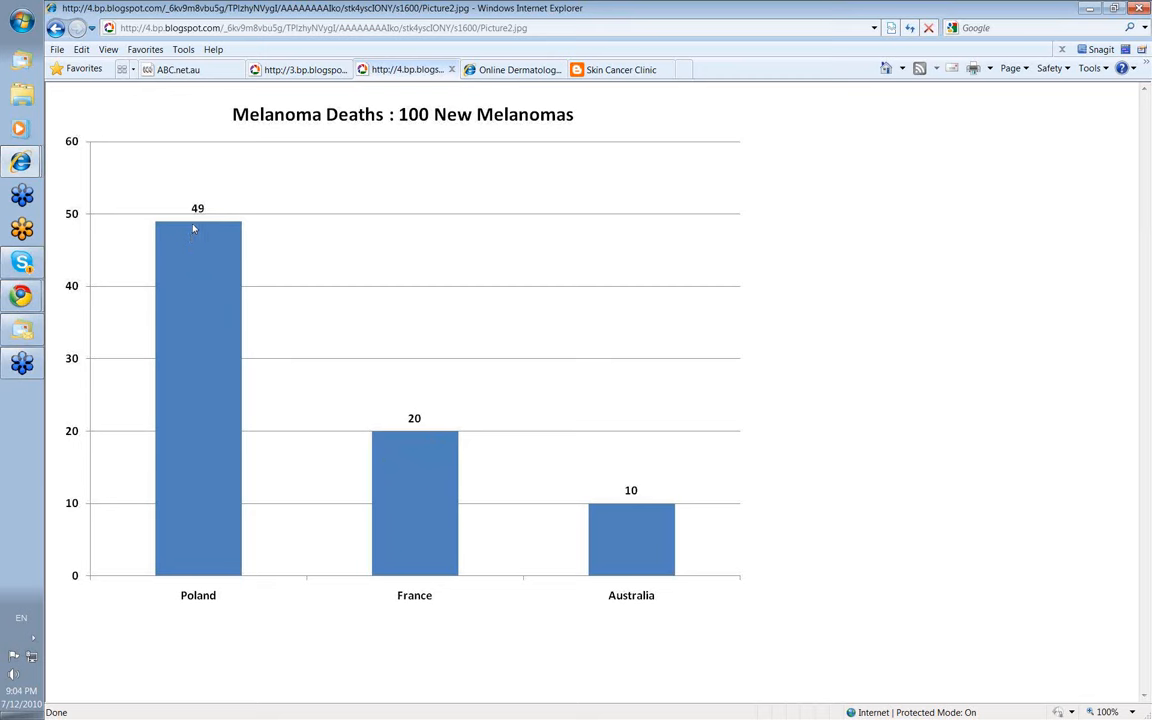
pyautogui.moveTo(207, 234)
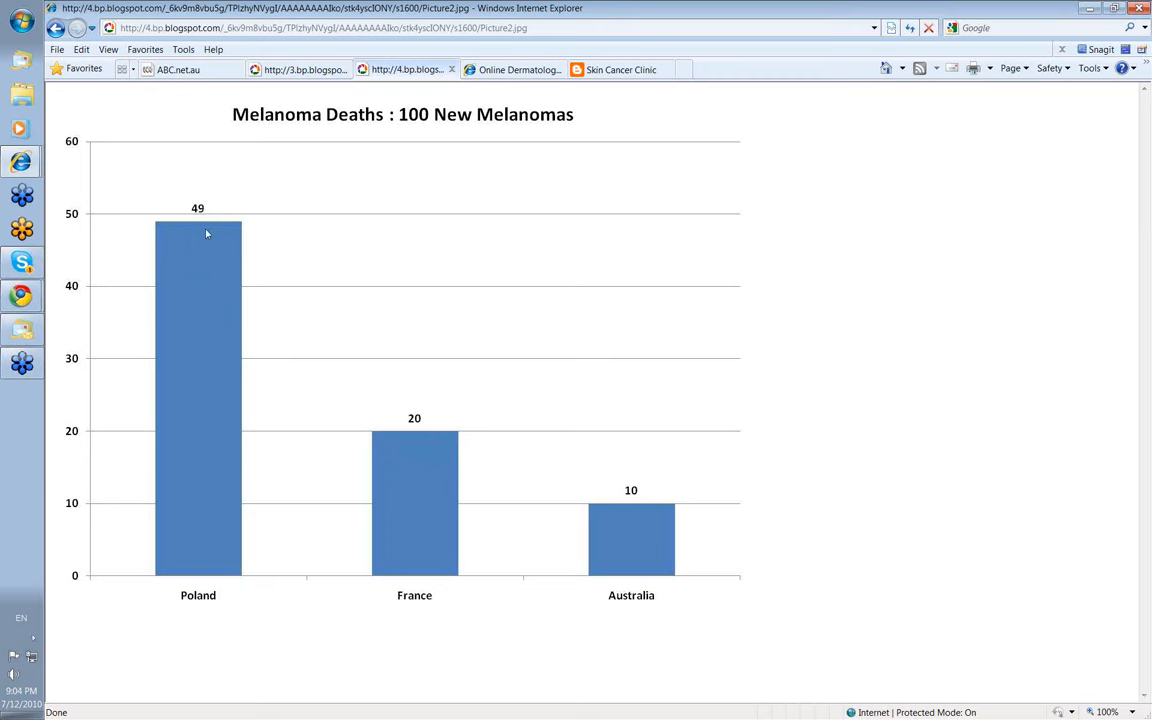
pyautogui.moveTo(211, 244)
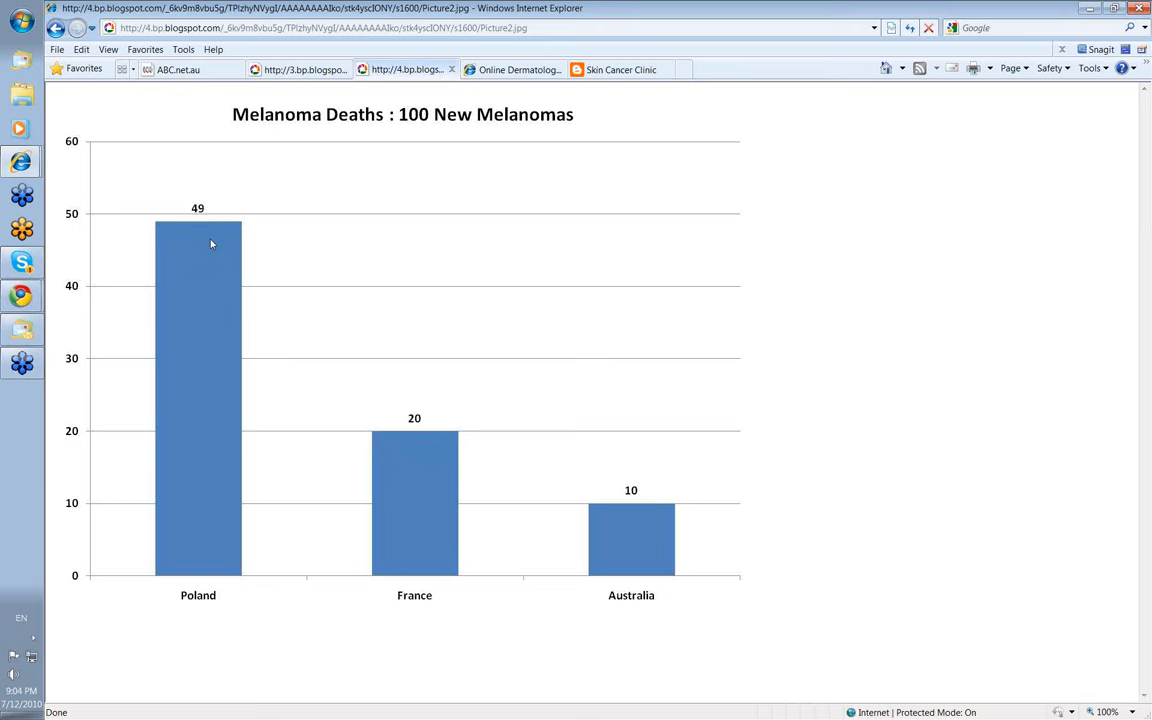
pyautogui.moveTo(208, 241)
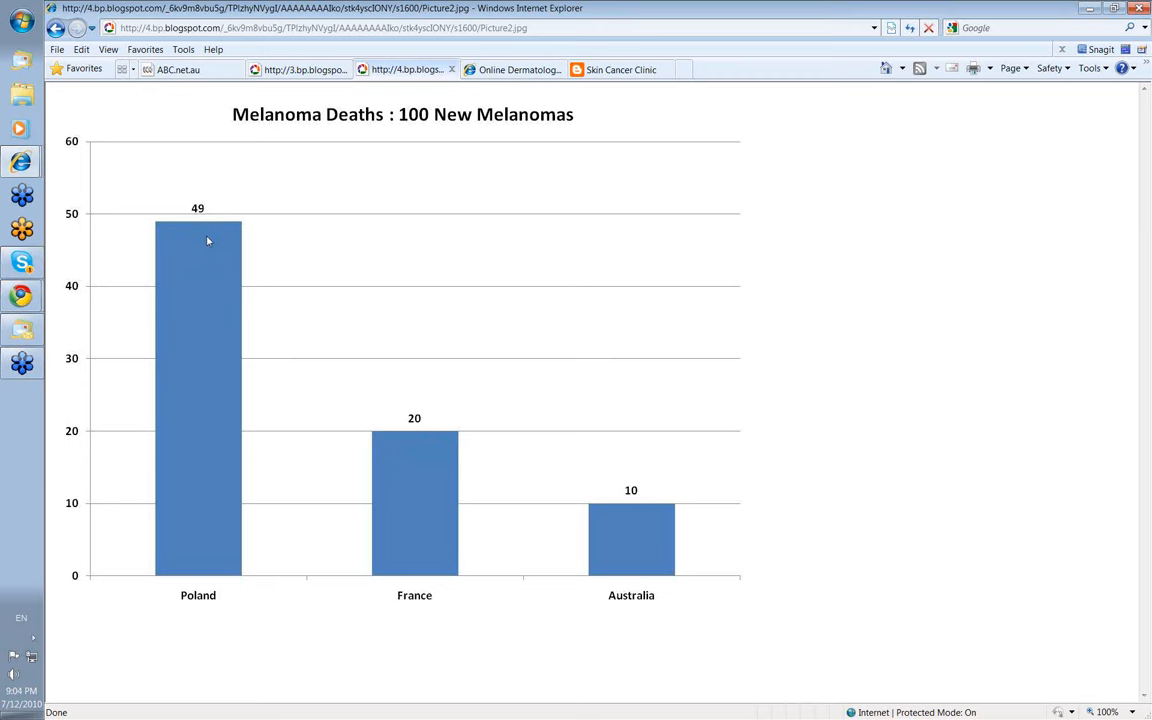
pyautogui.moveTo(201, 247)
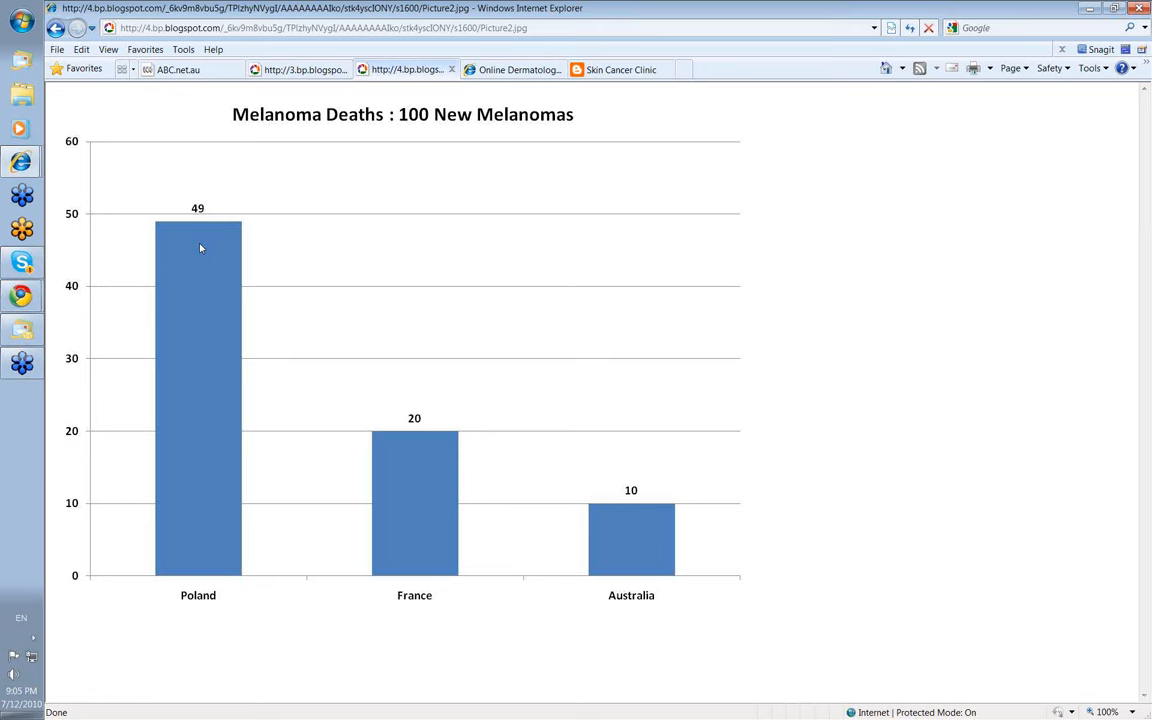
pyautogui.moveTo(207, 262)
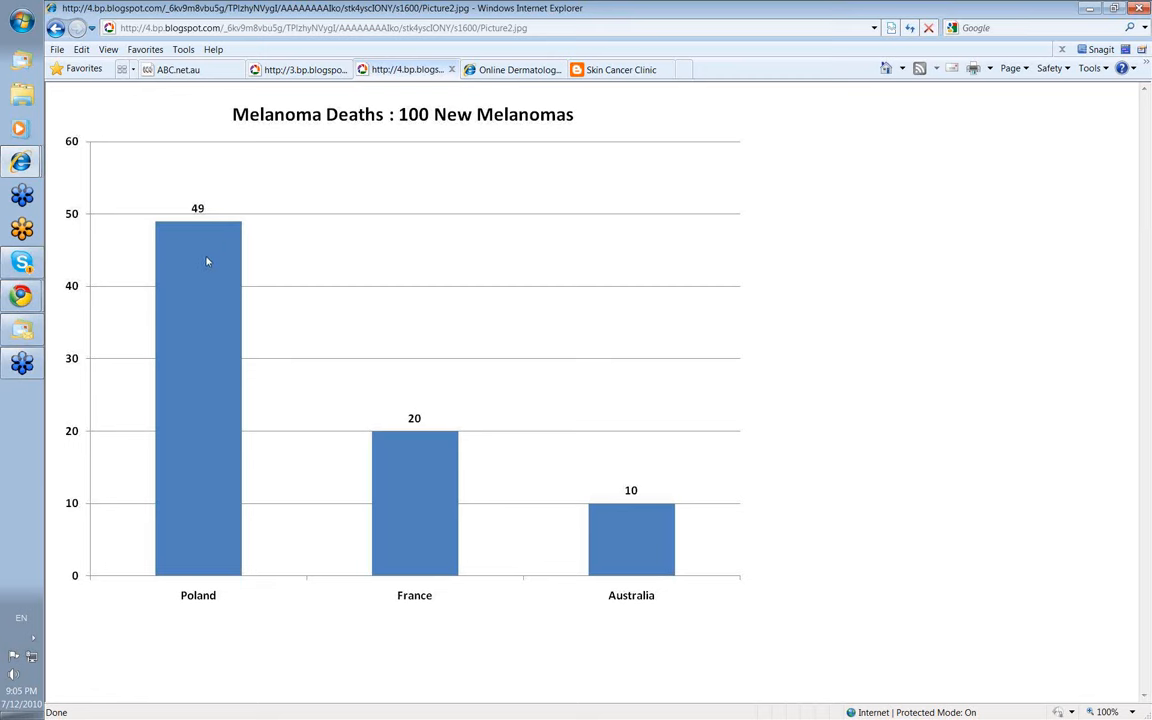
pyautogui.moveTo(212, 261)
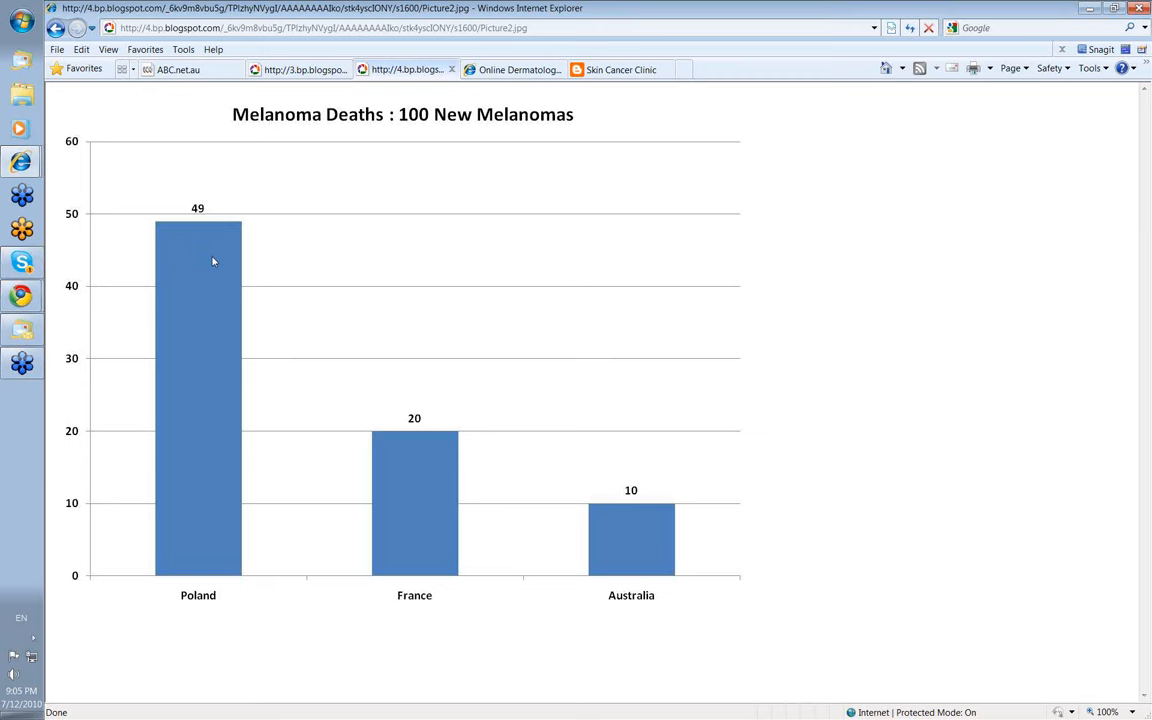
pyautogui.moveTo(188, 263)
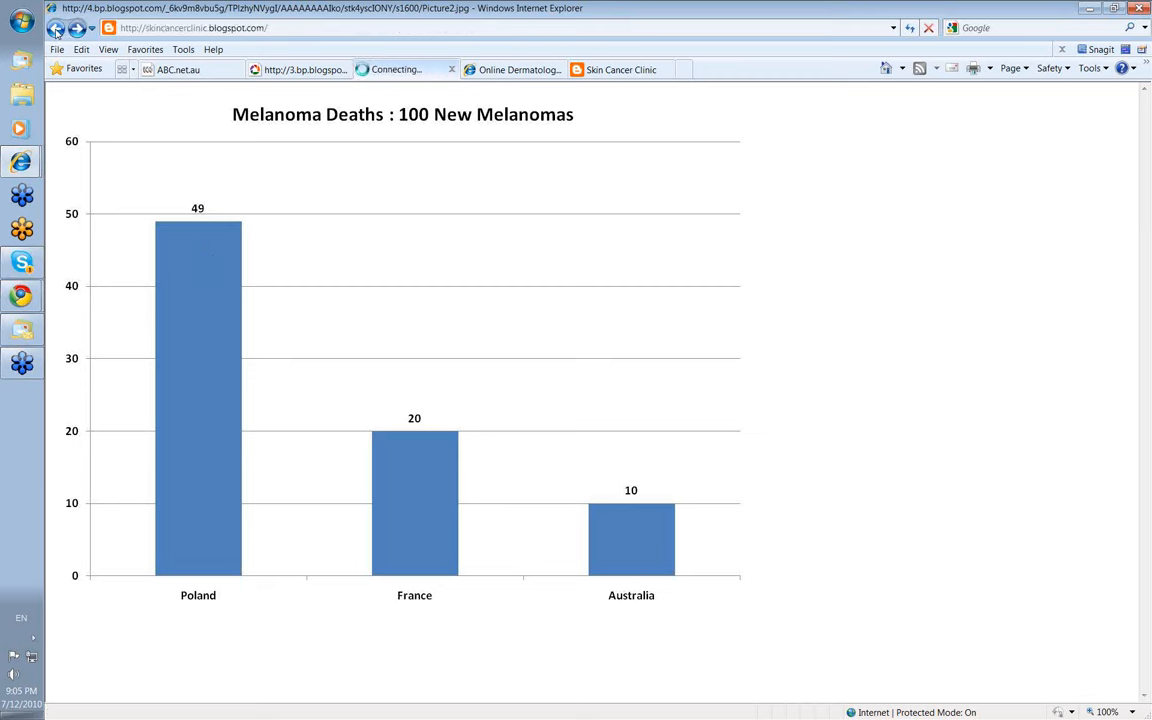
# Step: Go back to the blog post and scroll to the 38-year-old patient's lesion case
pyautogui.click(57, 27)
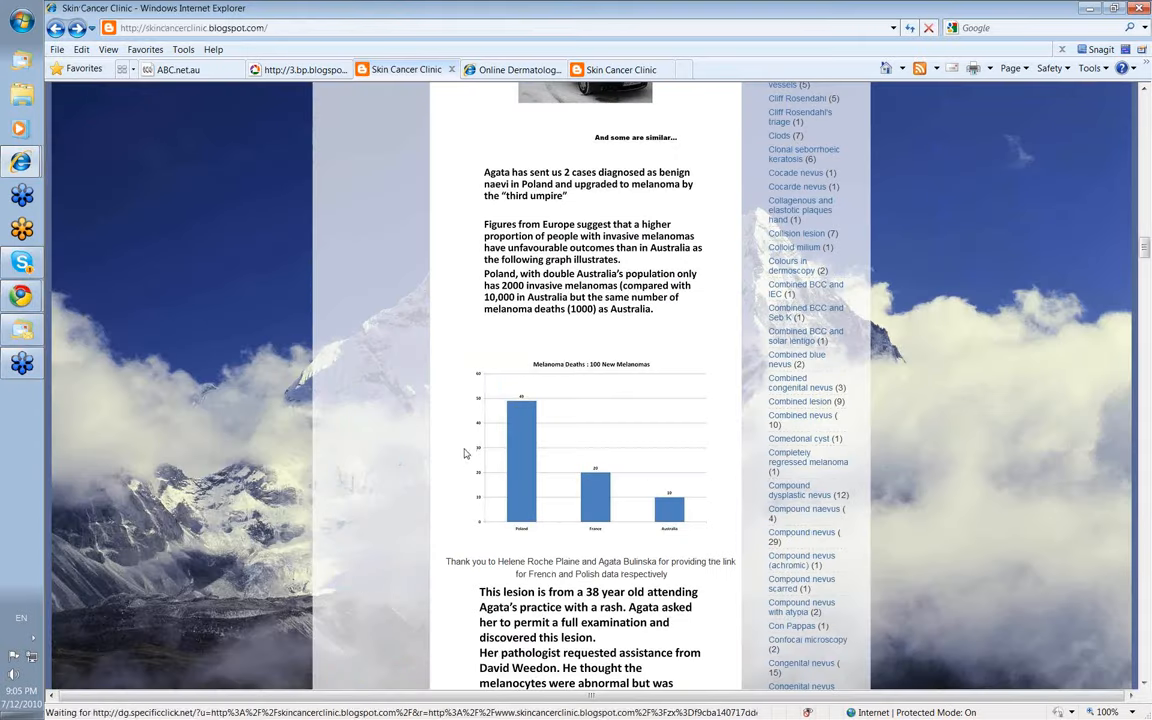
pyautogui.scroll(-3)
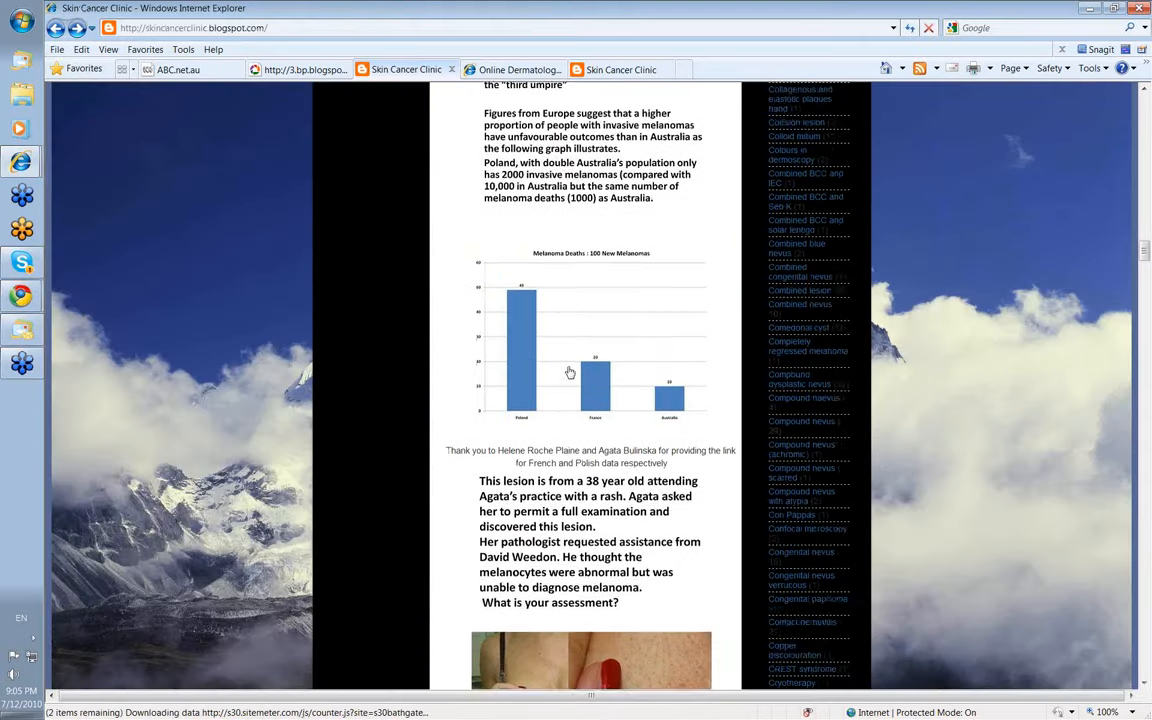
pyautogui.scroll(-3)
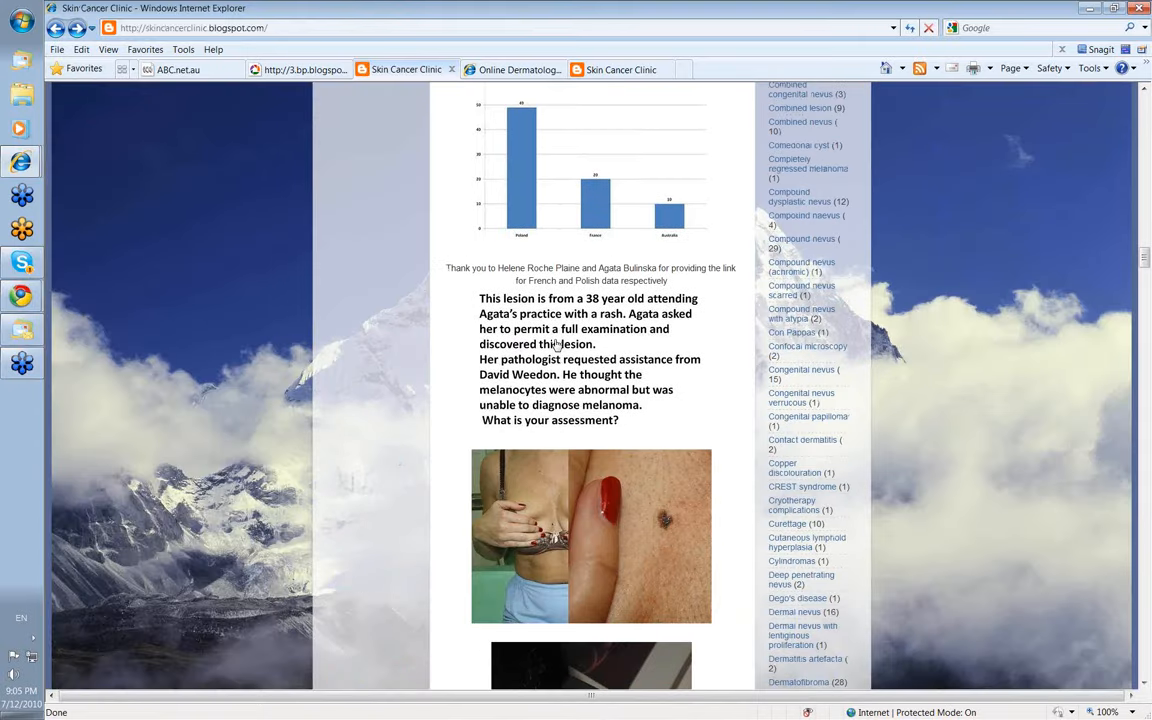
pyautogui.scroll(-3)
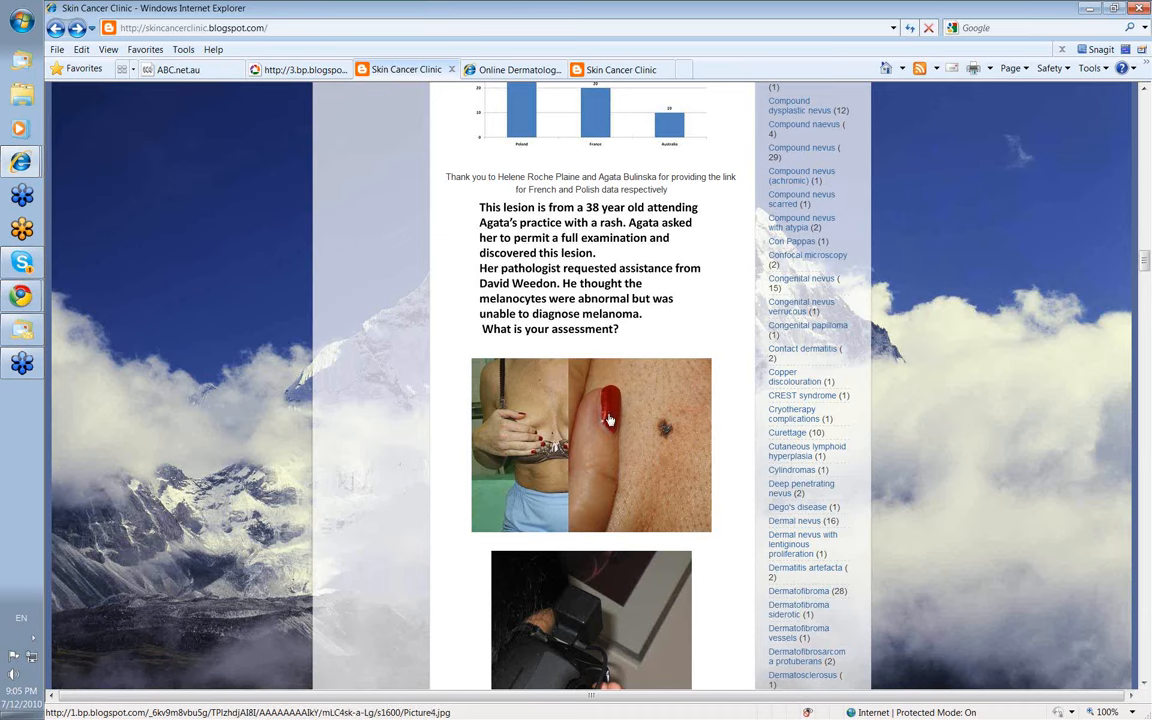
pyautogui.moveTo(588, 438)
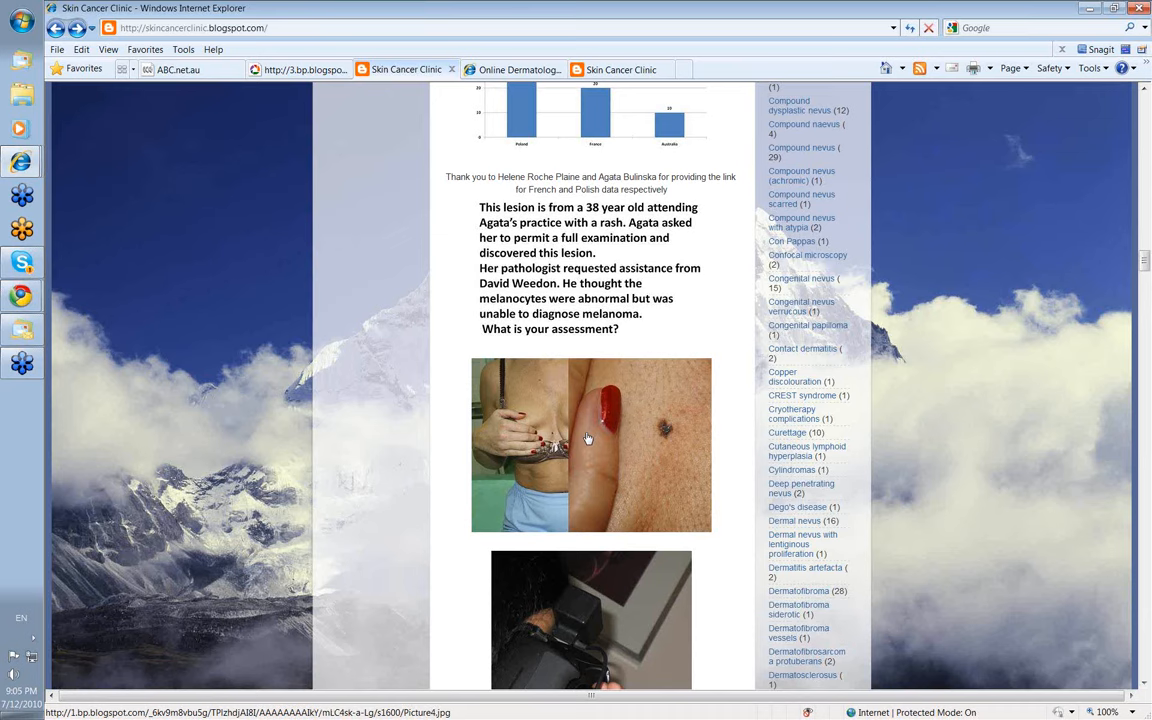
# Step: Open the photograph of the torso with the dark mole at full size
pyautogui.click(590, 445)
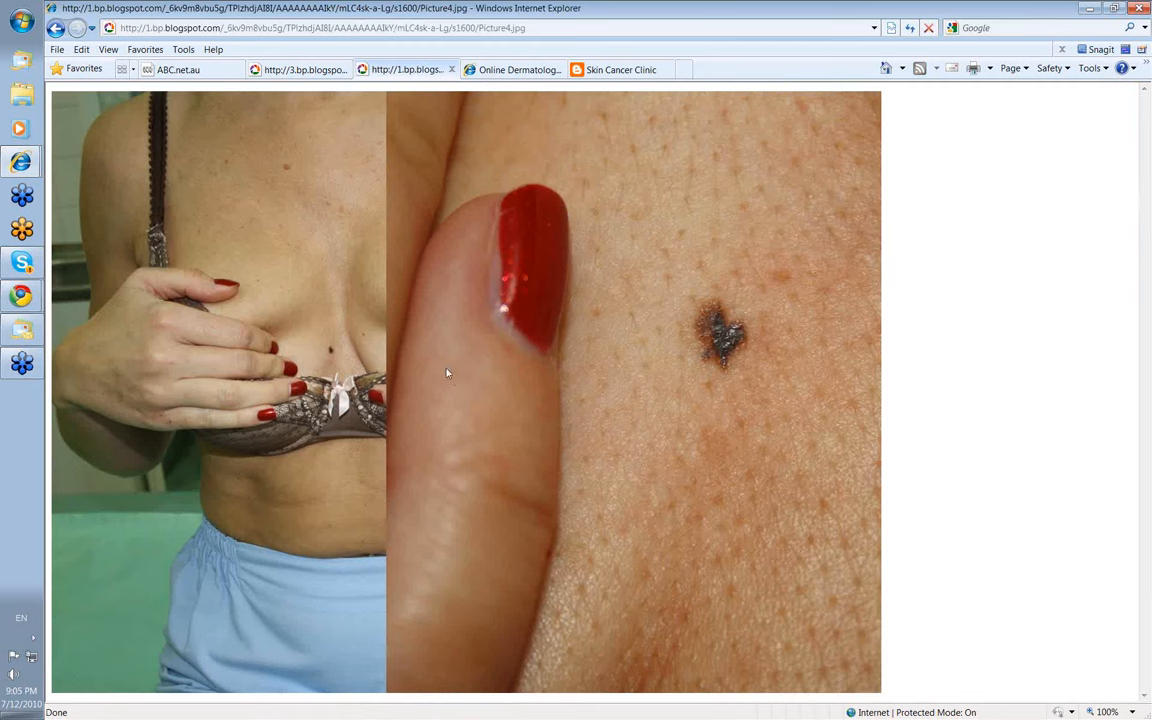
pyautogui.moveTo(383, 342)
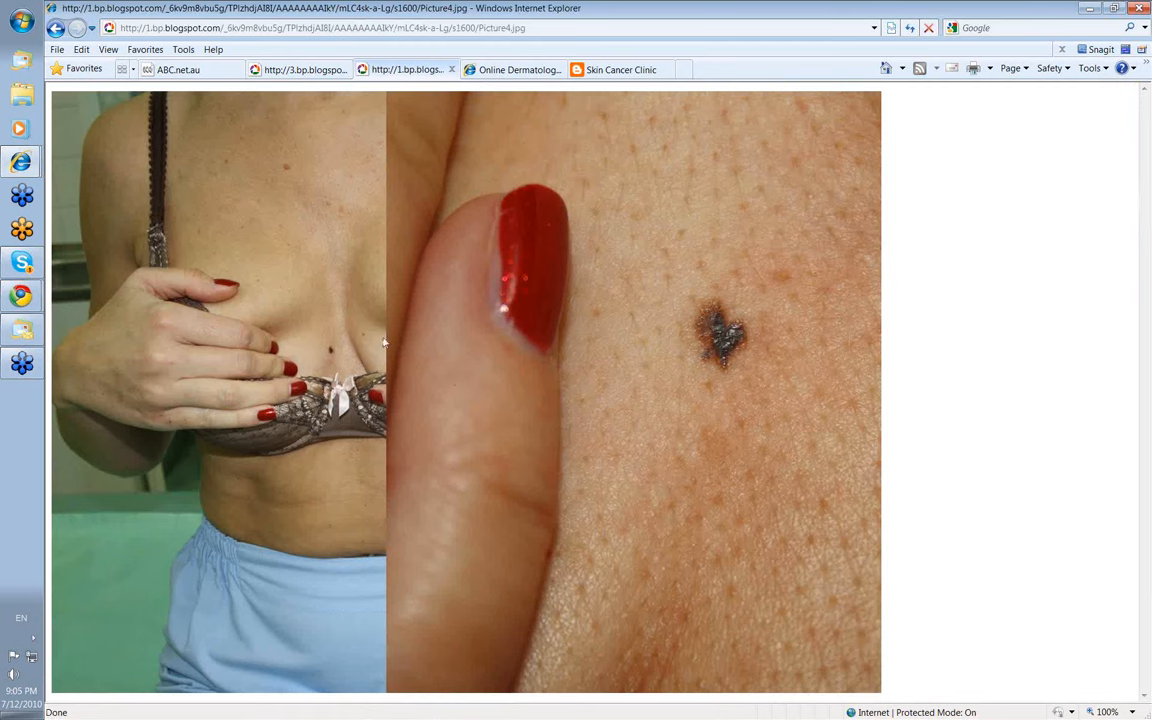
pyautogui.moveTo(679, 350)
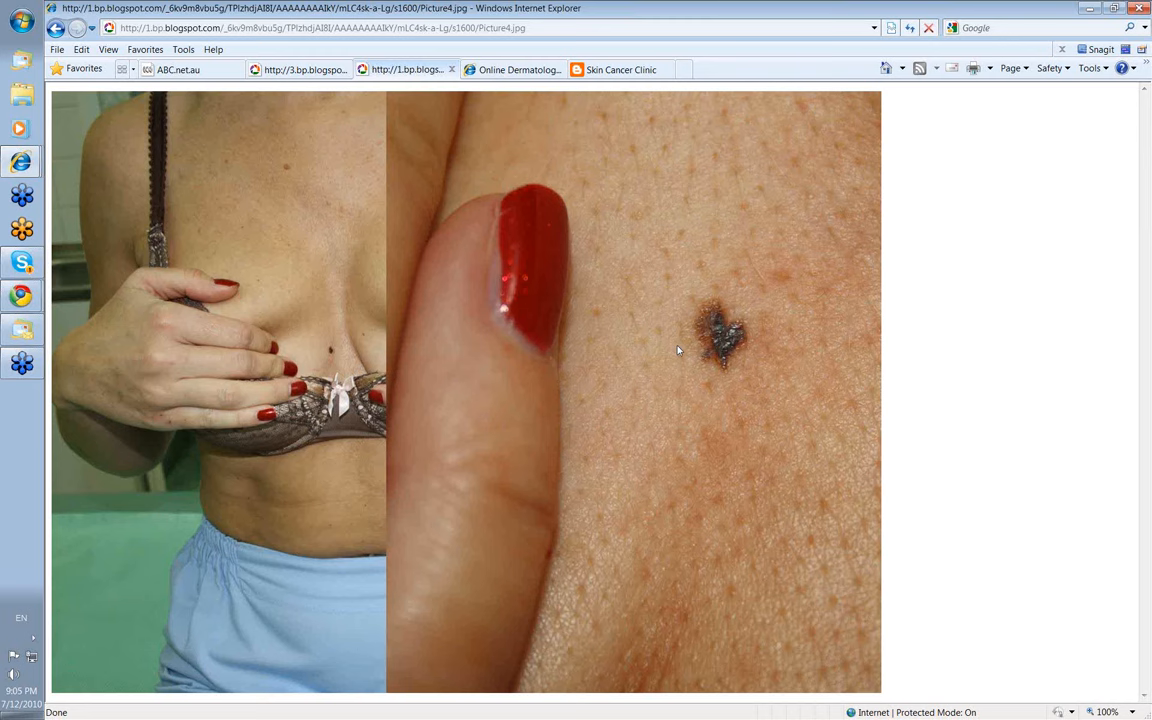
pyautogui.moveTo(670, 343)
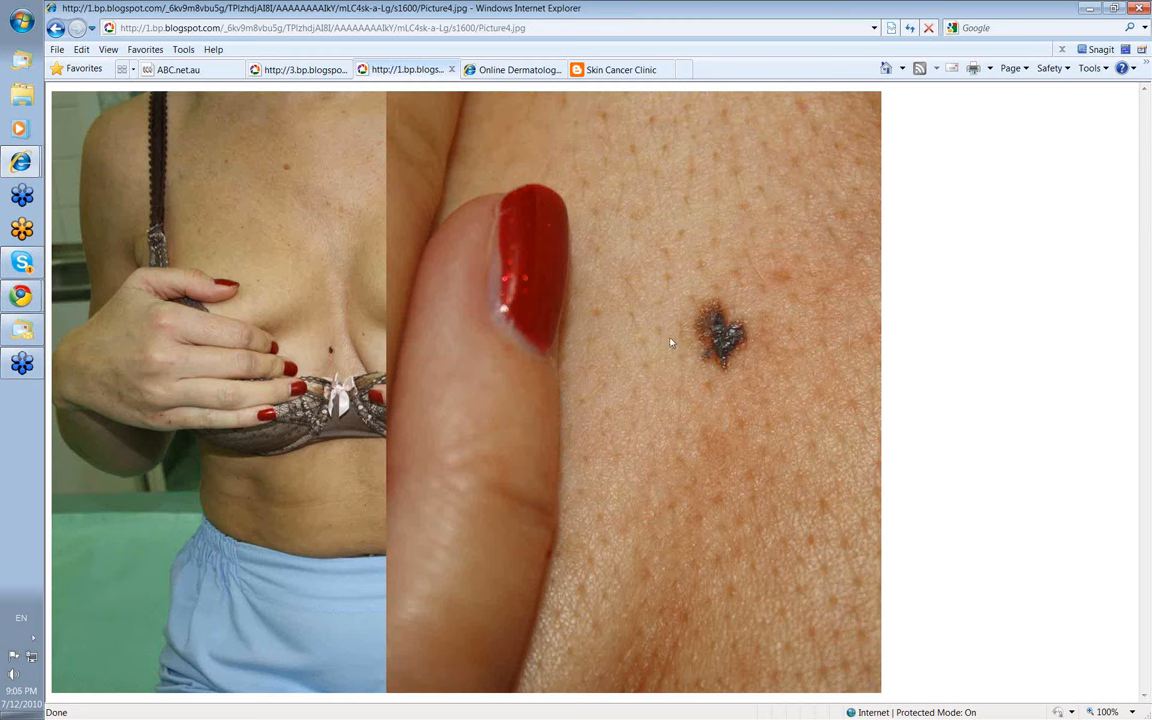
pyautogui.moveTo(758, 338)
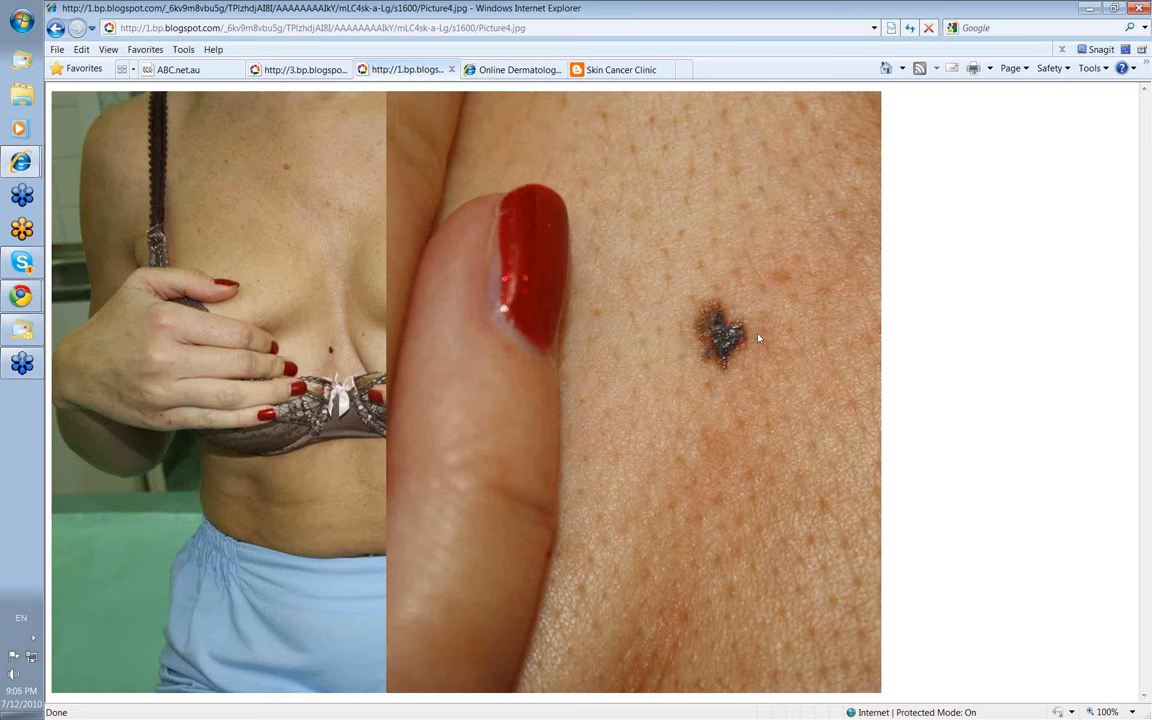
pyautogui.moveTo(744, 345)
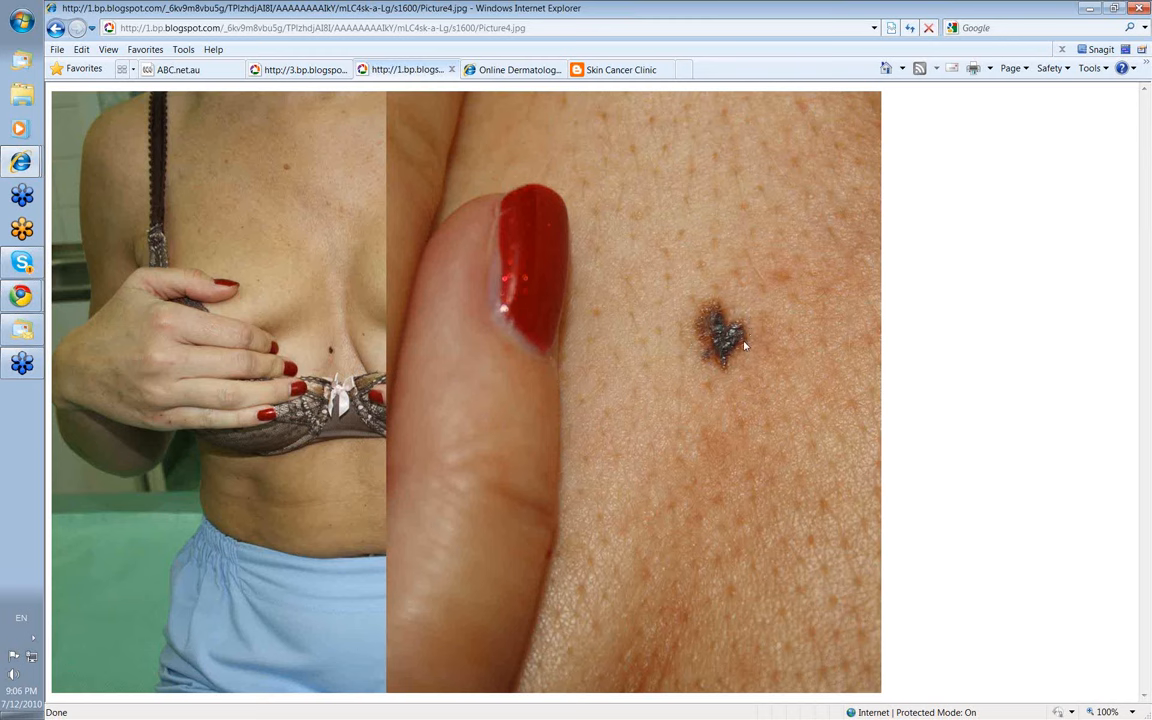
pyautogui.moveTo(757, 347)
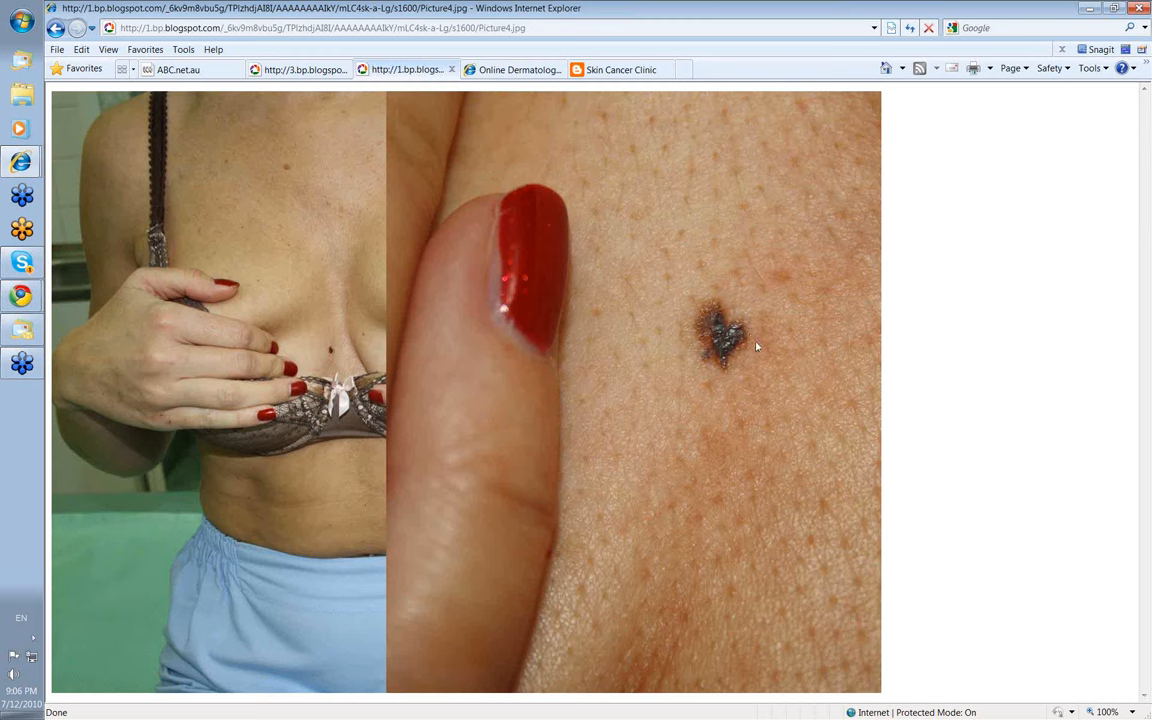
pyautogui.moveTo(740, 368)
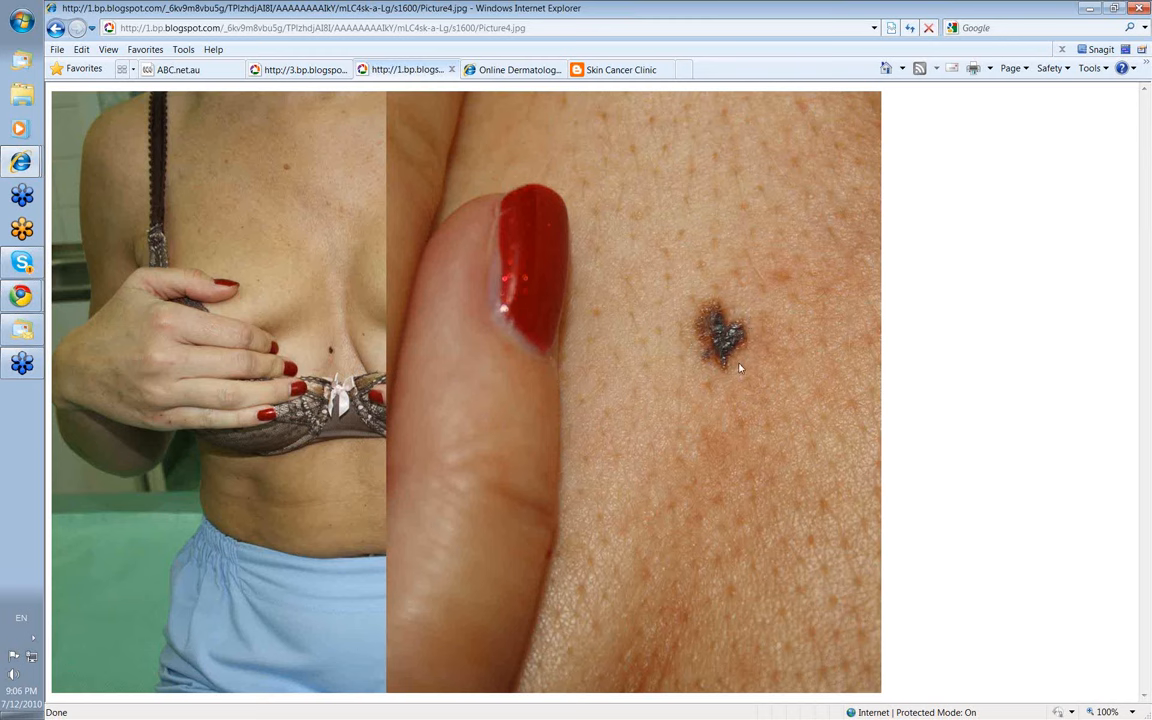
pyautogui.moveTo(338, 325)
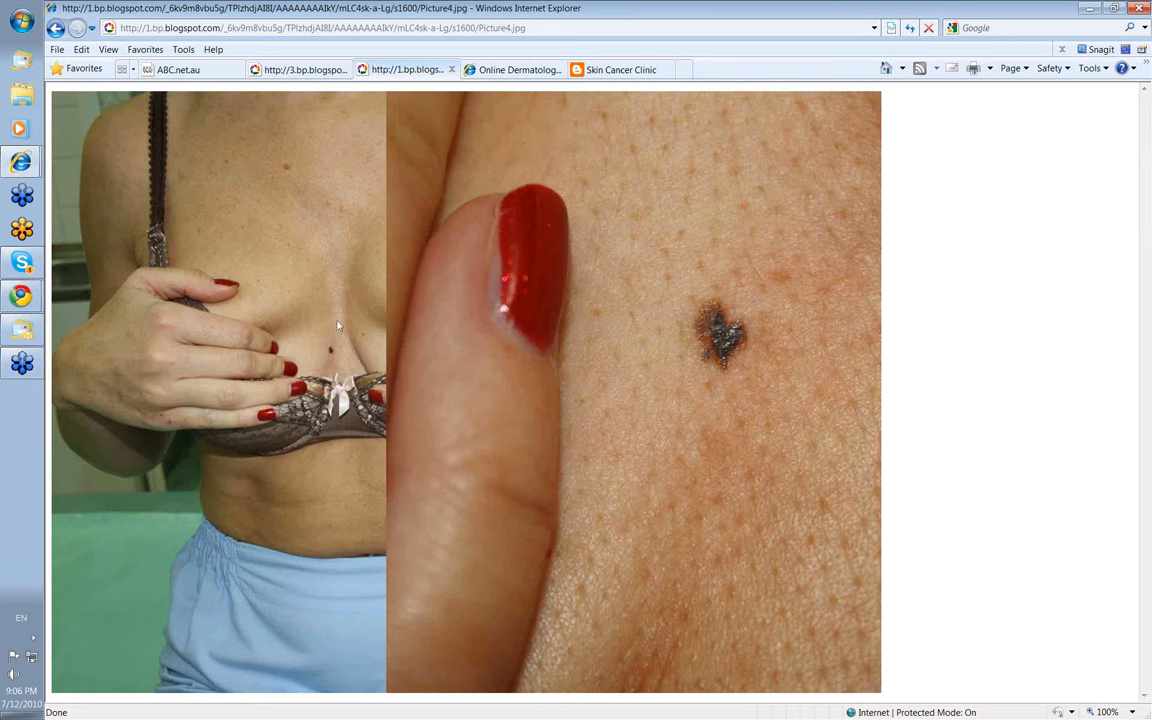
pyautogui.moveTo(343, 361)
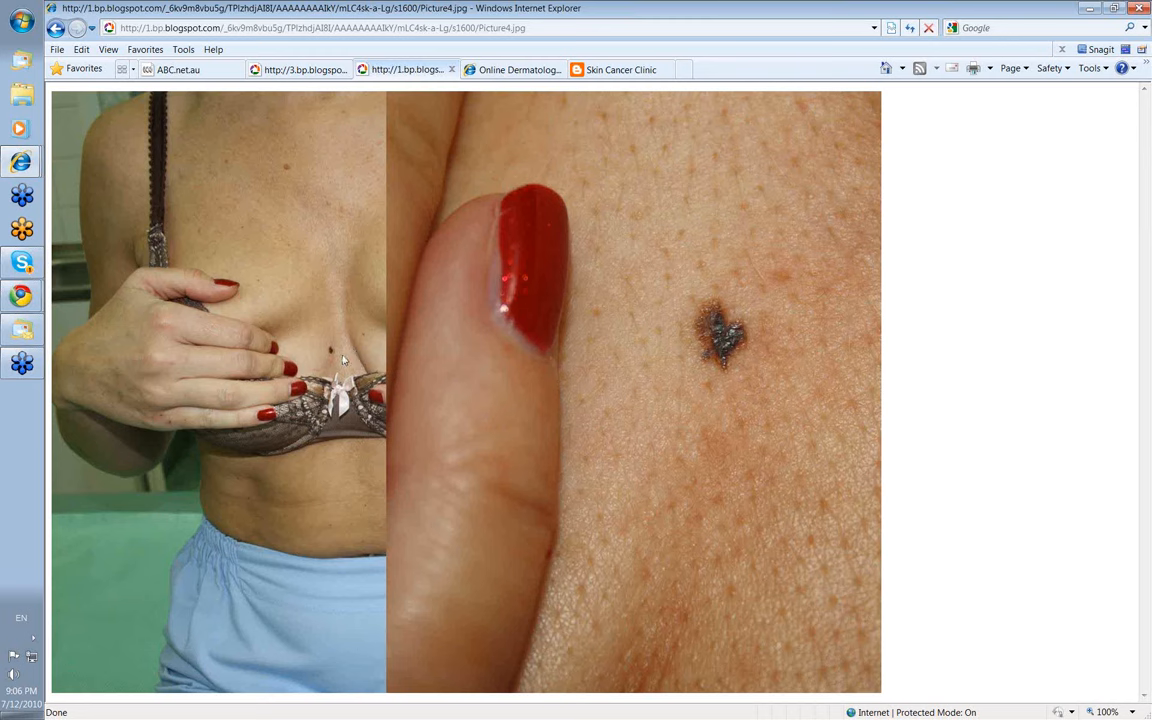
pyautogui.moveTo(687, 350)
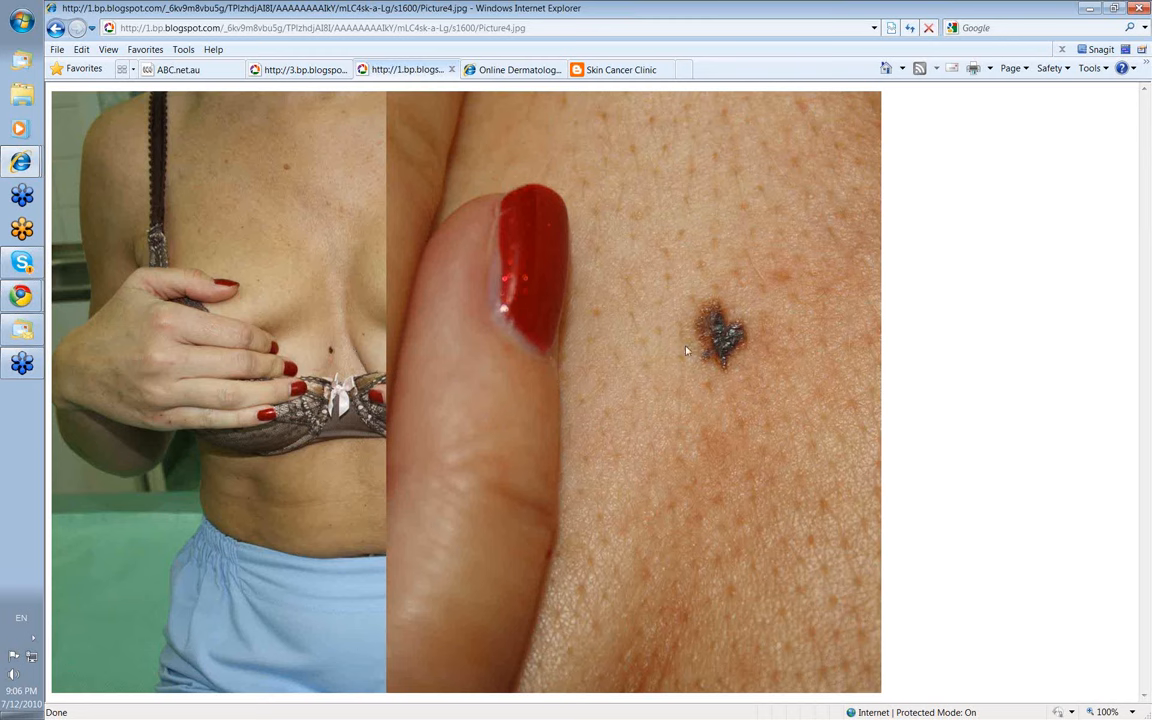
pyautogui.moveTo(718, 385)
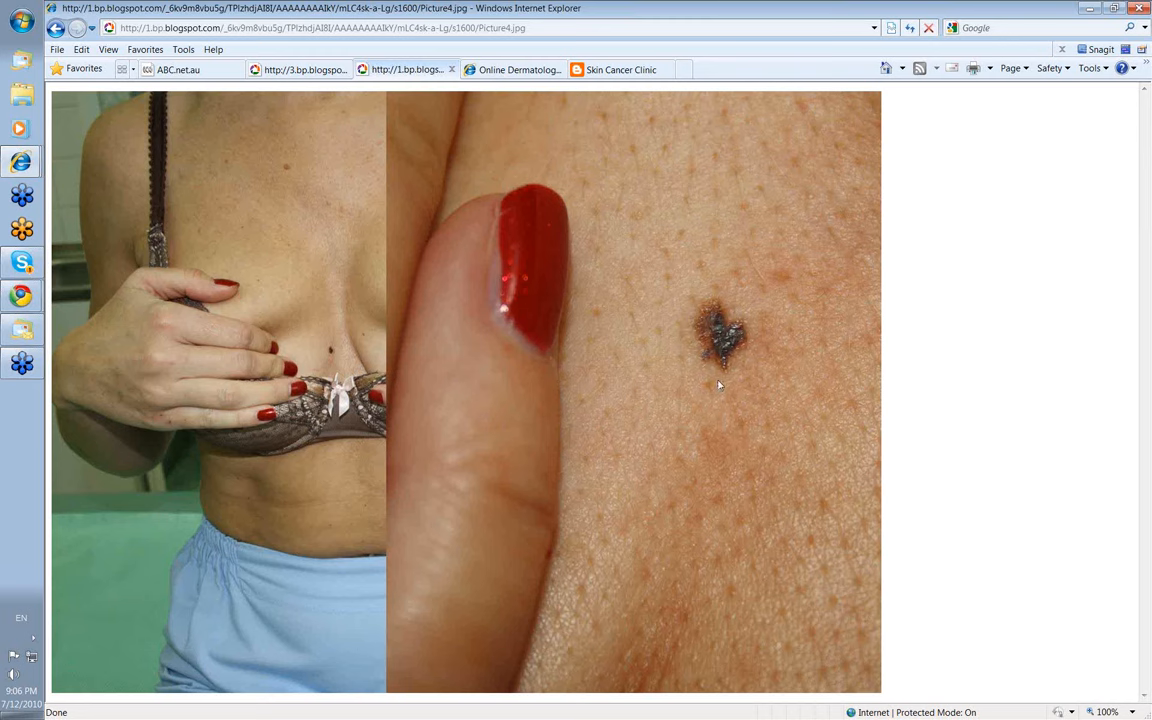
pyautogui.moveTo(780, 323)
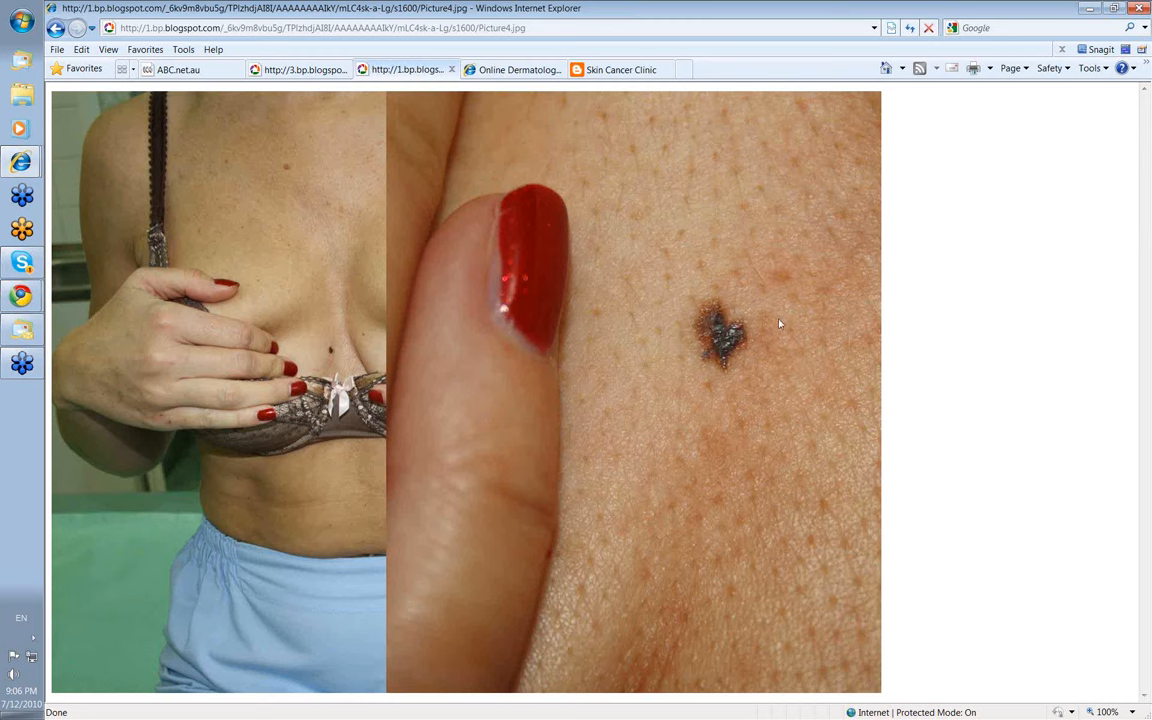
pyautogui.moveTo(803, 370)
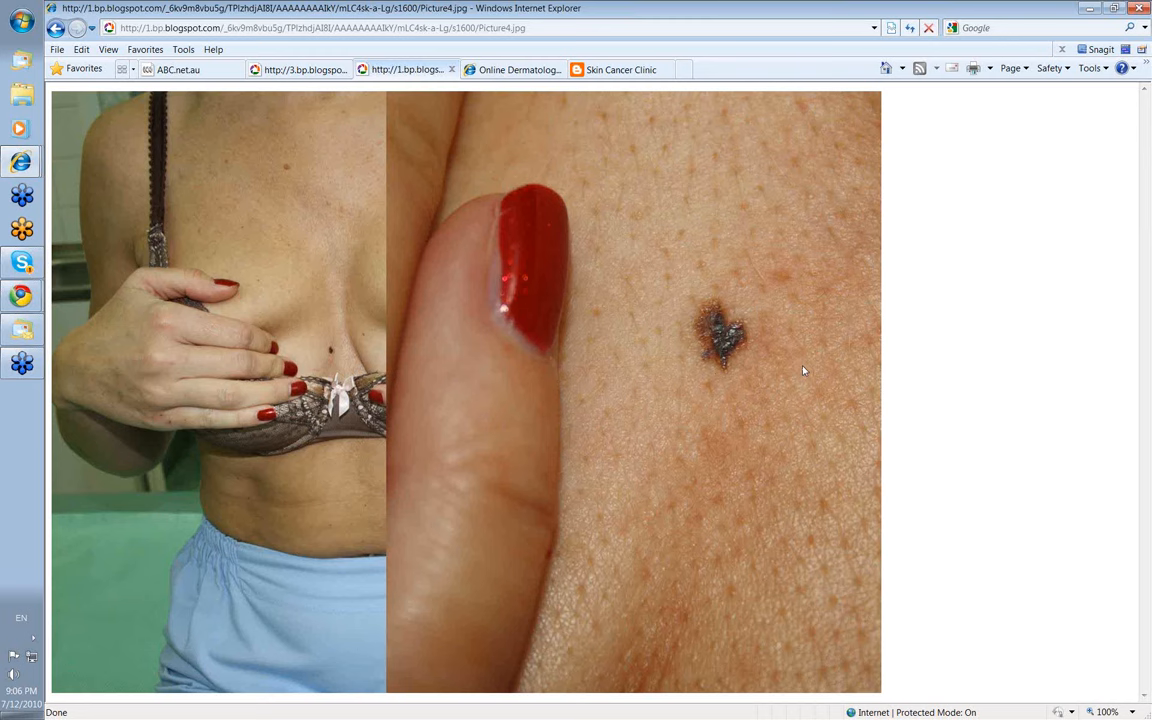
pyautogui.moveTo(733, 387)
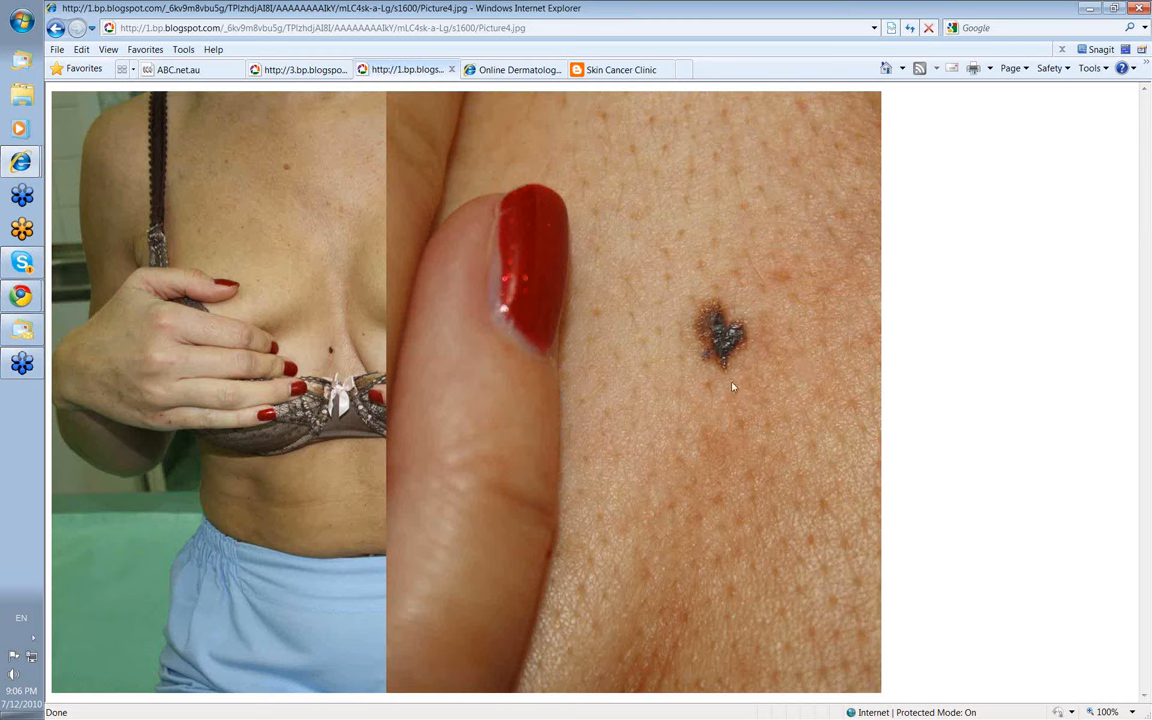
pyautogui.moveTo(184, 284)
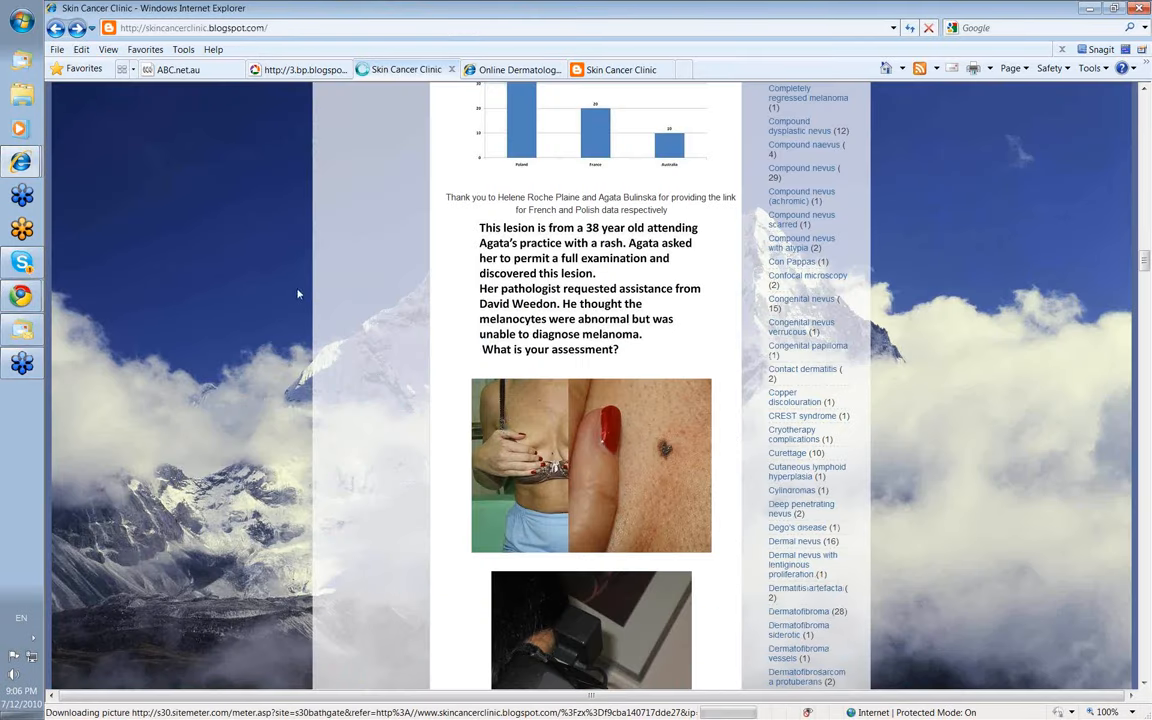
# Step: Scroll past the camera photo and open the dermoscopy image full size
pyautogui.scroll(-3)
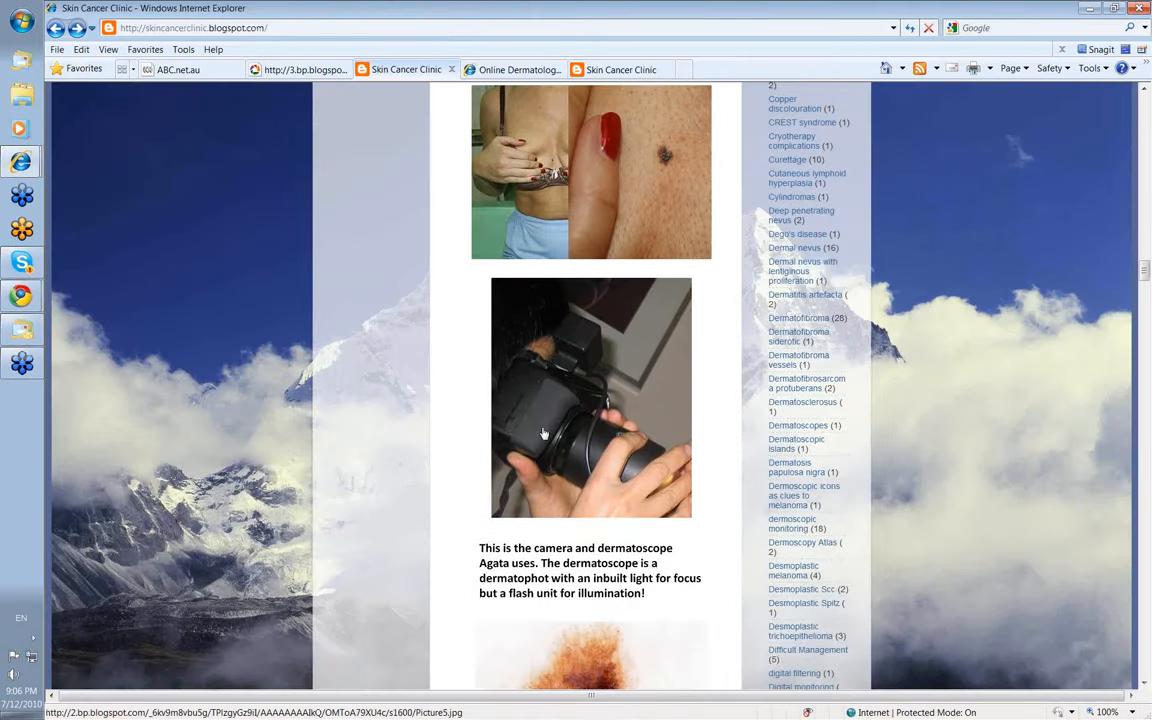
pyautogui.scroll(-3)
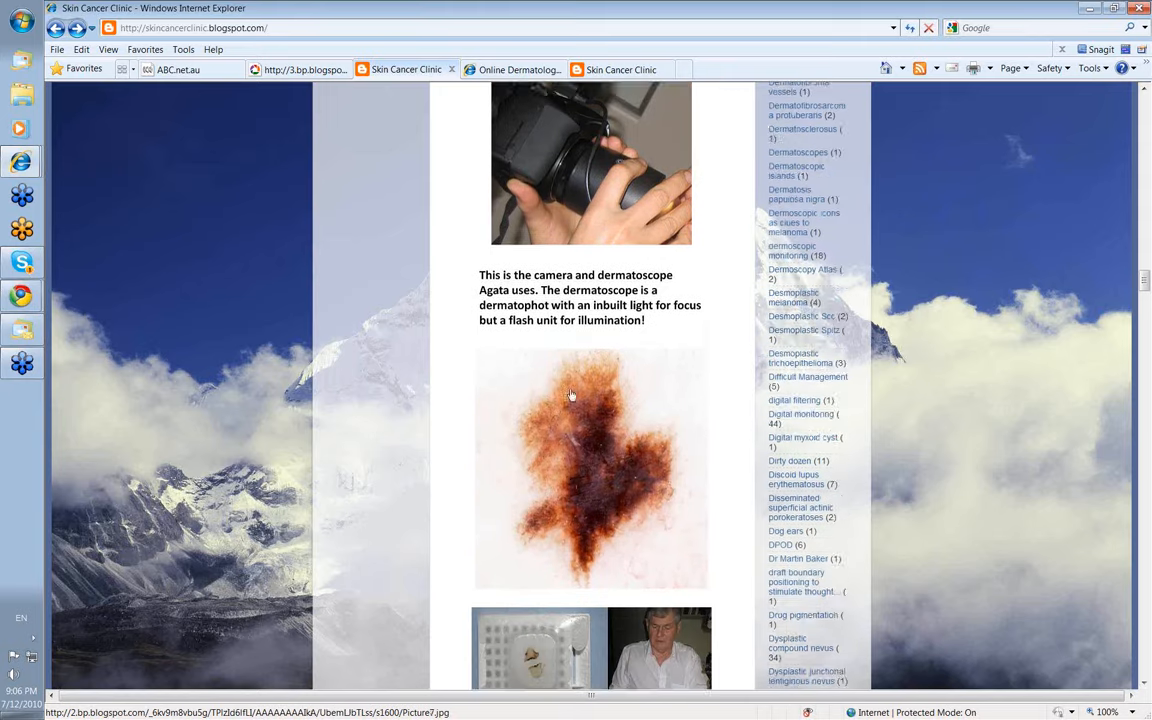
pyautogui.scroll(-3)
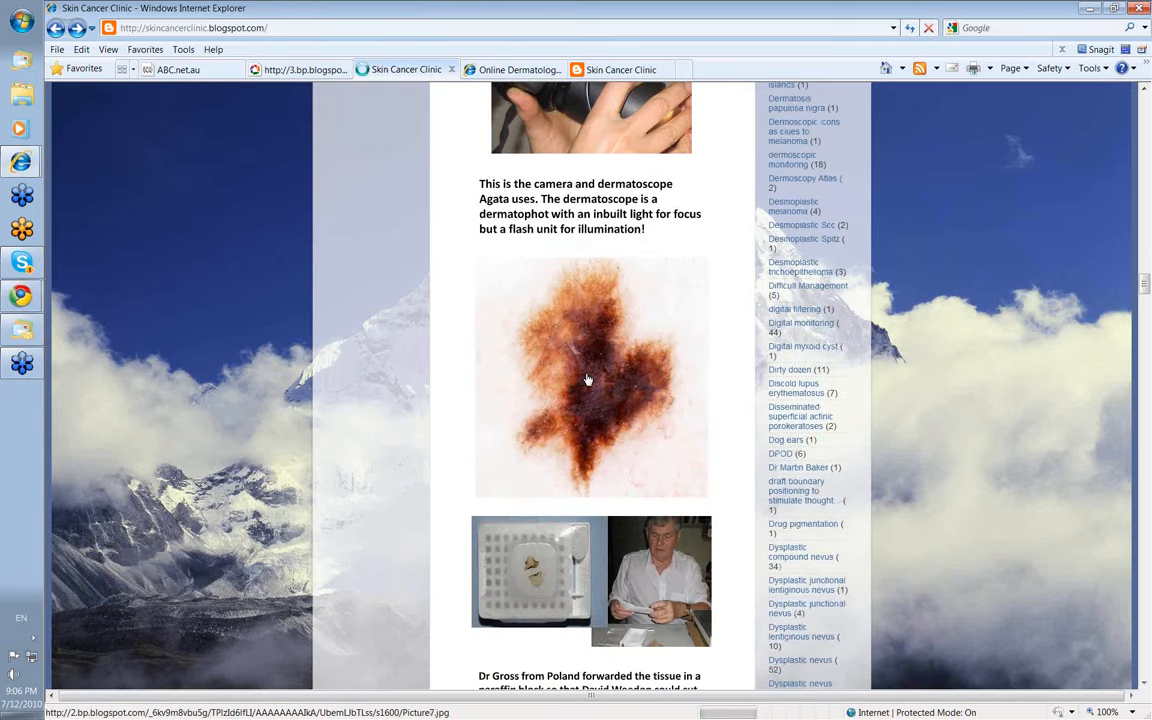
pyautogui.click(588, 378)
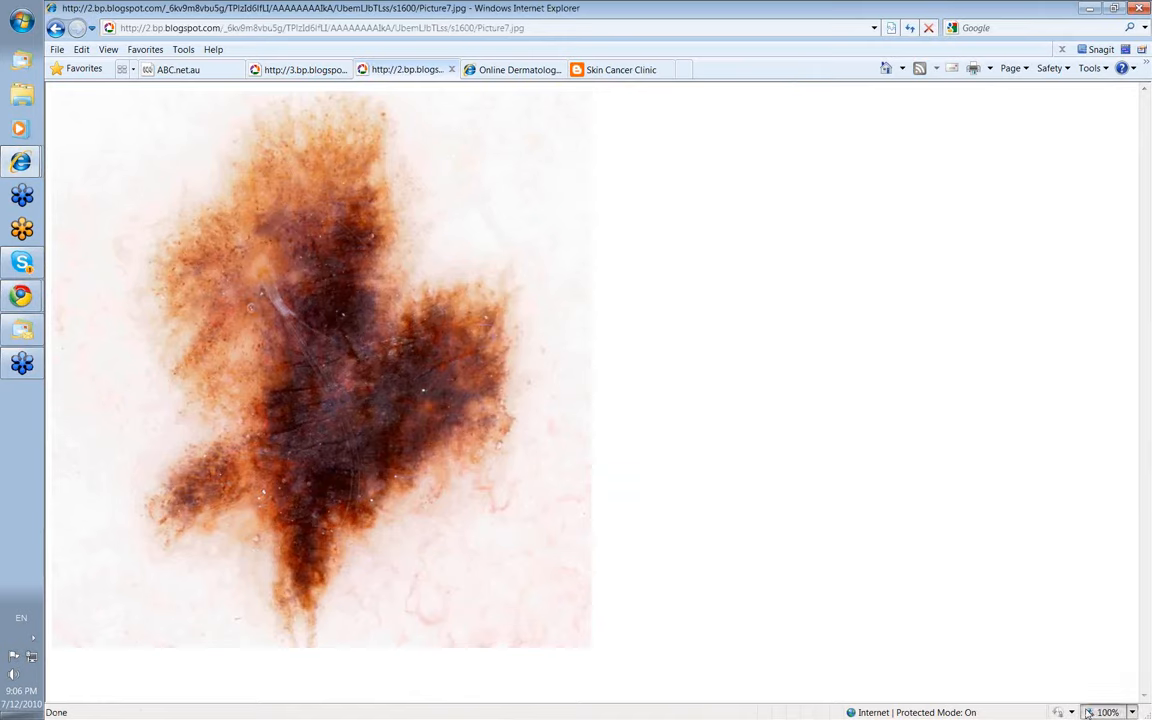
# Step: Magnify the full-size dermoscopy image to show the dark central pigment
pyautogui.click(1071, 712)
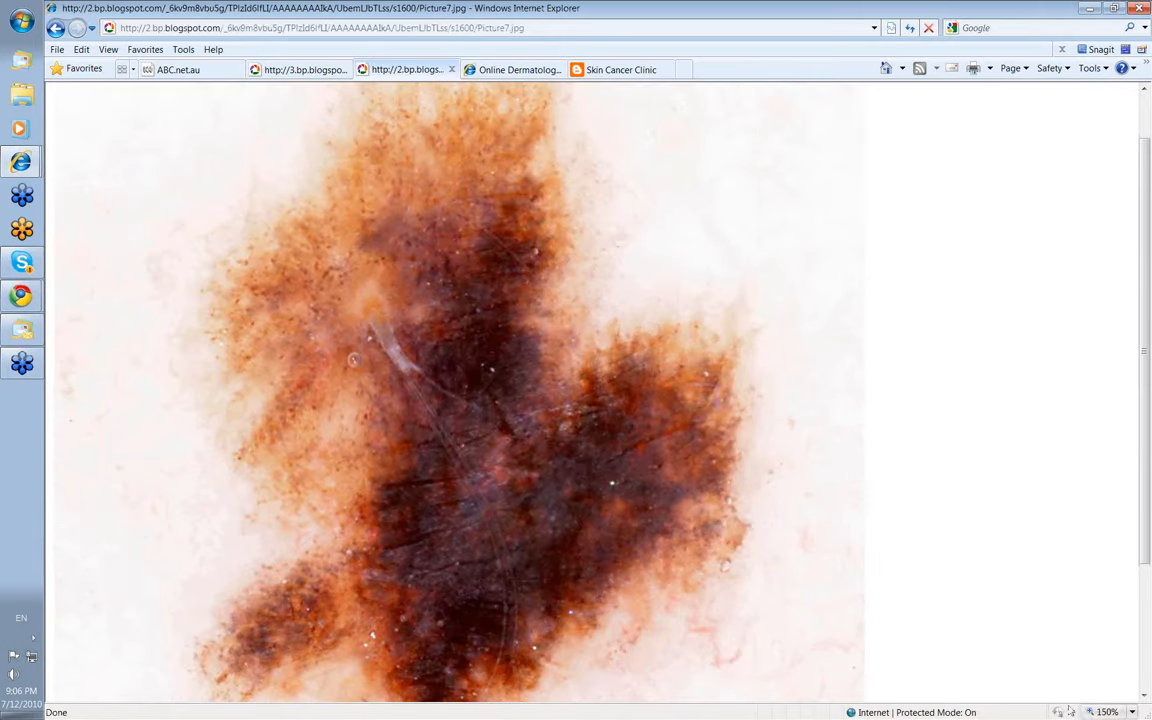
pyautogui.moveTo(322, 413)
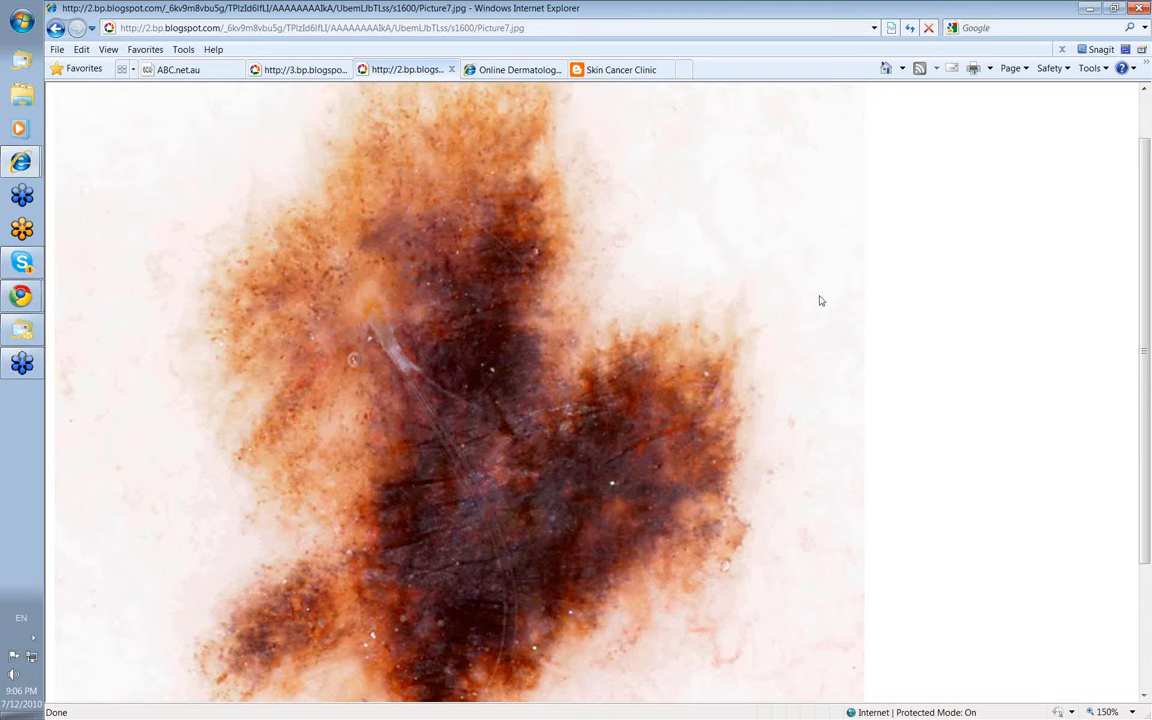
pyautogui.moveTo(598, 300)
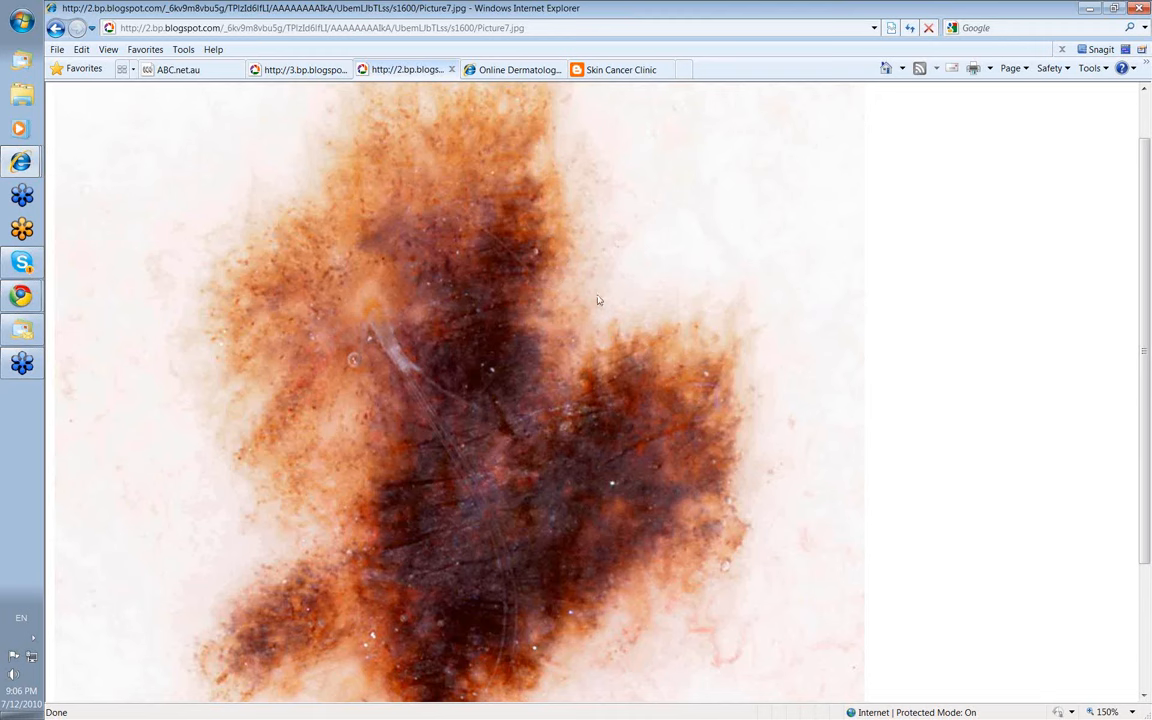
pyautogui.moveTo(497, 333)
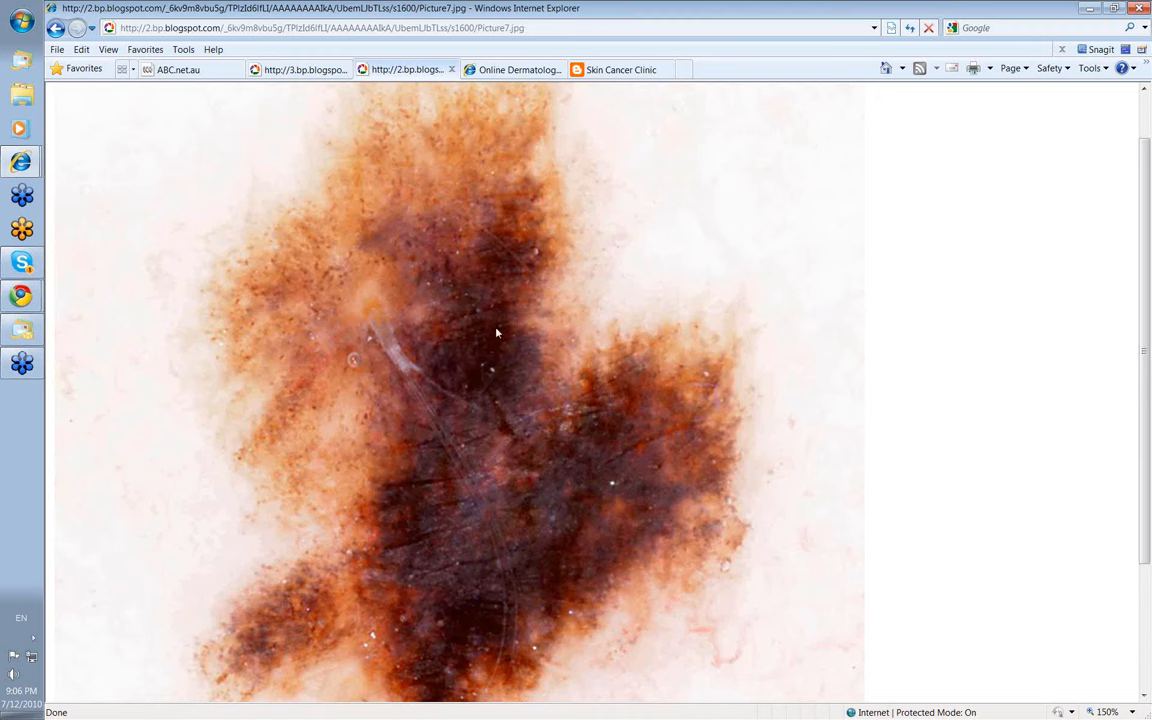
pyautogui.moveTo(349, 546)
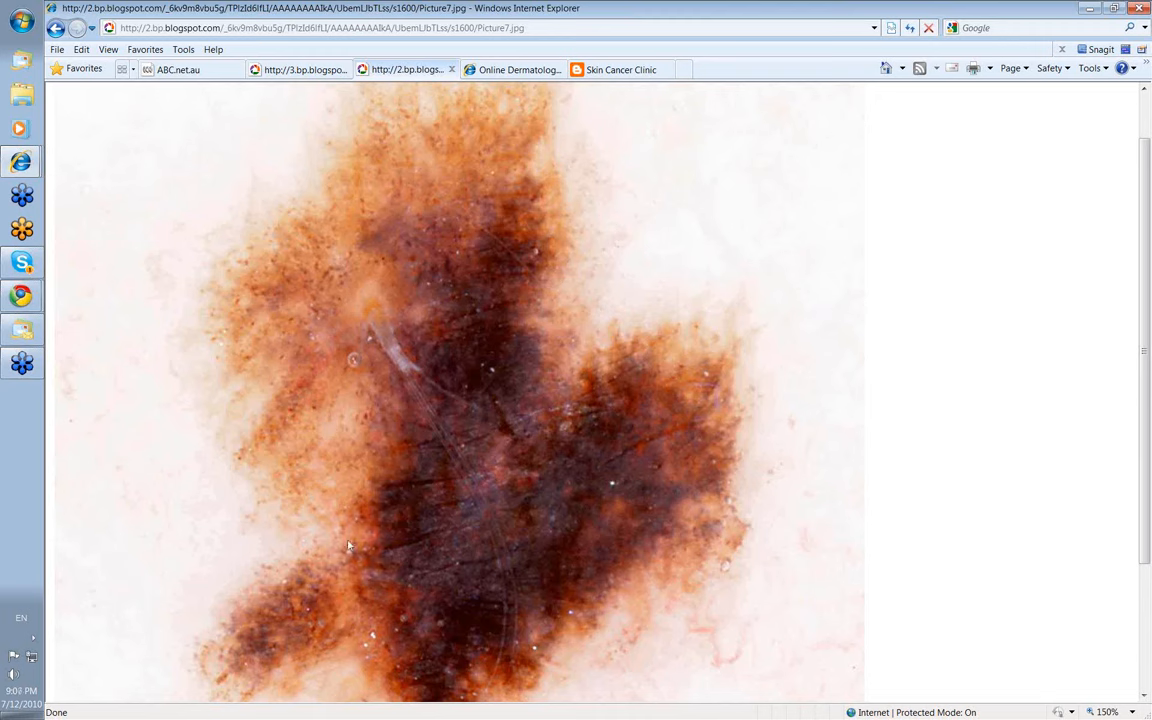
pyautogui.moveTo(193, 603)
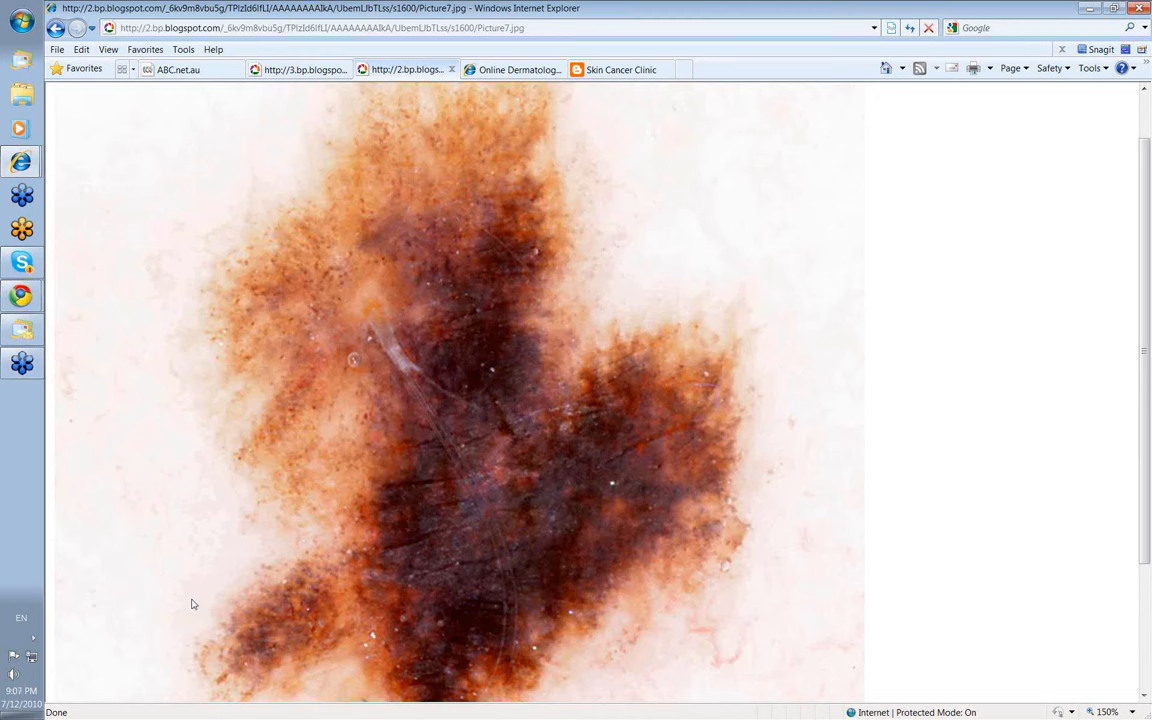
pyautogui.moveTo(281, 494)
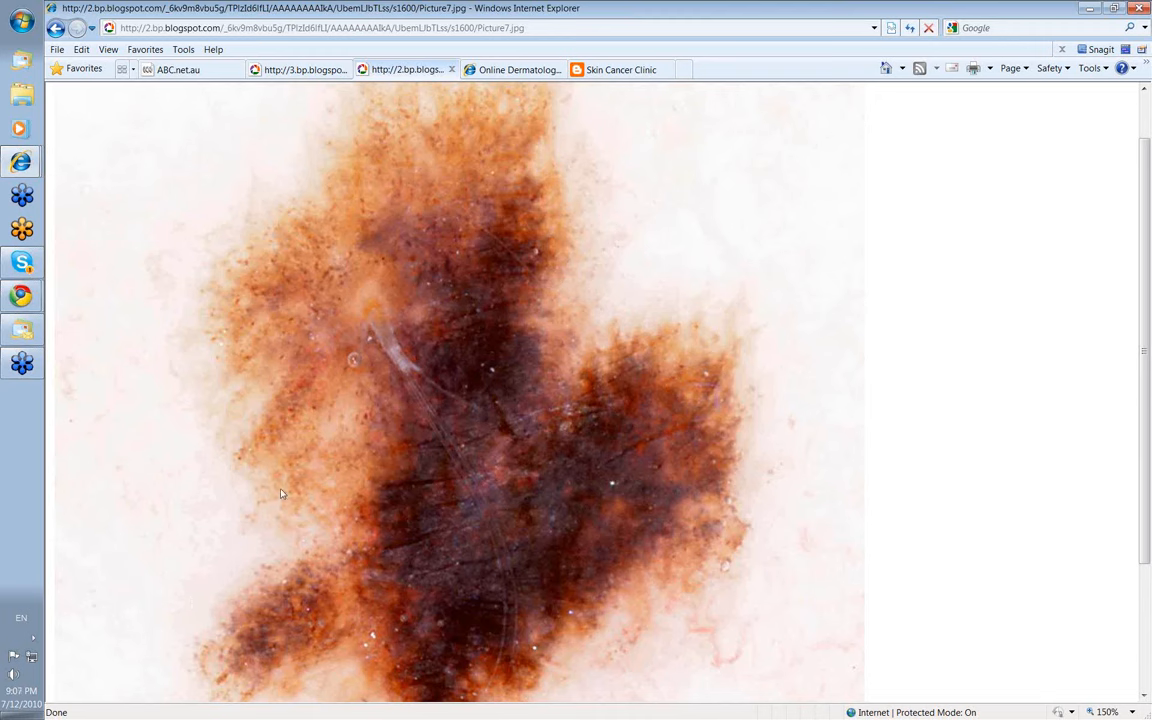
pyautogui.moveTo(328, 397)
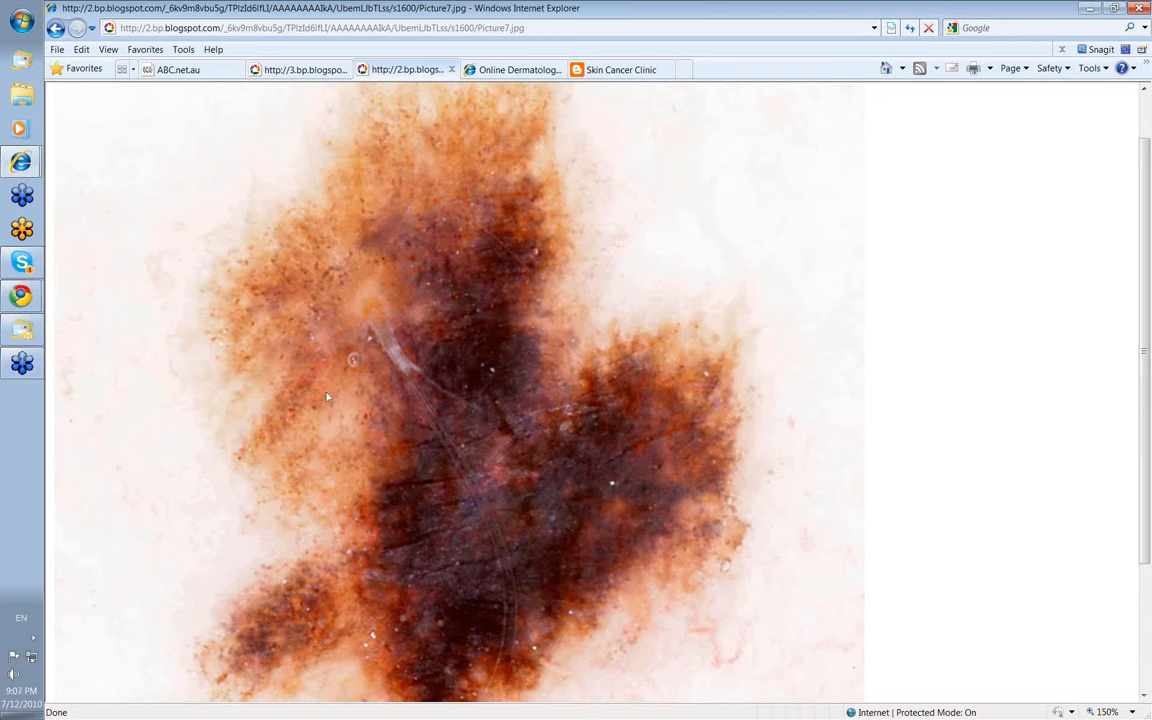
pyautogui.moveTo(324, 610)
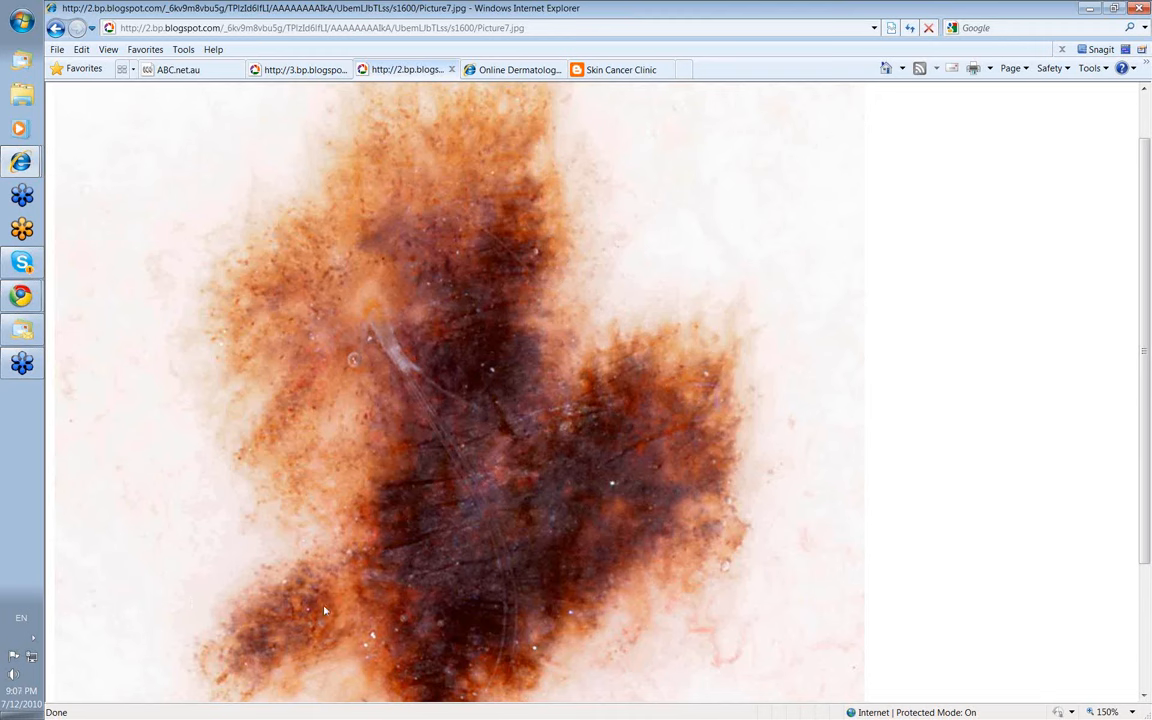
pyautogui.moveTo(494, 498)
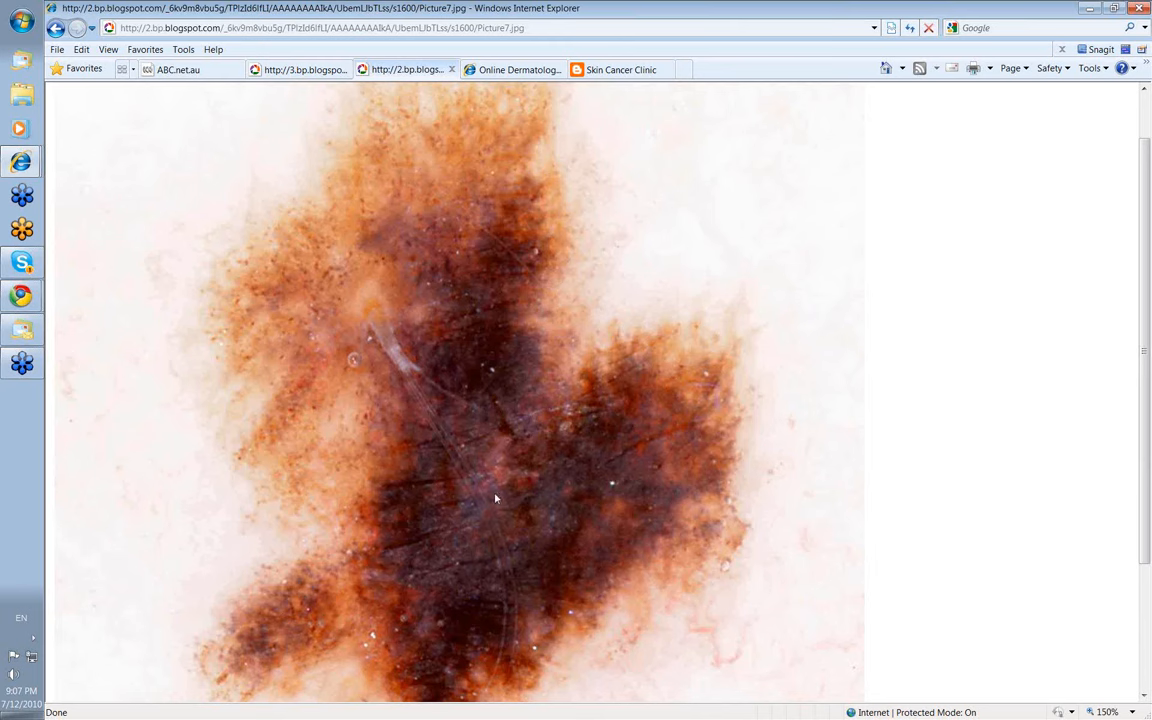
pyautogui.moveTo(479, 523)
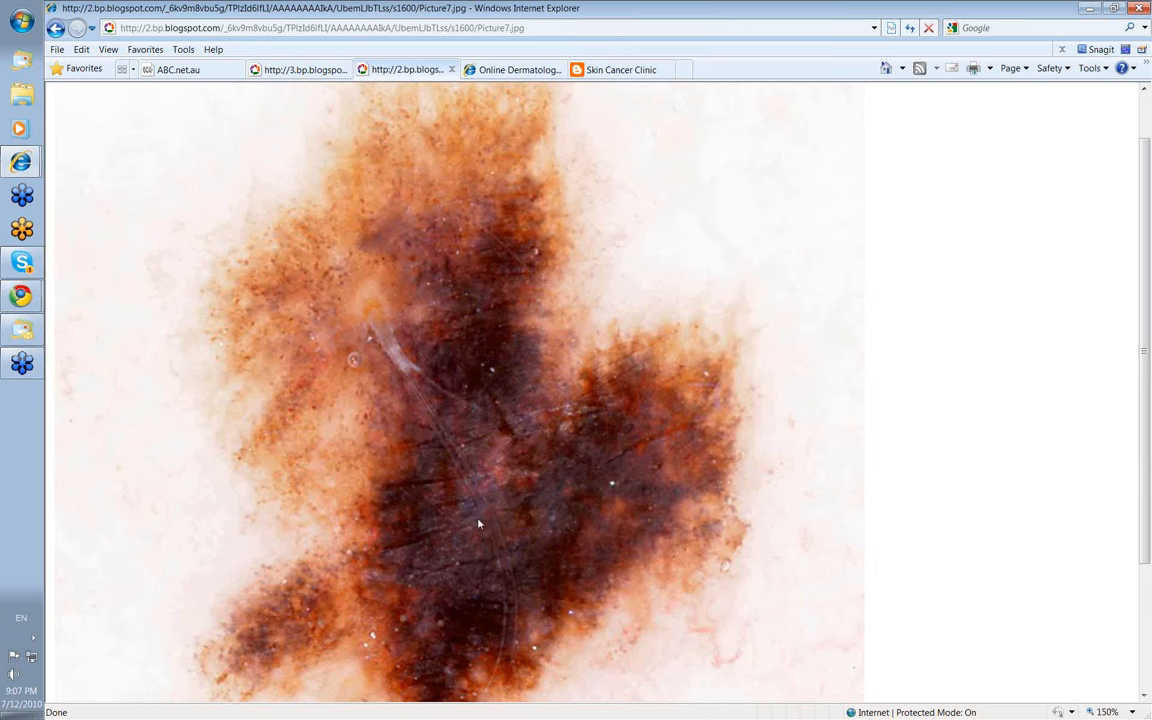
pyautogui.moveTo(475, 518)
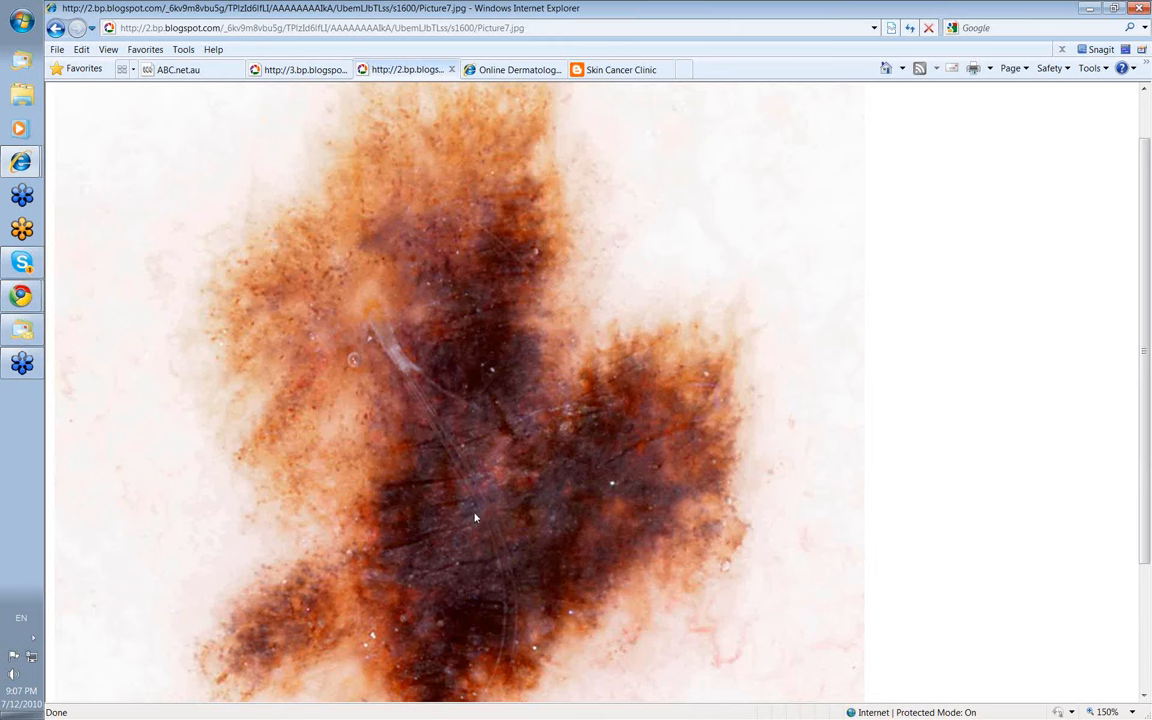
pyautogui.moveTo(477, 513)
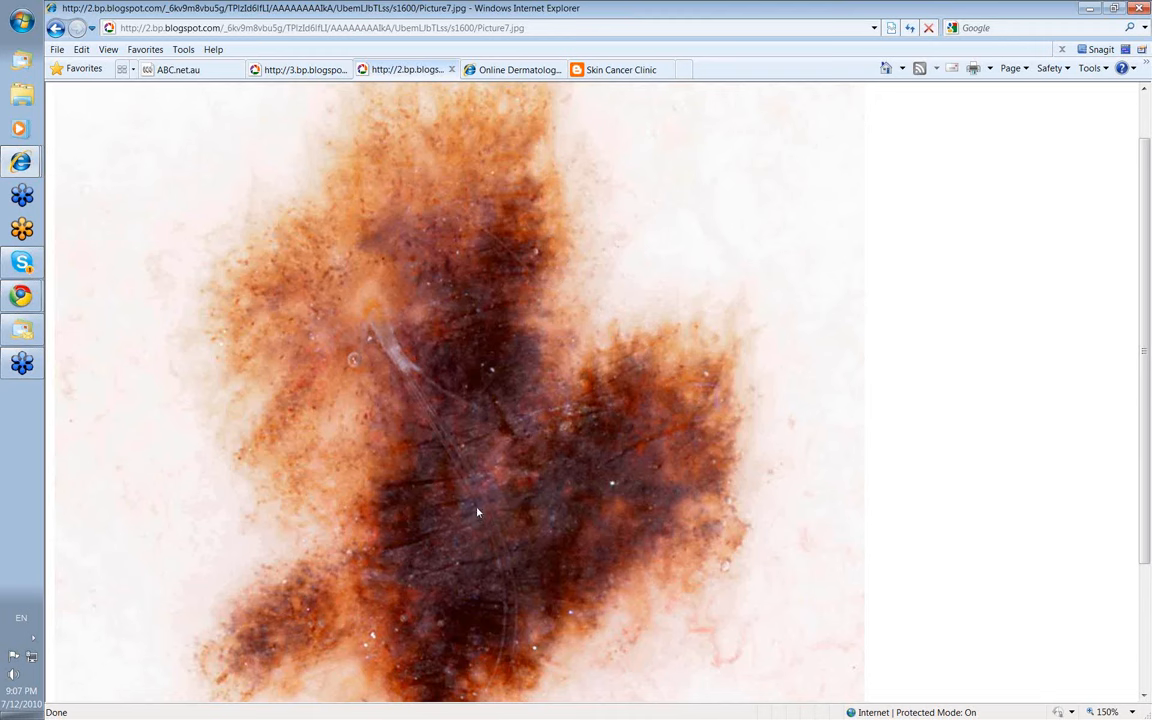
pyautogui.moveTo(473, 514)
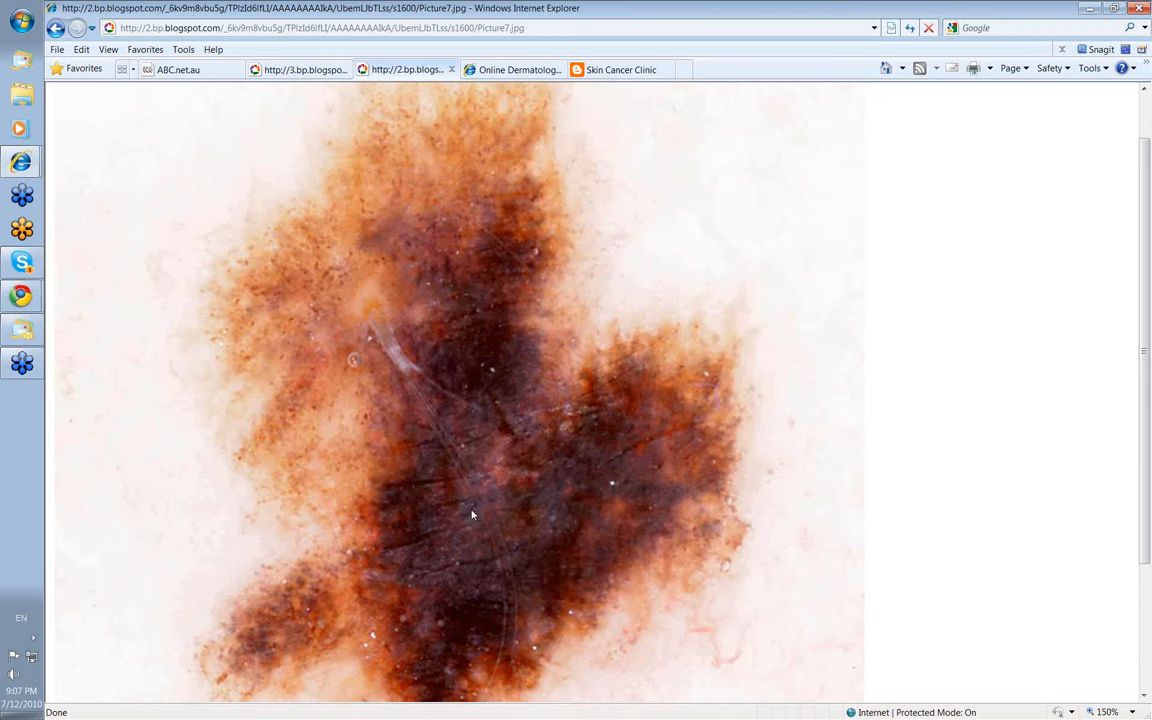
pyautogui.moveTo(422, 507)
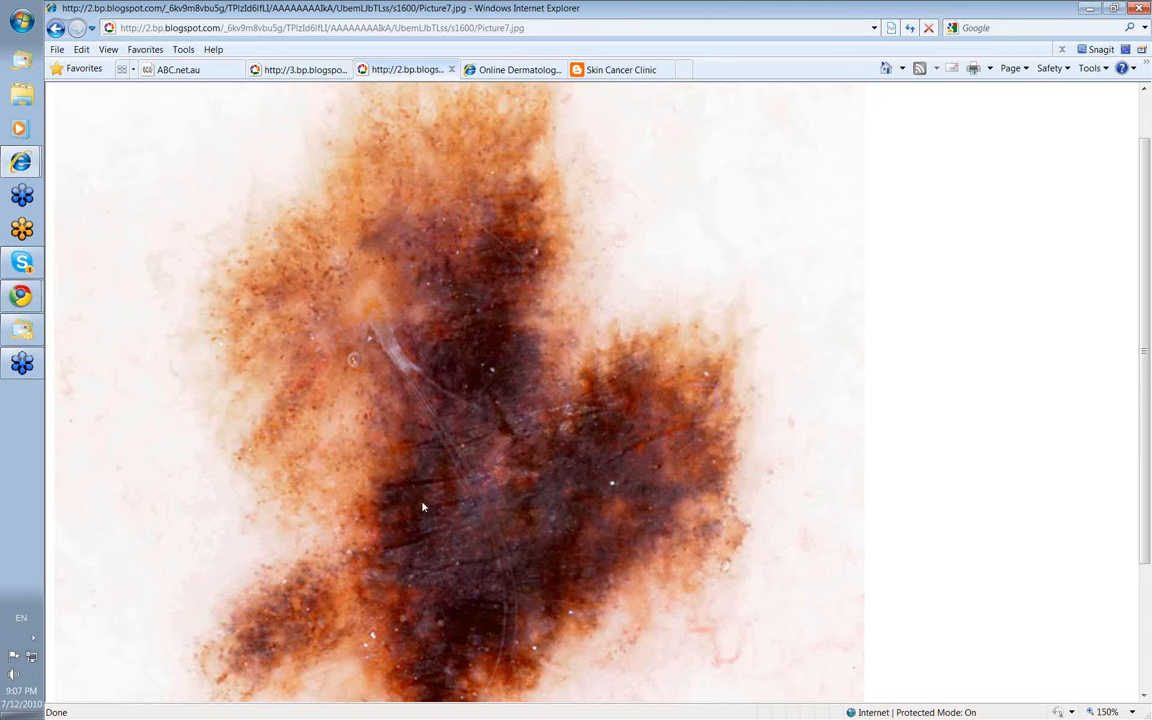
pyautogui.moveTo(366, 476)
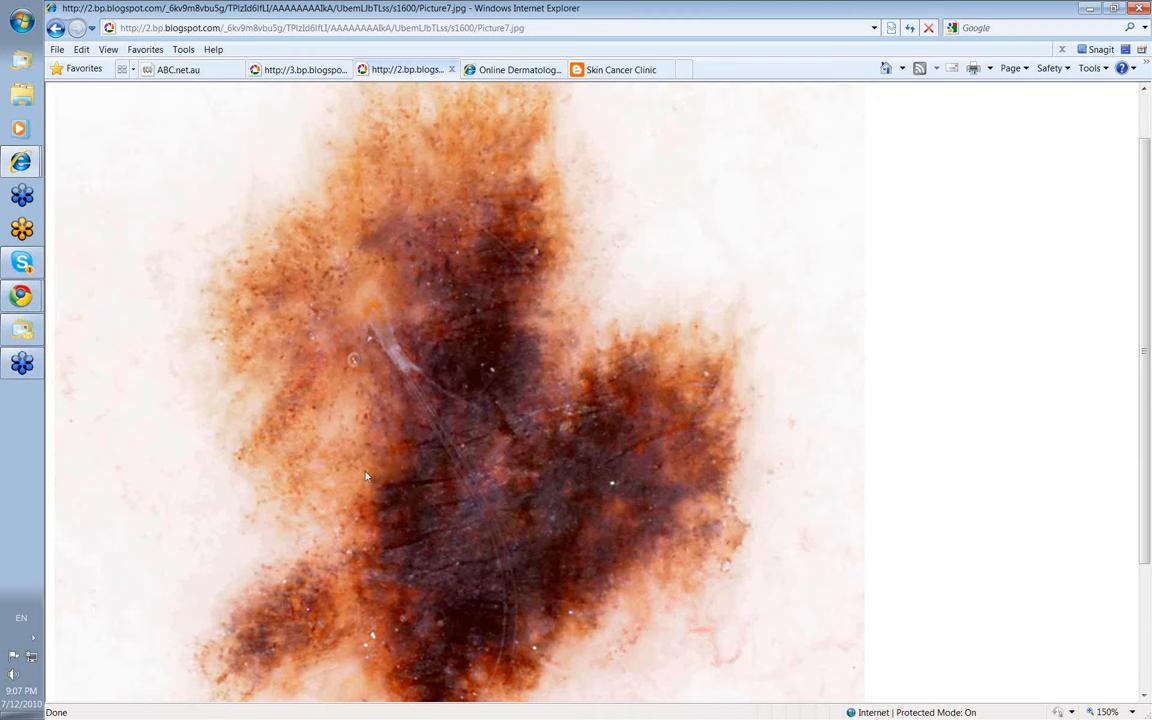
pyautogui.moveTo(374, 508)
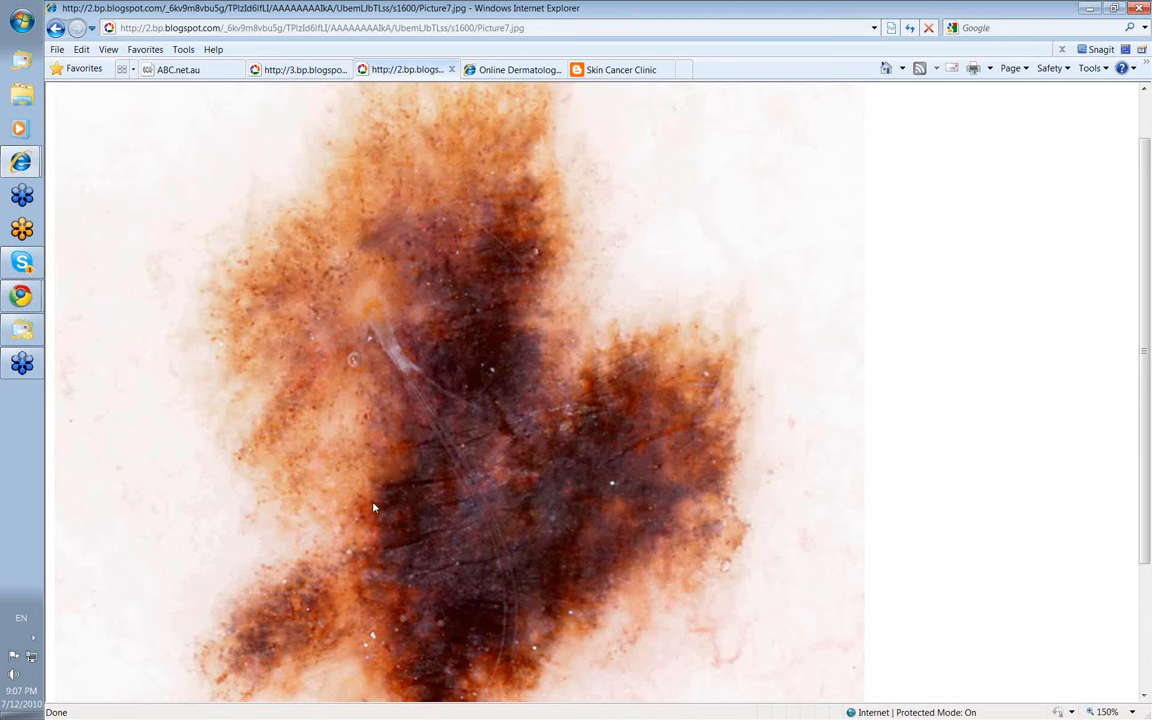
pyautogui.moveTo(332, 569)
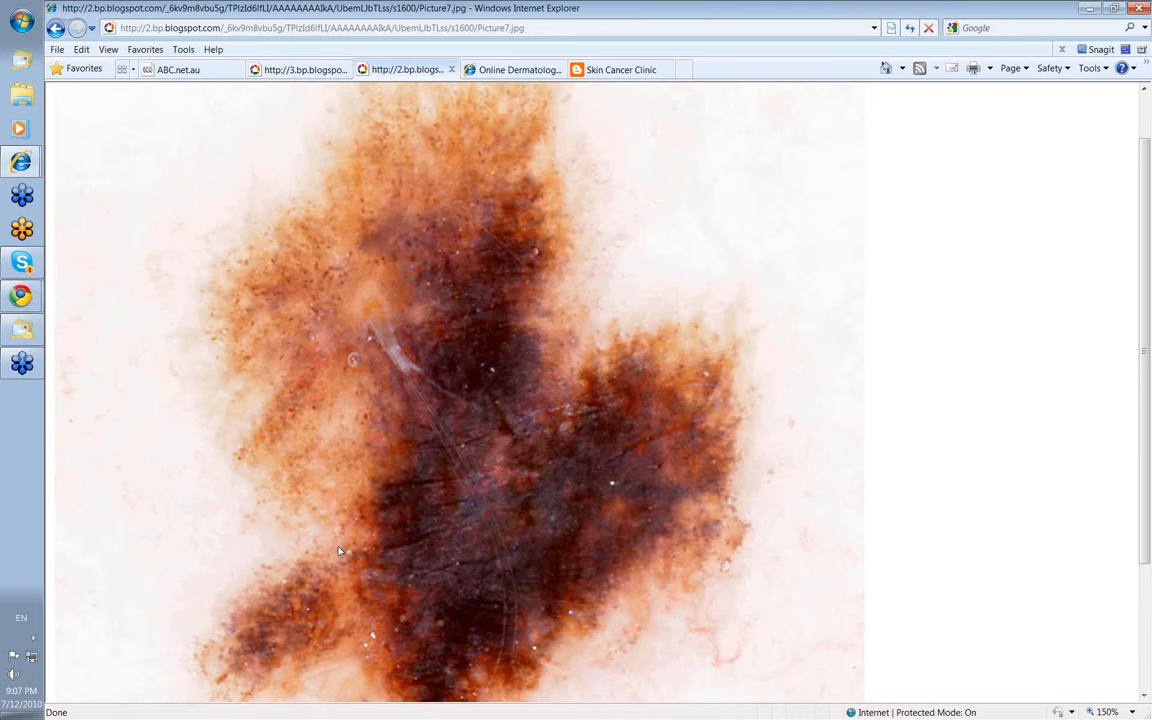
pyautogui.moveTo(346, 531)
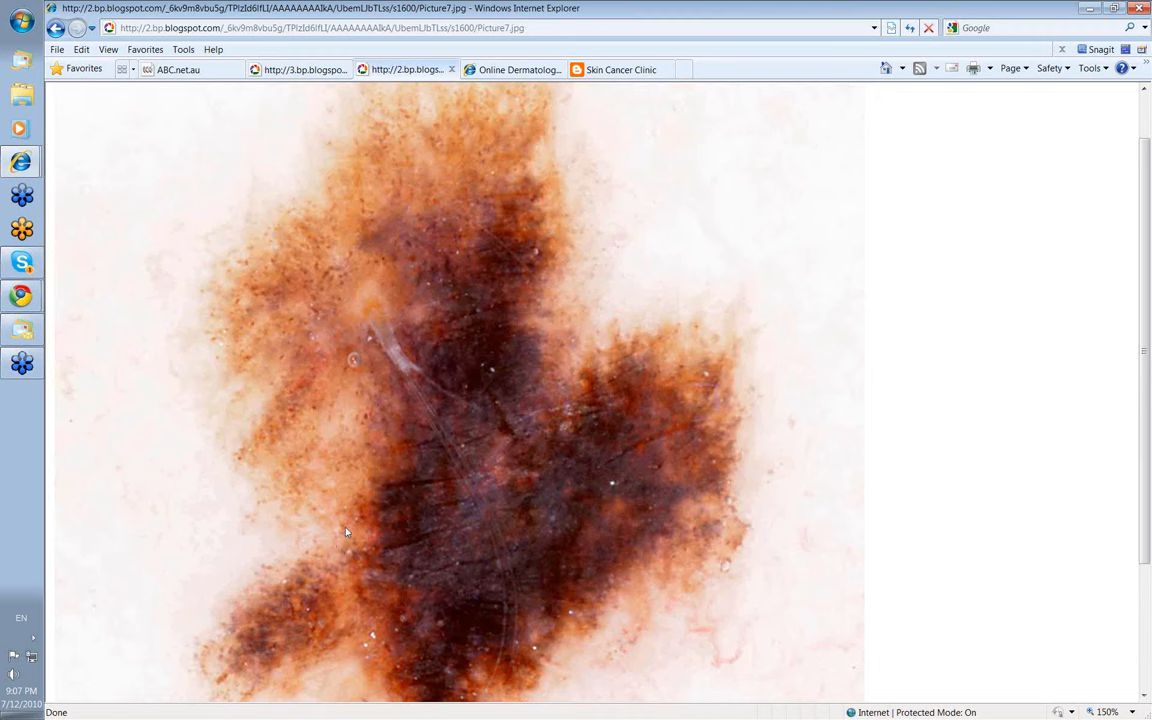
pyautogui.moveTo(365, 511)
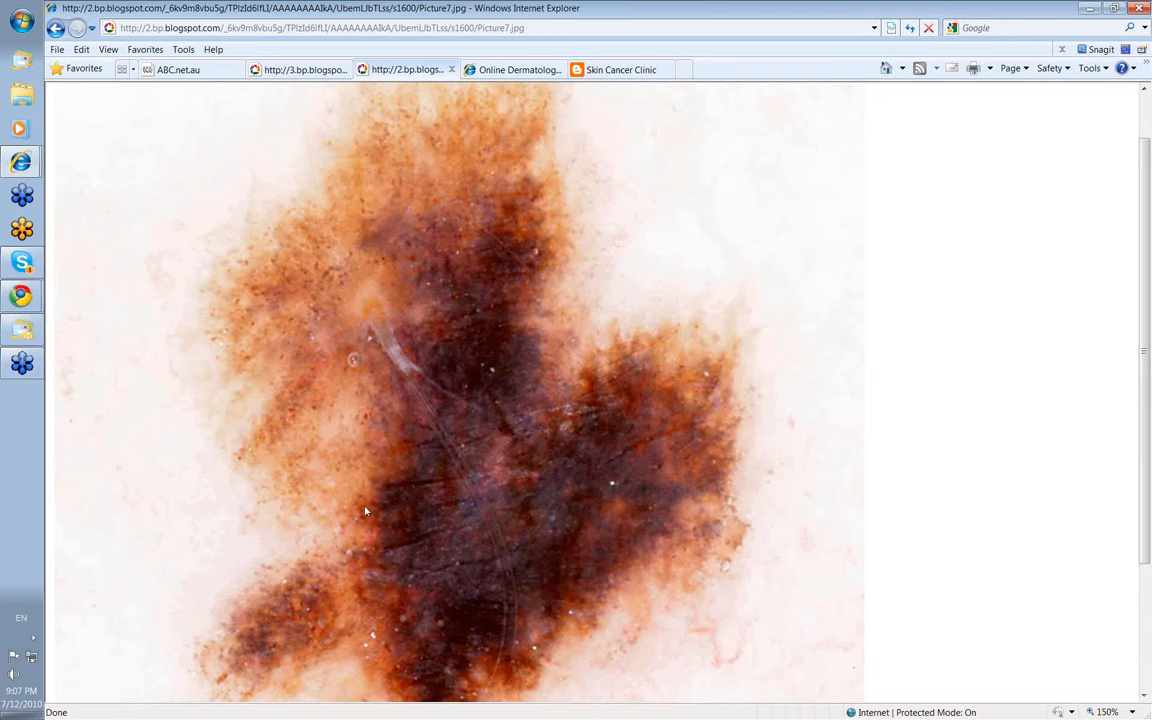
pyautogui.moveTo(360, 416)
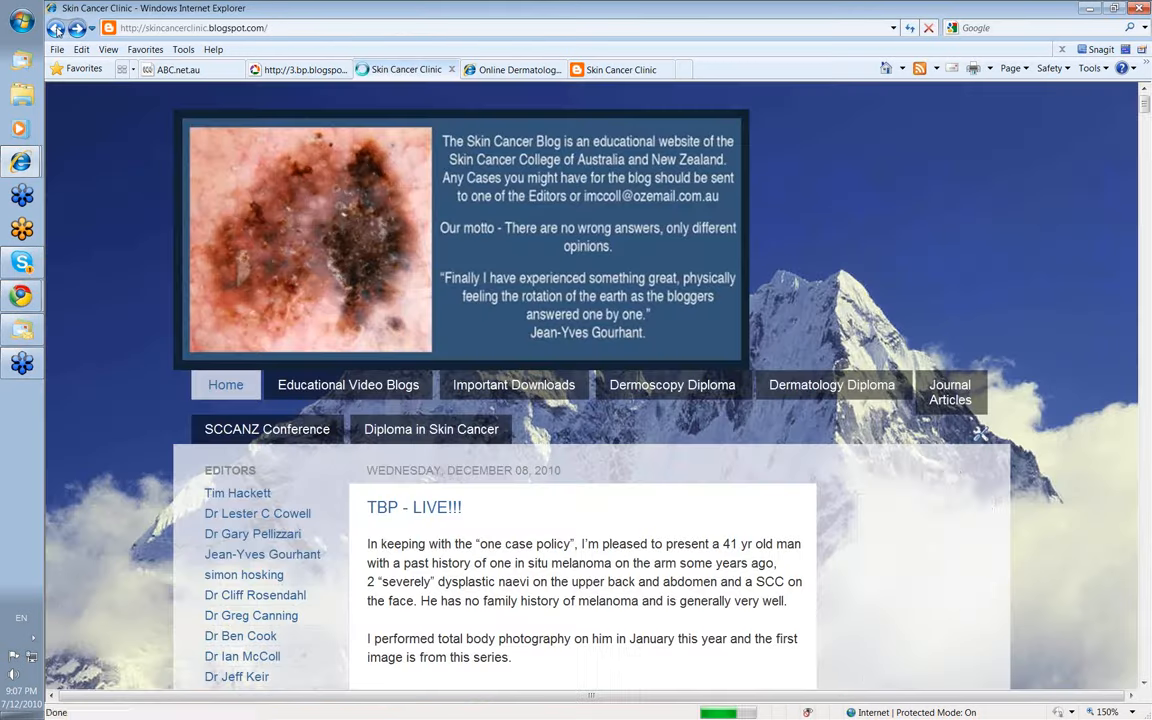
# Step: Scroll the blog post down to the dermoscopy image and paraffin-block photos
pyautogui.scroll(-3)
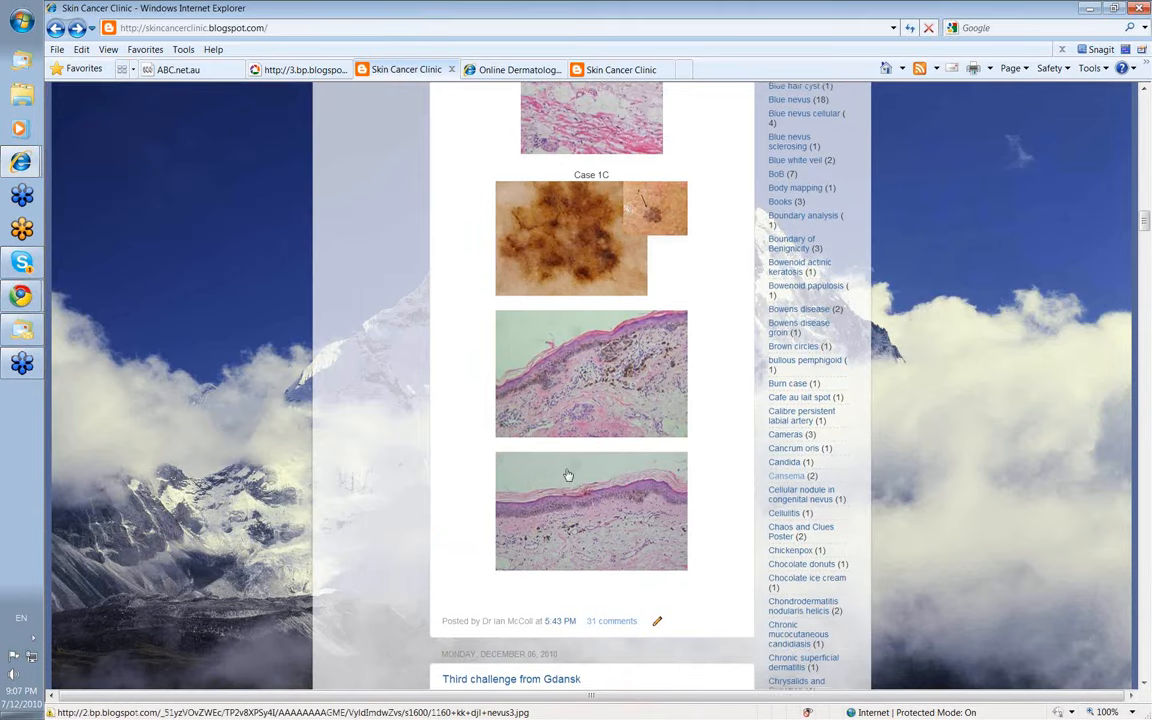
pyautogui.scroll(-3)
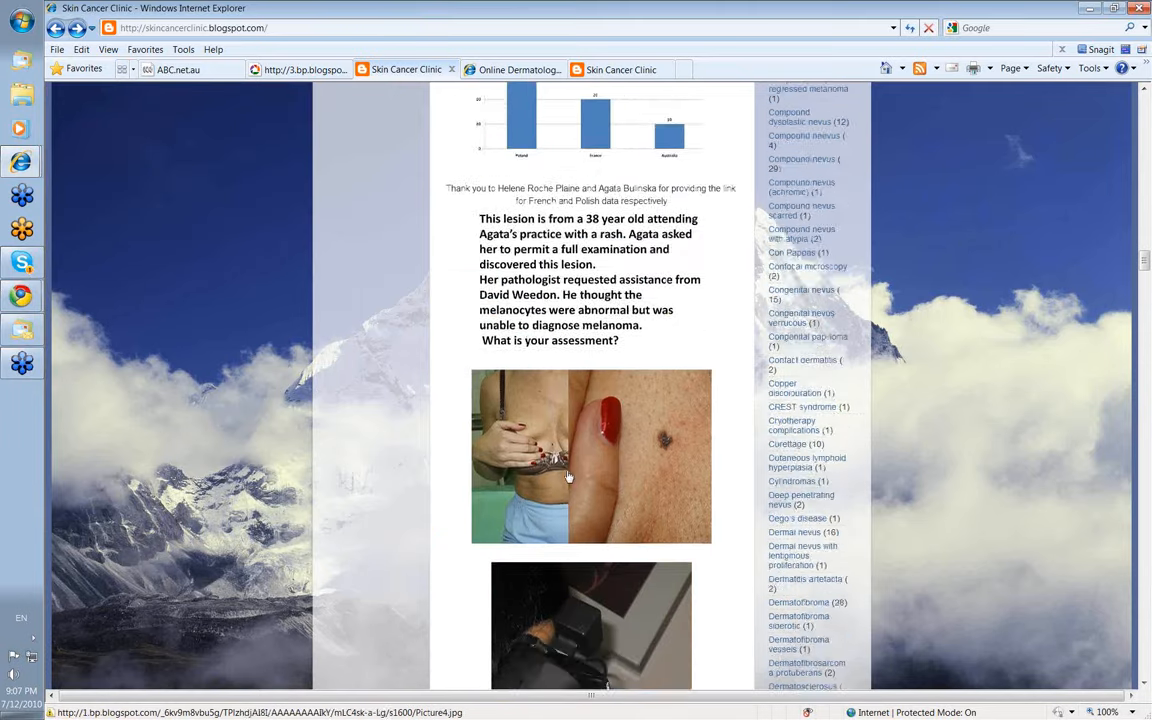
pyautogui.scroll(-3)
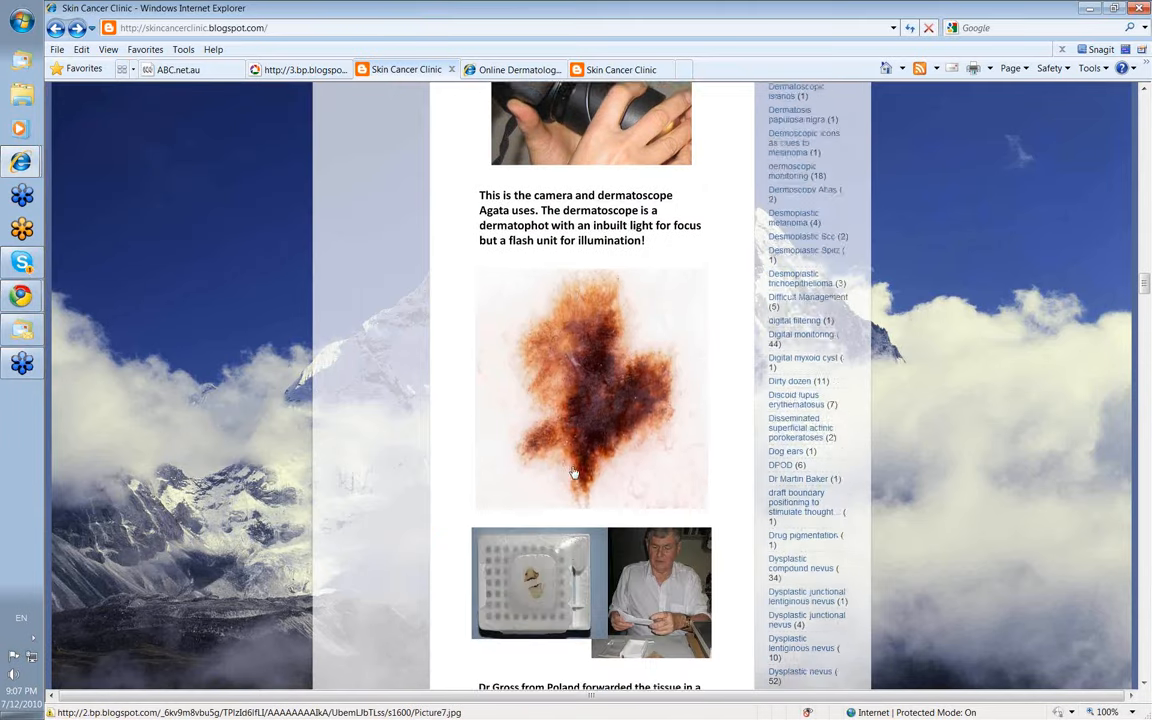
pyautogui.scroll(-3)
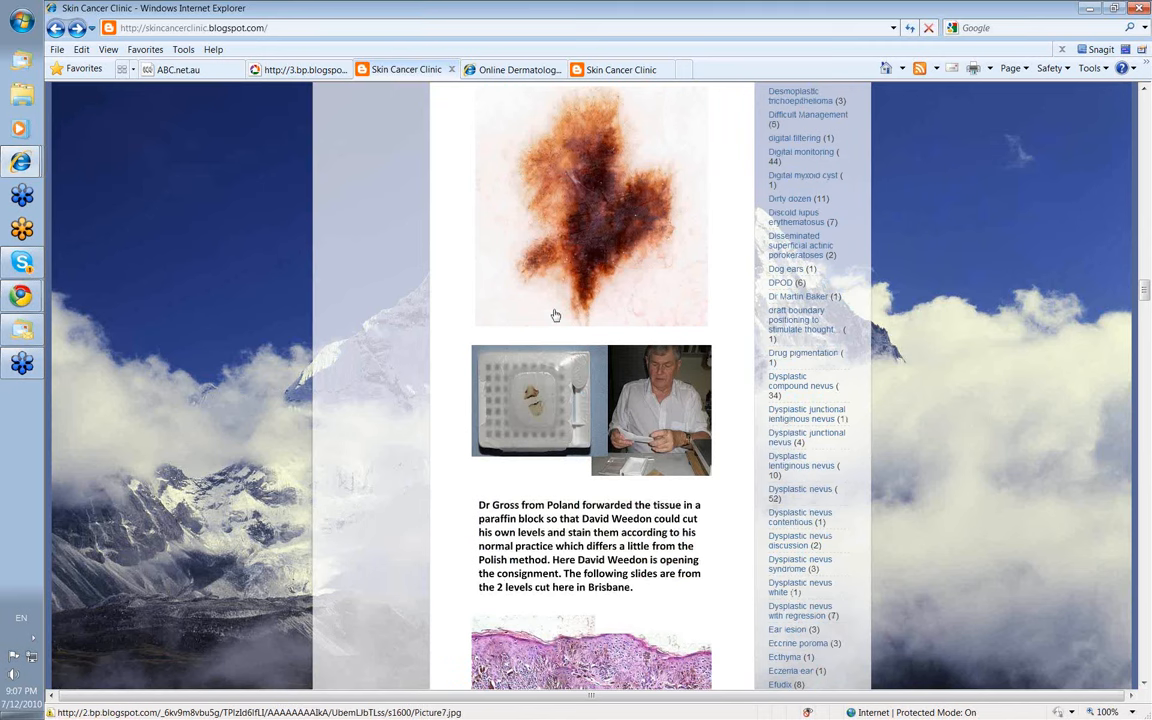
pyautogui.moveTo(539, 306)
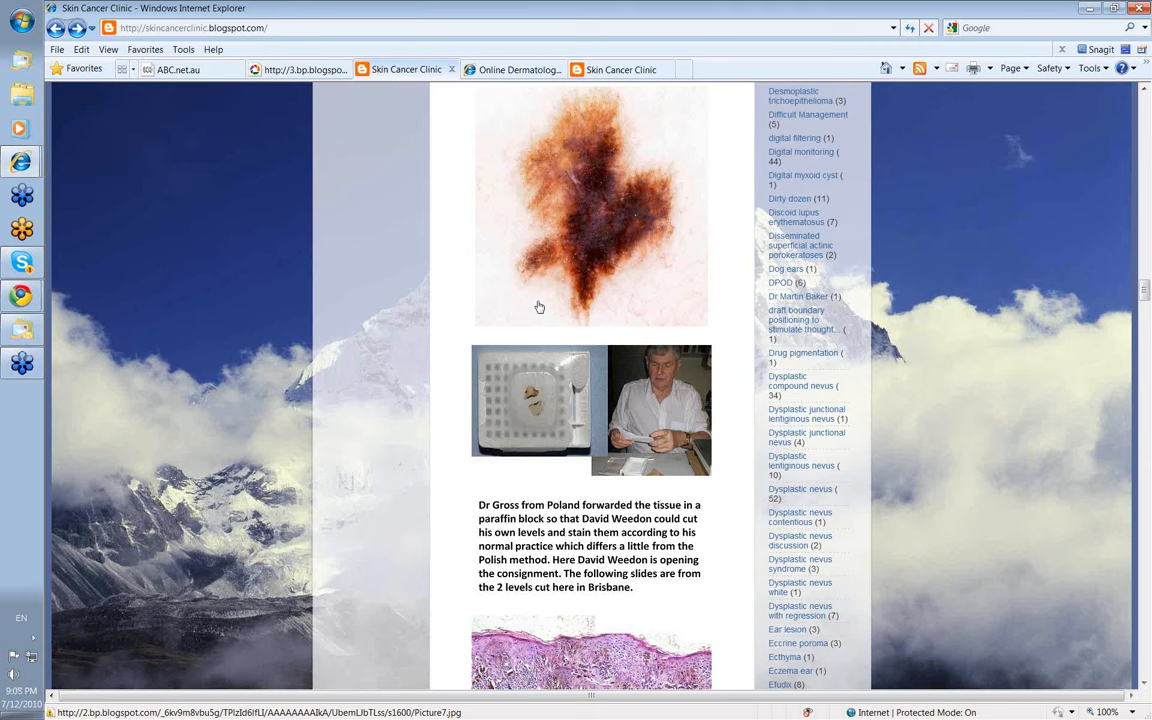
pyautogui.moveTo(543, 300)
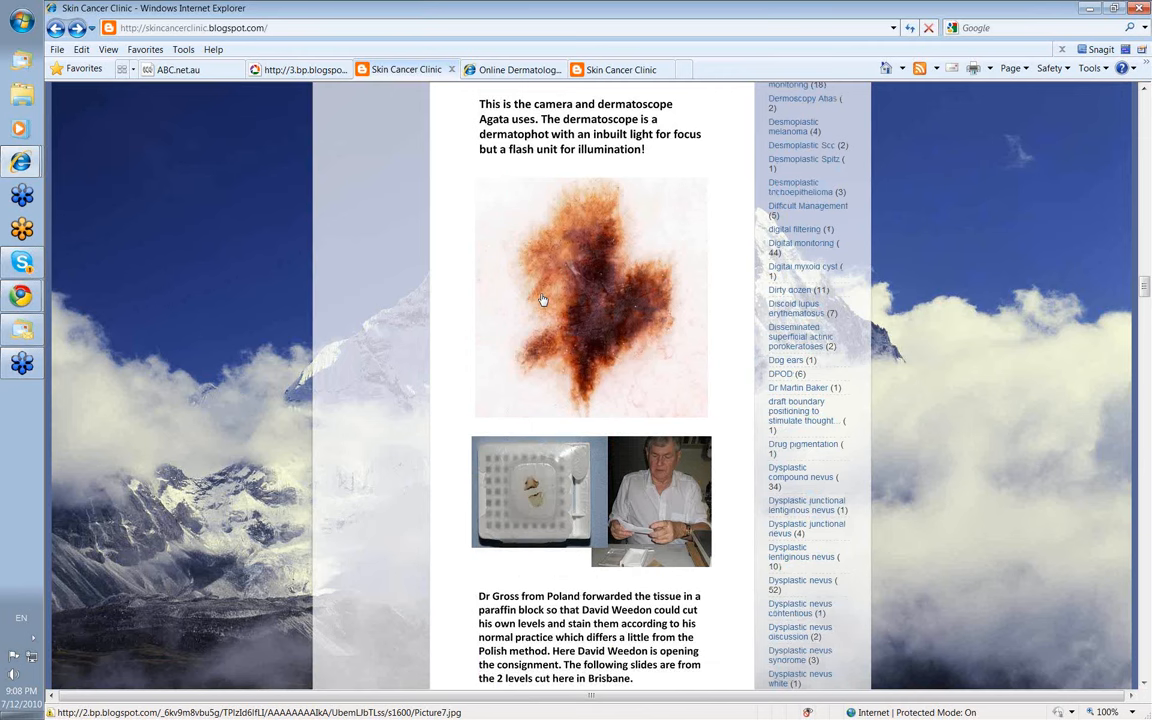
# Step: Scroll past the paraffin-block paragraph to the Dr Gross text and Brisbane histology slides
pyautogui.scroll(-3)
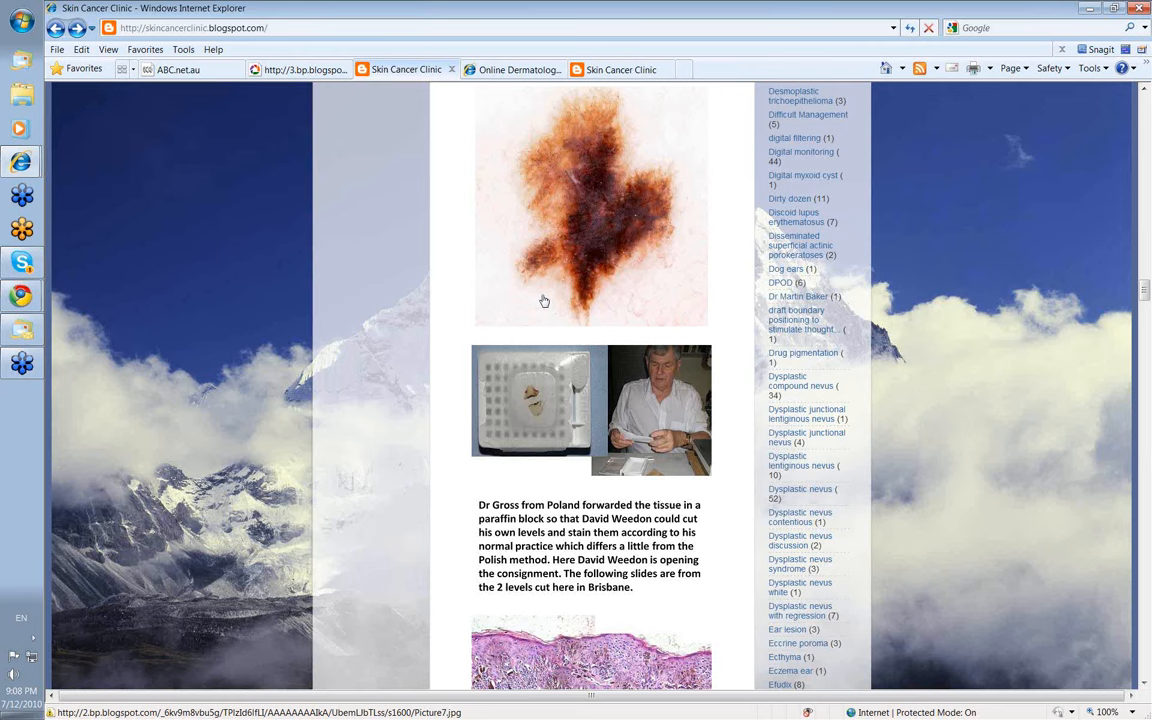
pyautogui.moveTo(540, 294)
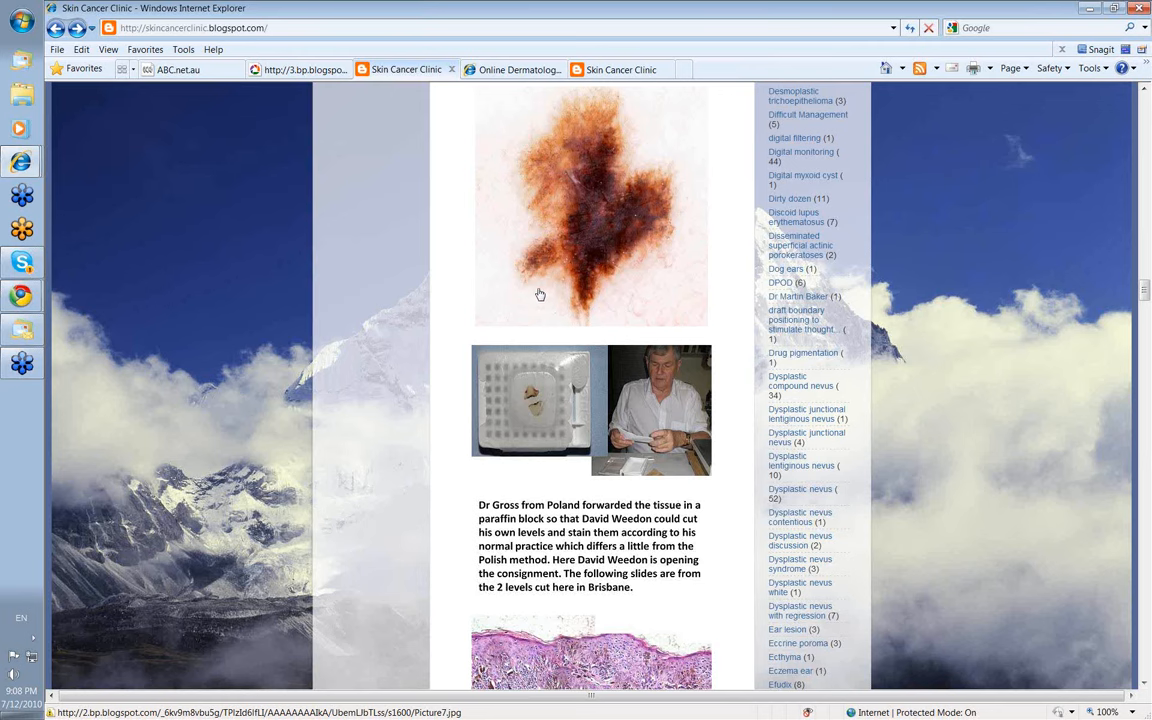
pyautogui.scroll(-3)
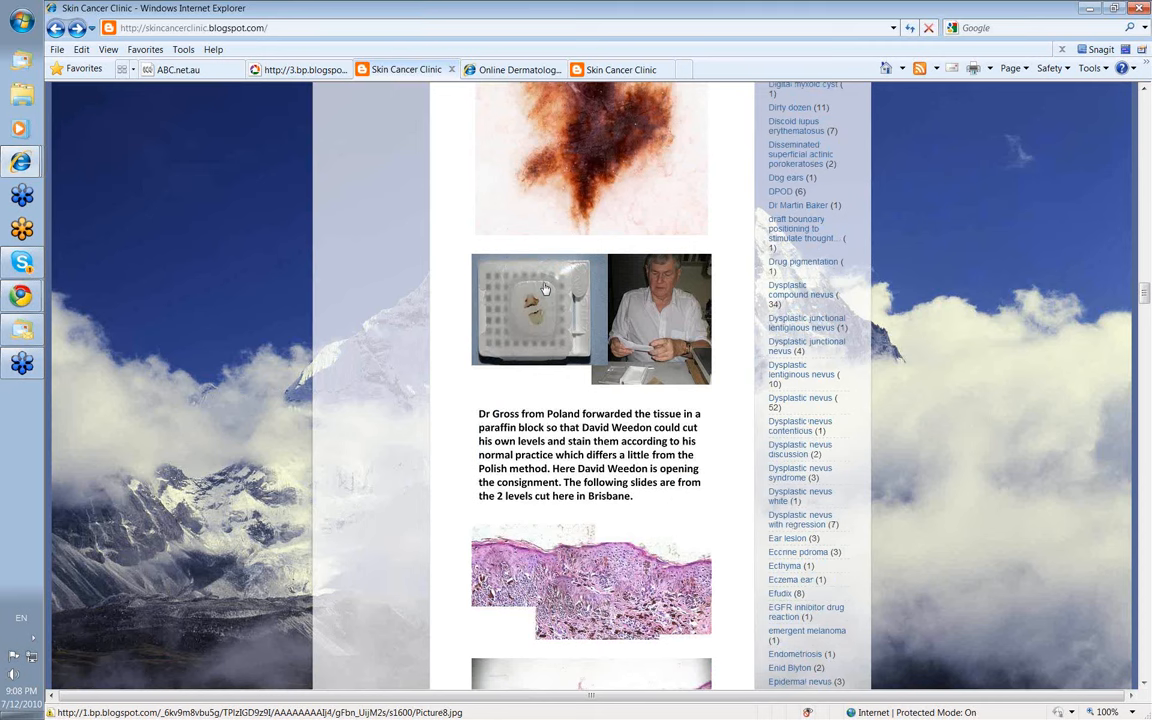
pyautogui.moveTo(607, 368)
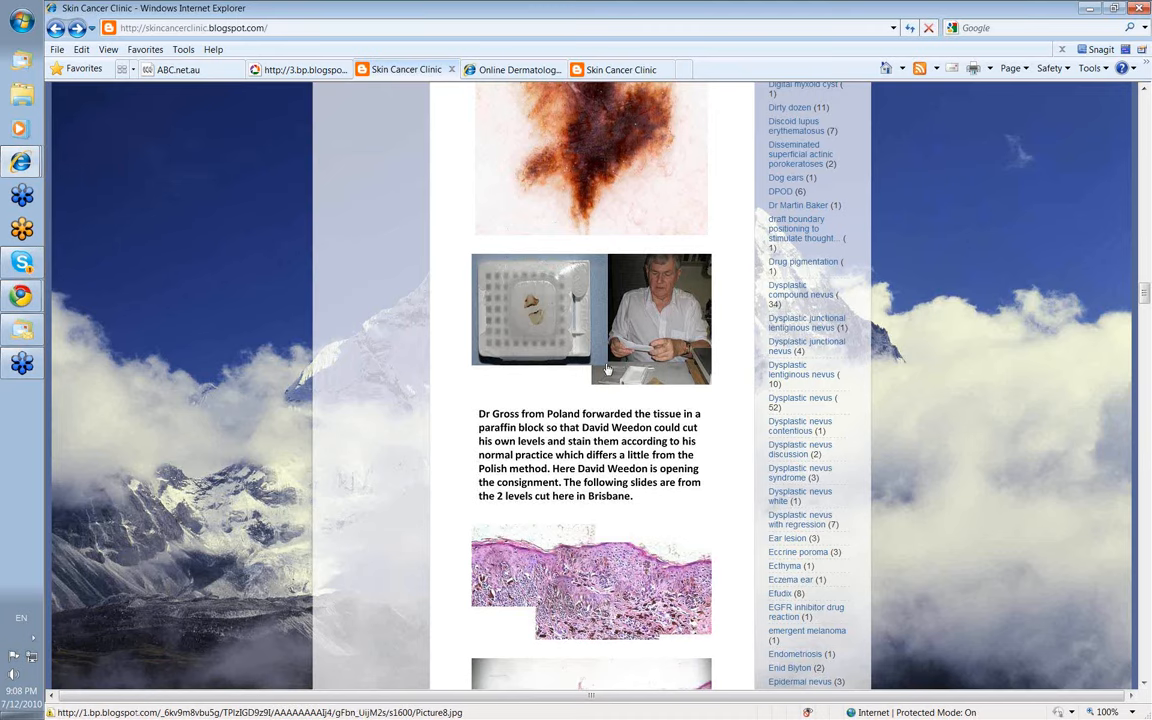
pyautogui.scroll(-3)
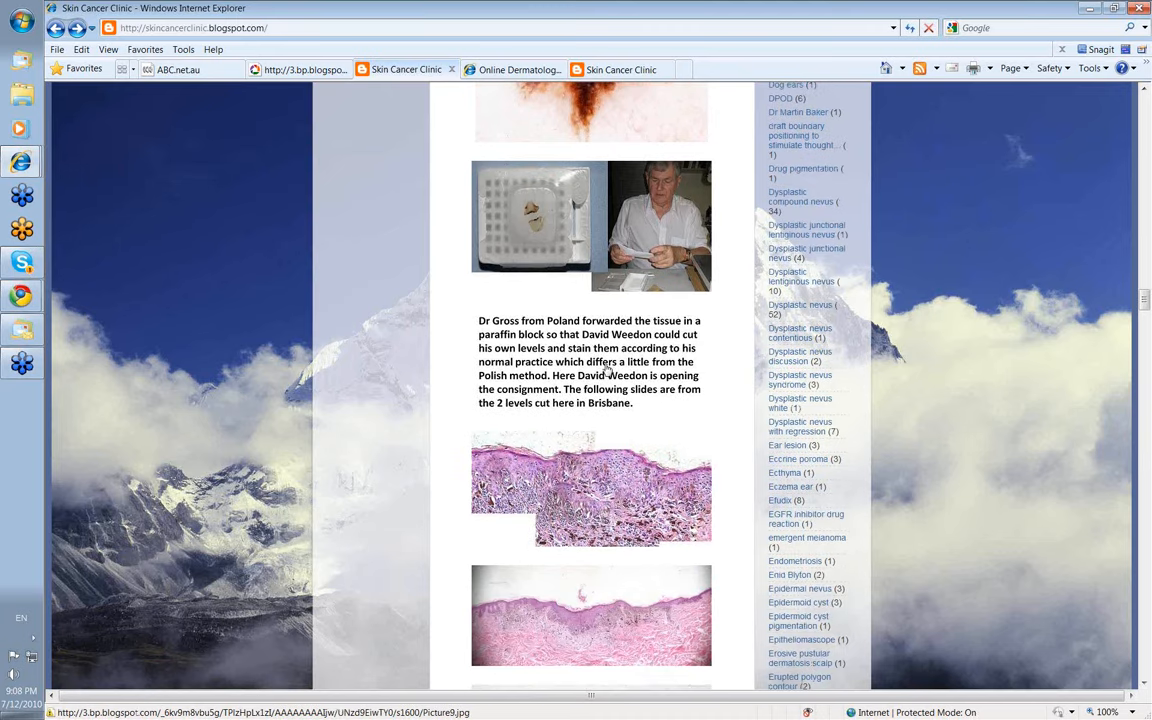
pyautogui.scroll(-3)
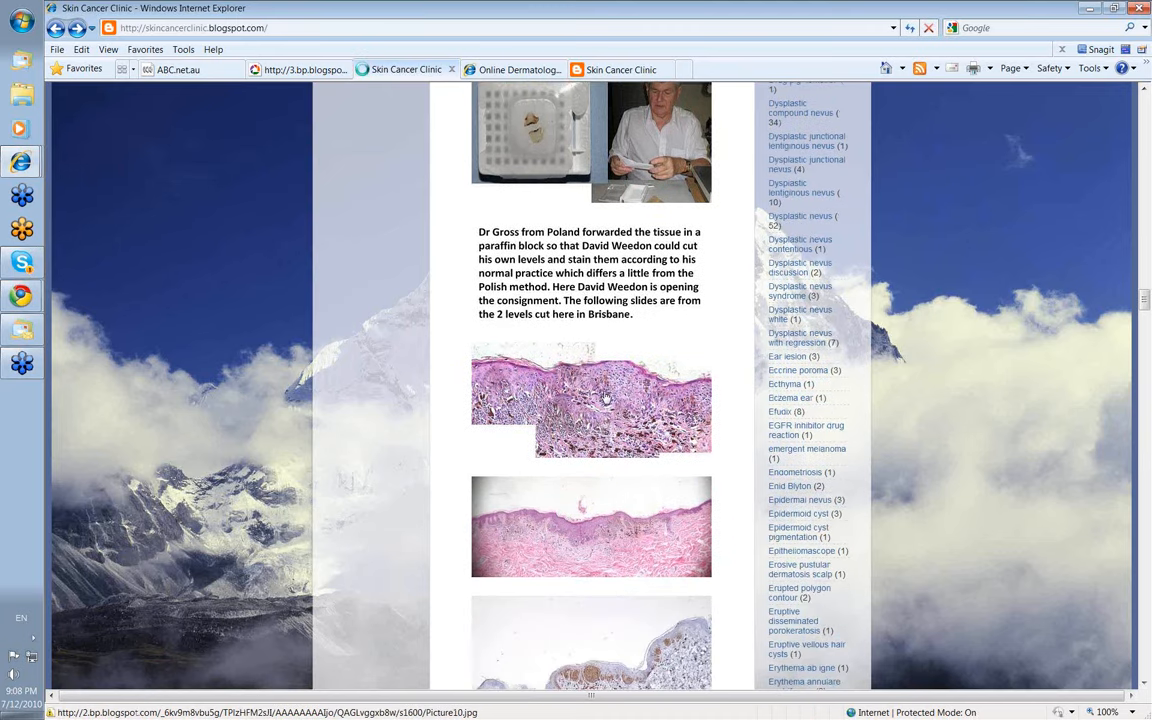
# Step: Open the first Brisbane histology slide full size and magnify it
pyautogui.click(590, 398)
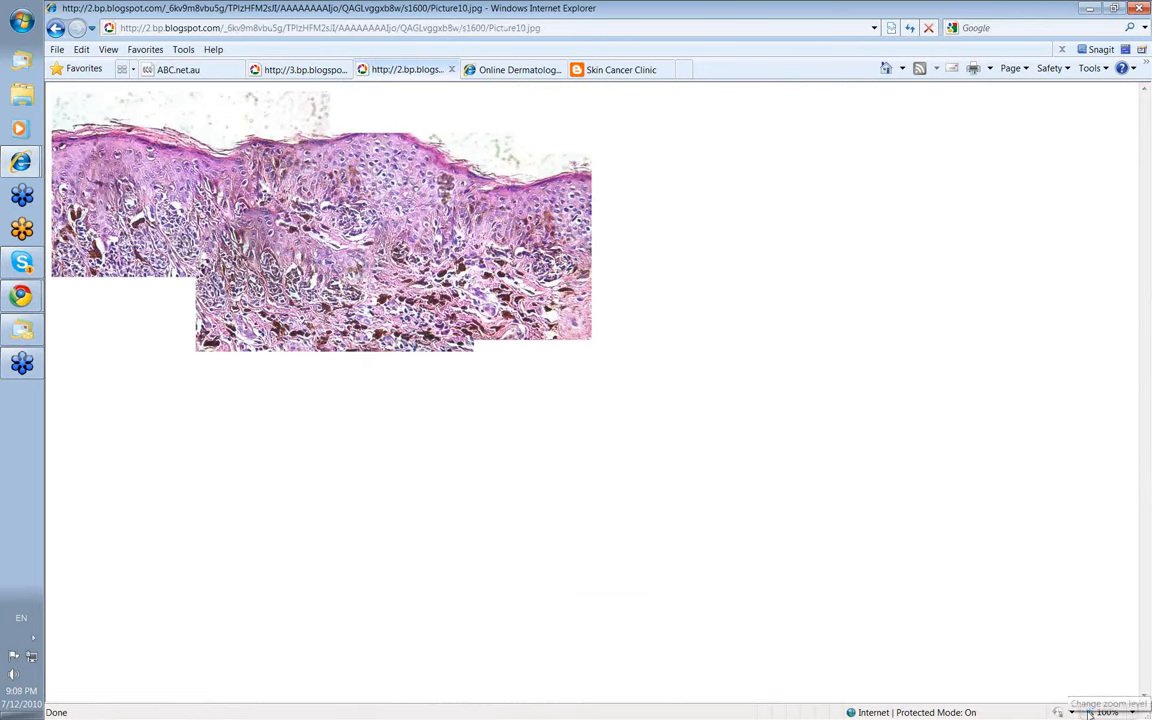
pyautogui.click(1106, 712)
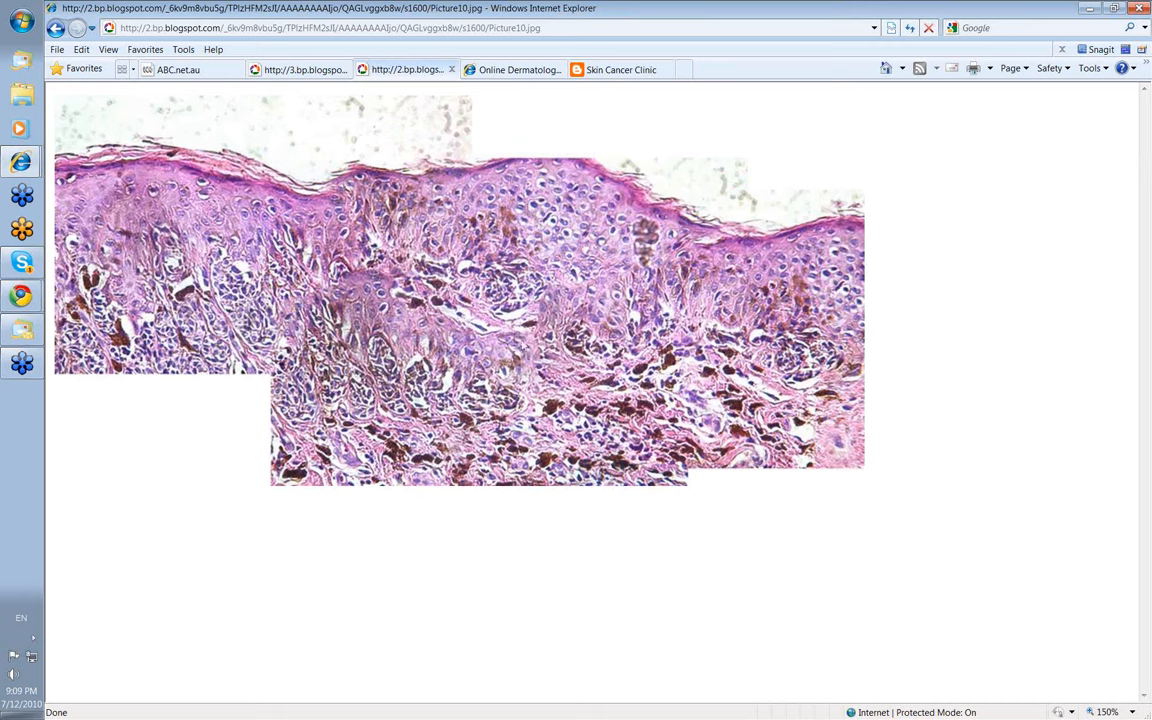
pyautogui.moveTo(538, 246)
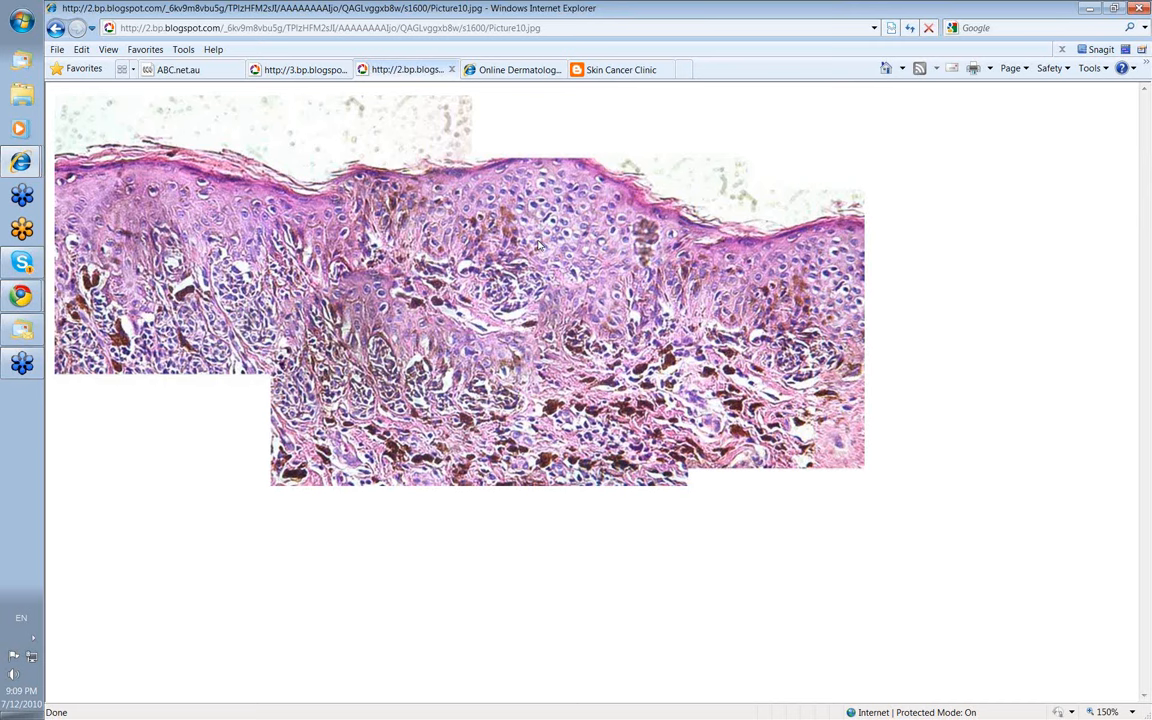
pyautogui.moveTo(575, 196)
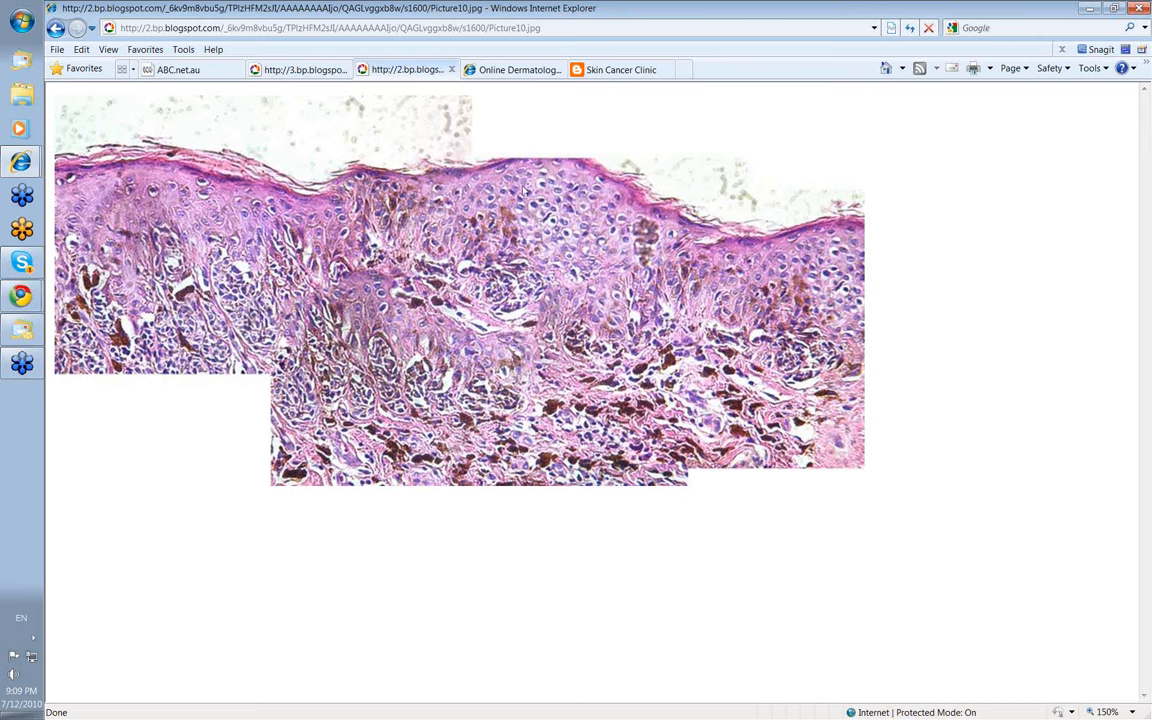
pyautogui.moveTo(450, 178)
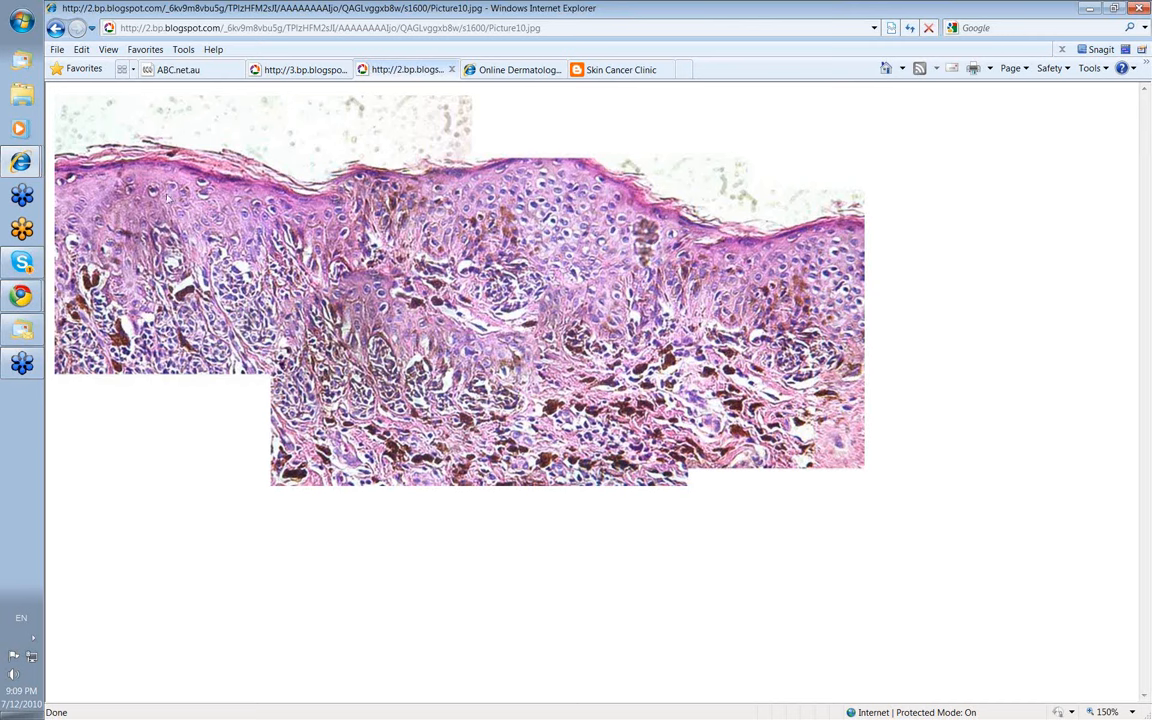
pyautogui.moveTo(537, 216)
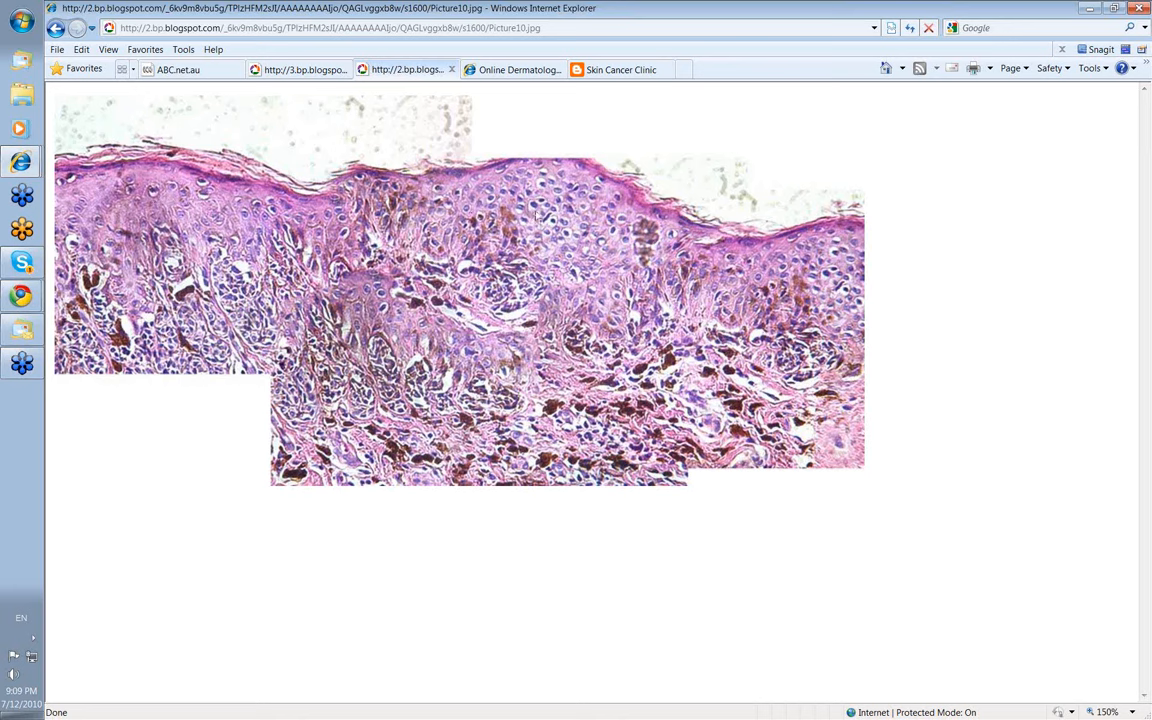
pyautogui.moveTo(528, 272)
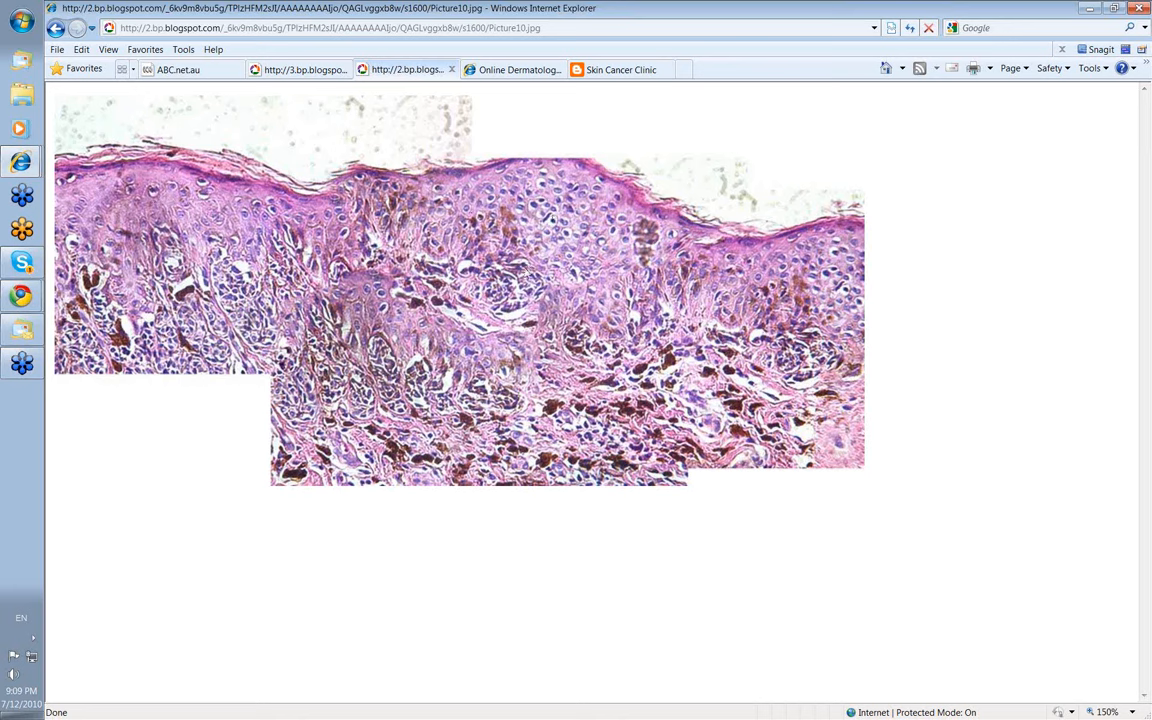
pyautogui.moveTo(408, 375)
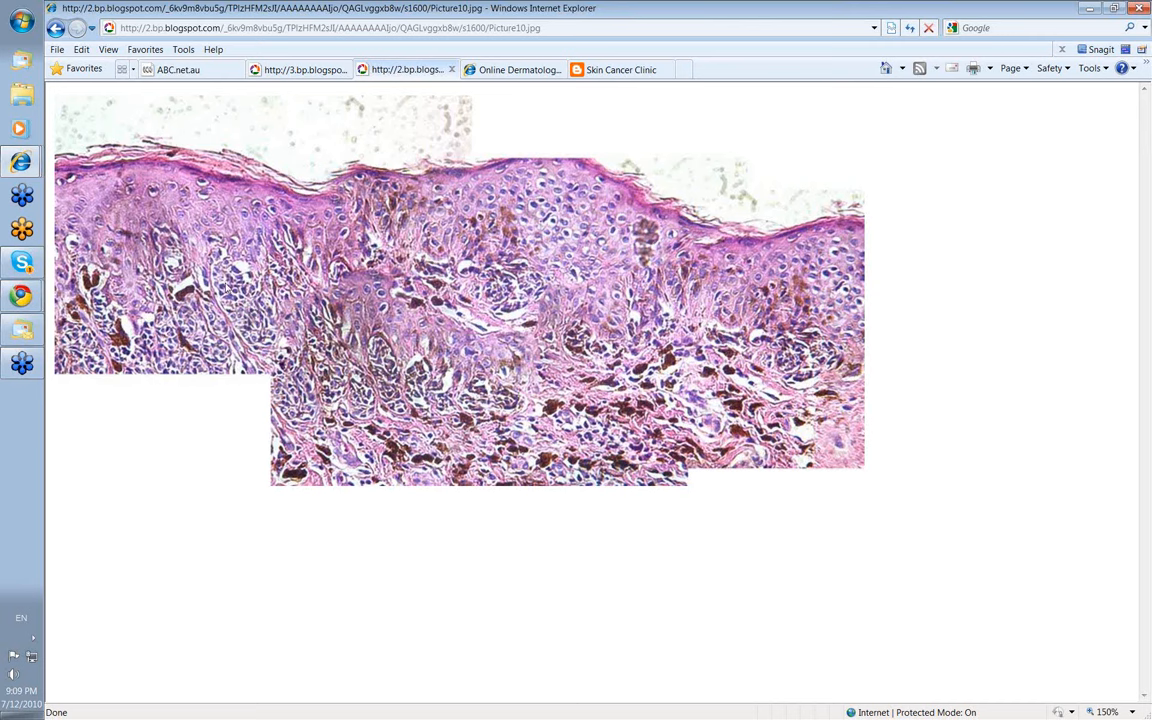
pyautogui.moveTo(230, 290)
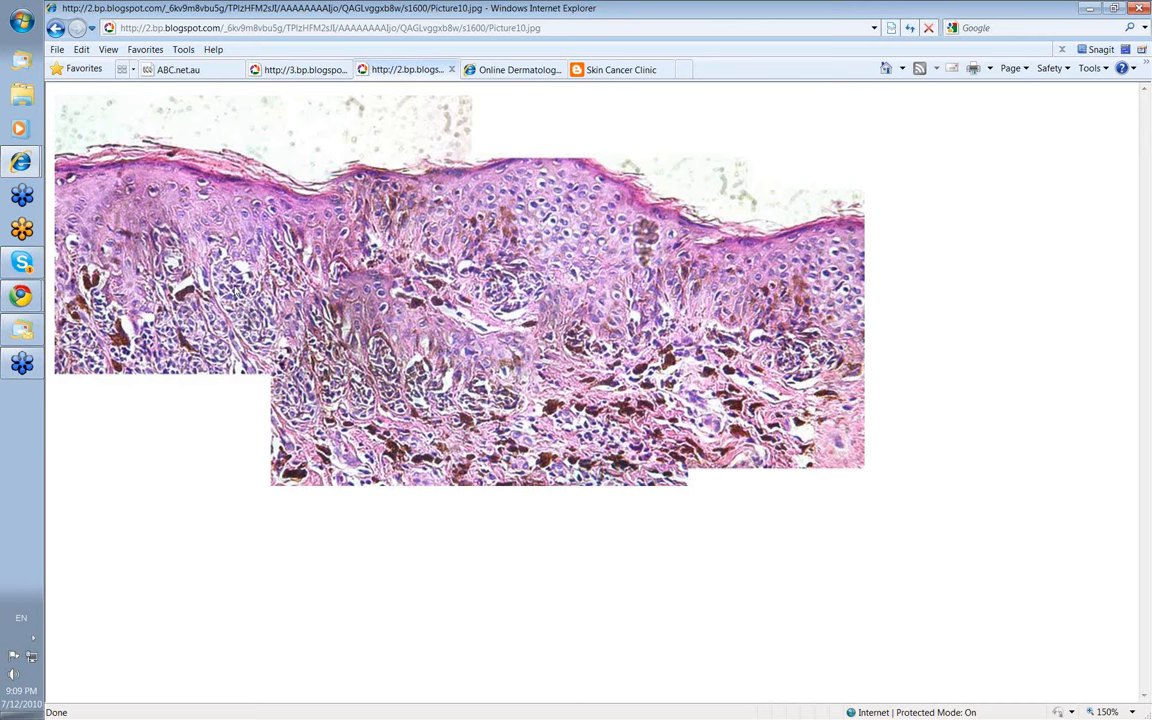
pyautogui.moveTo(586, 424)
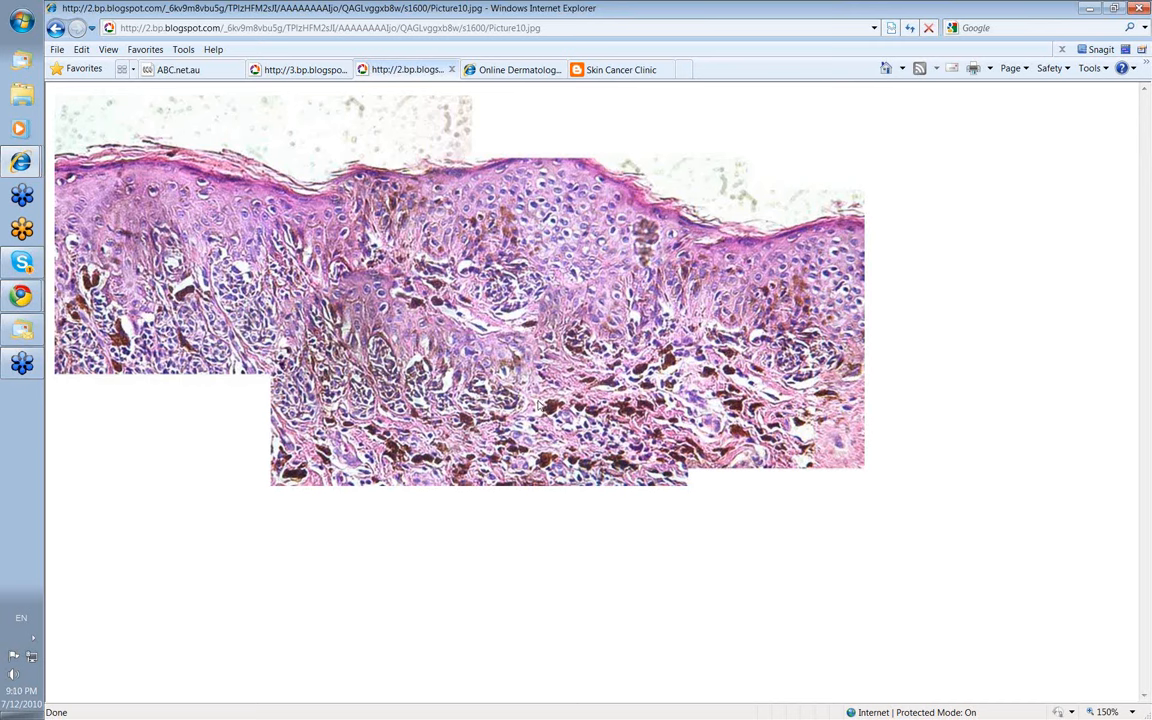
pyautogui.moveTo(473, 464)
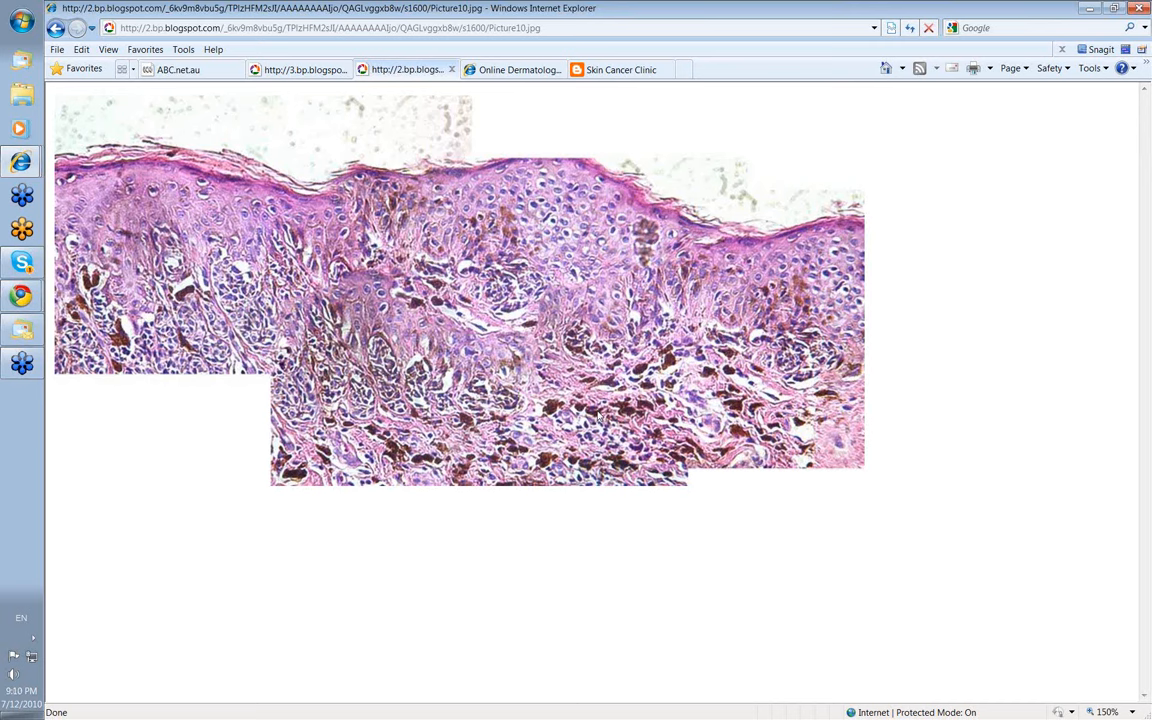
pyautogui.moveTo(600, 417)
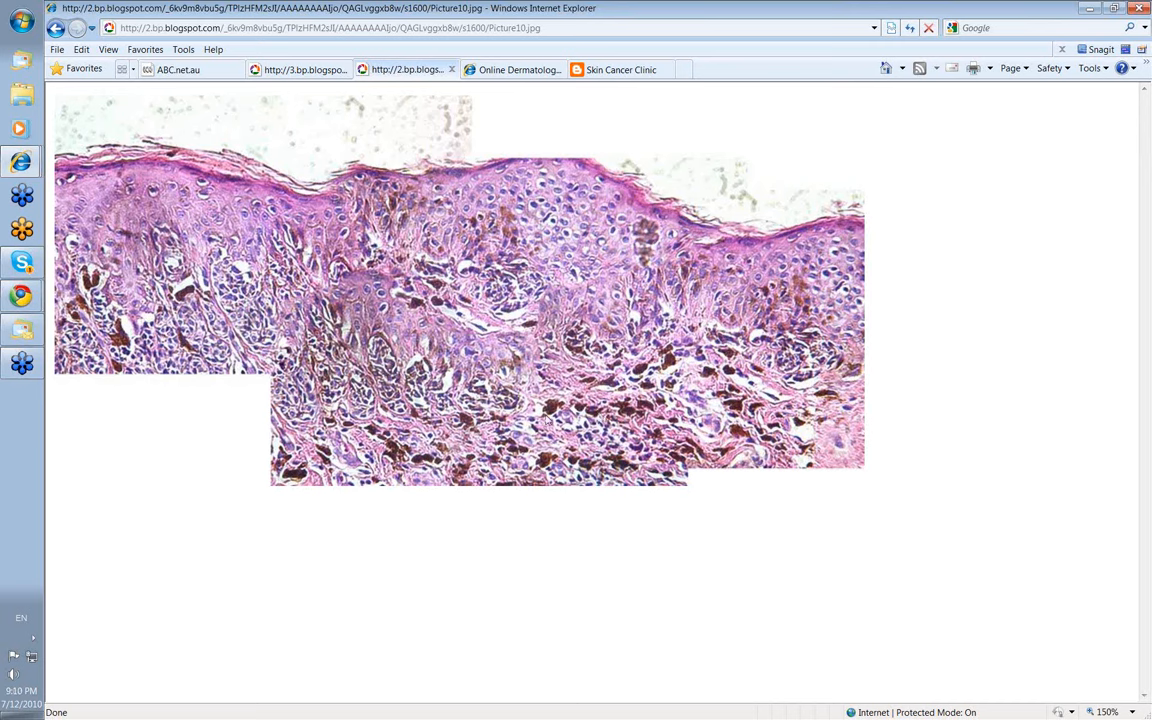
pyautogui.moveTo(584, 413)
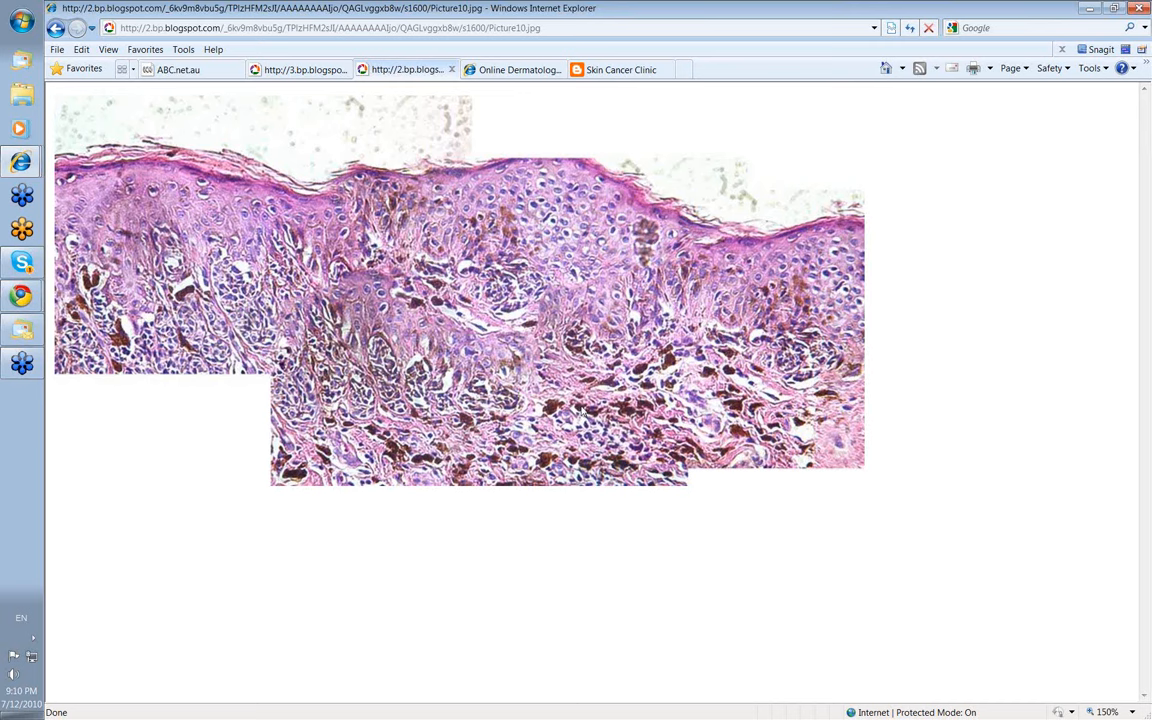
pyautogui.moveTo(582, 413)
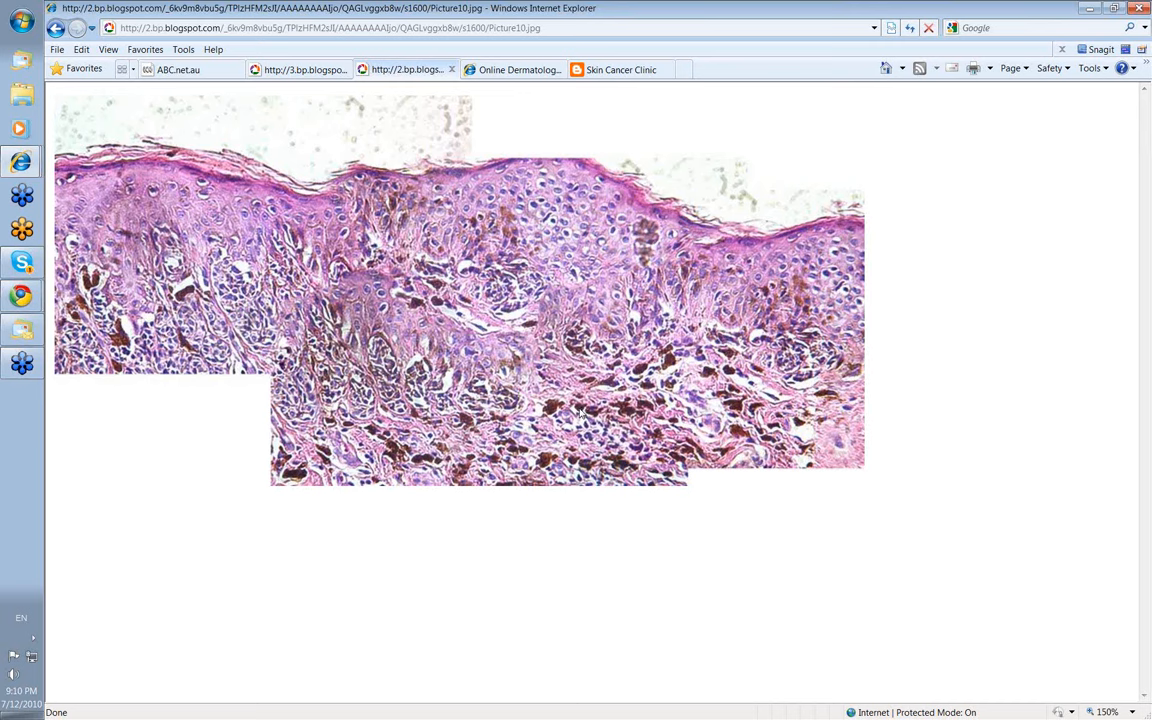
pyautogui.moveTo(582, 415)
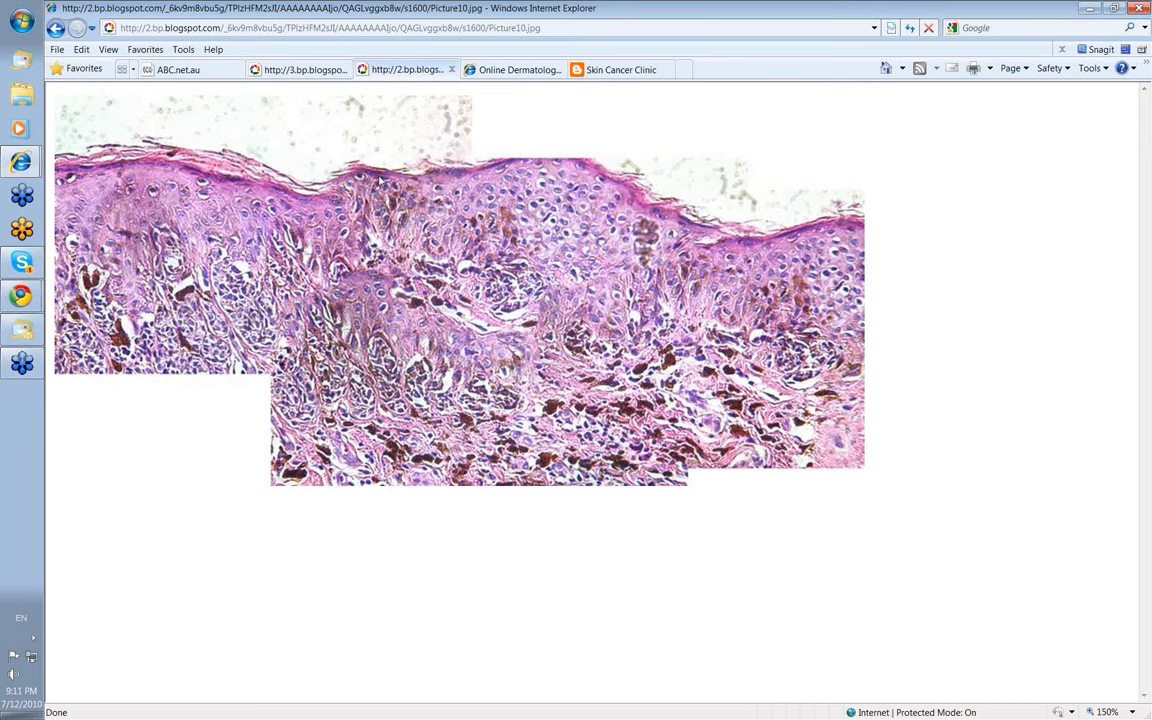
pyautogui.moveTo(461, 207)
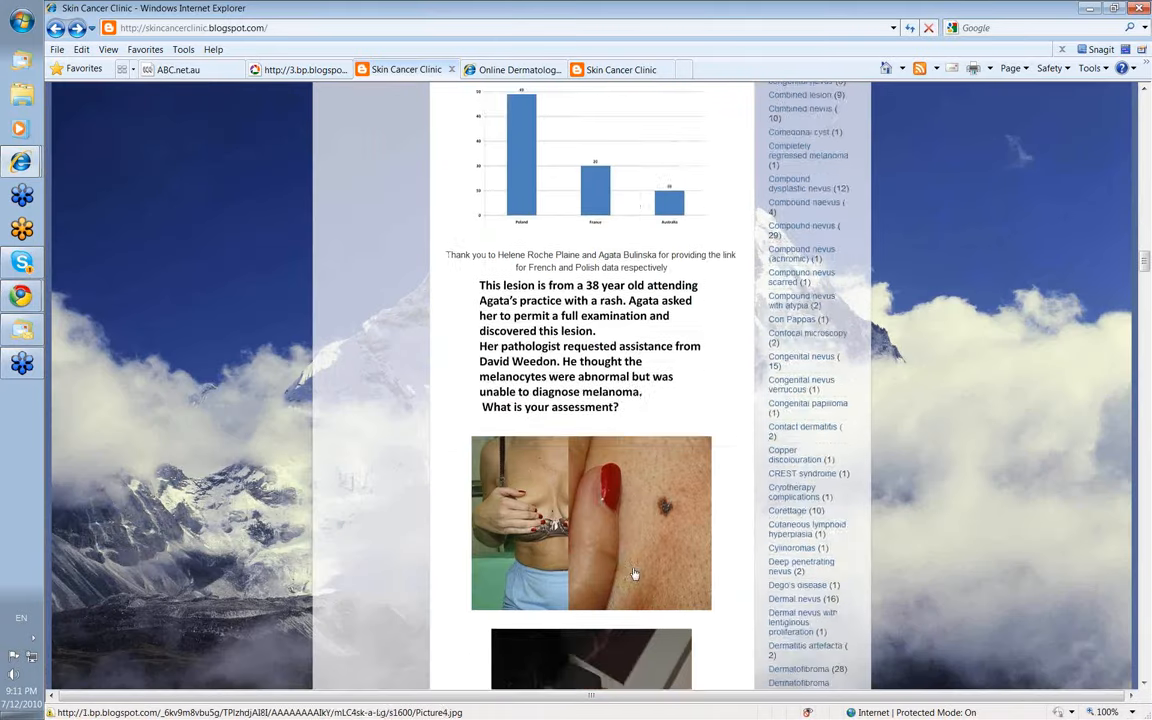
# Step: Scroll down past the histology slides to the immunostained special-stain images
pyautogui.scroll(-3)
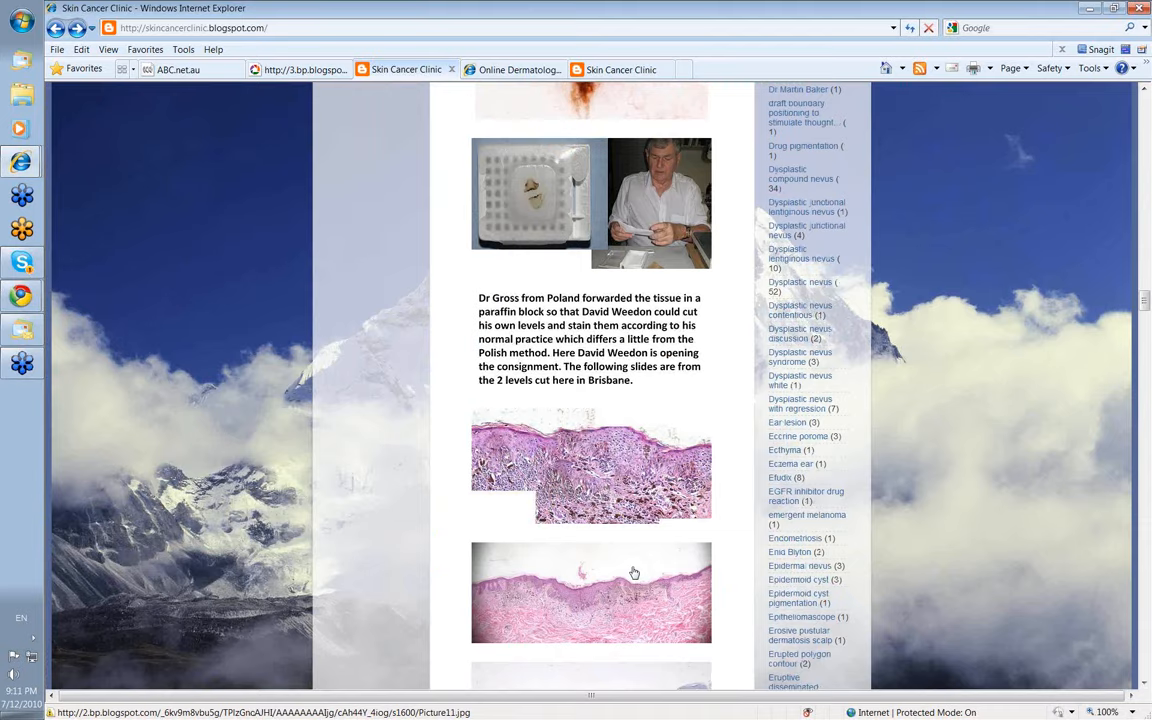
pyautogui.scroll(-3)
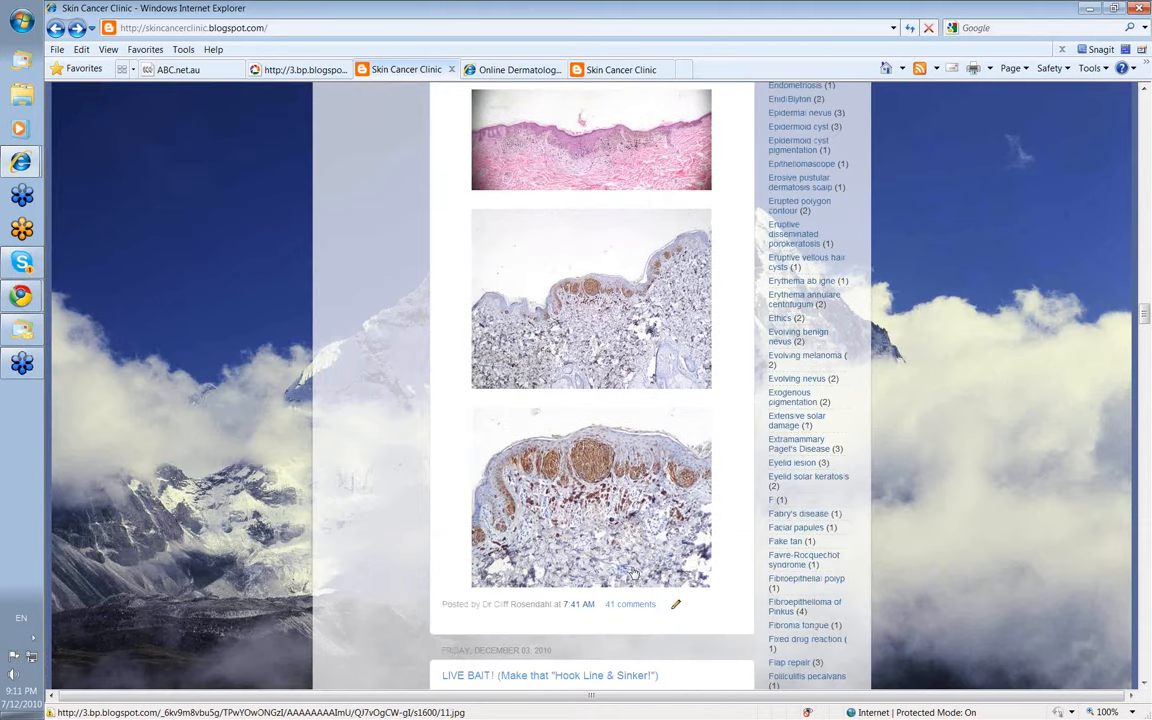
pyautogui.moveTo(553, 557)
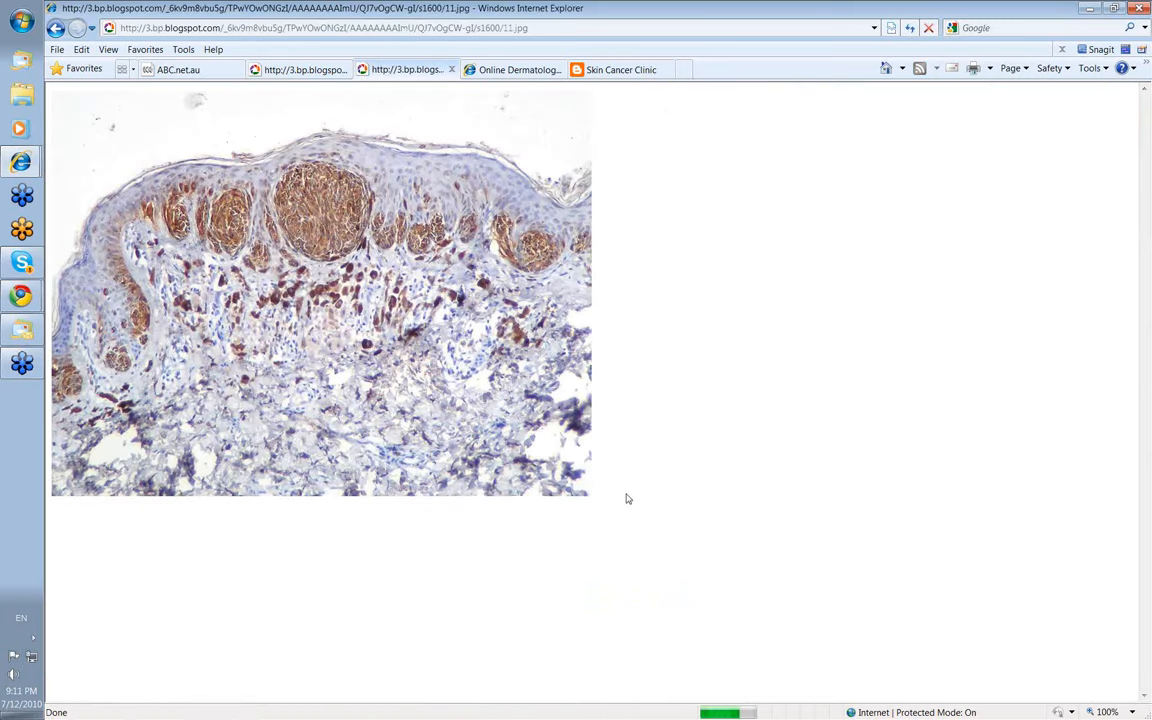
pyautogui.moveTo(372, 248)
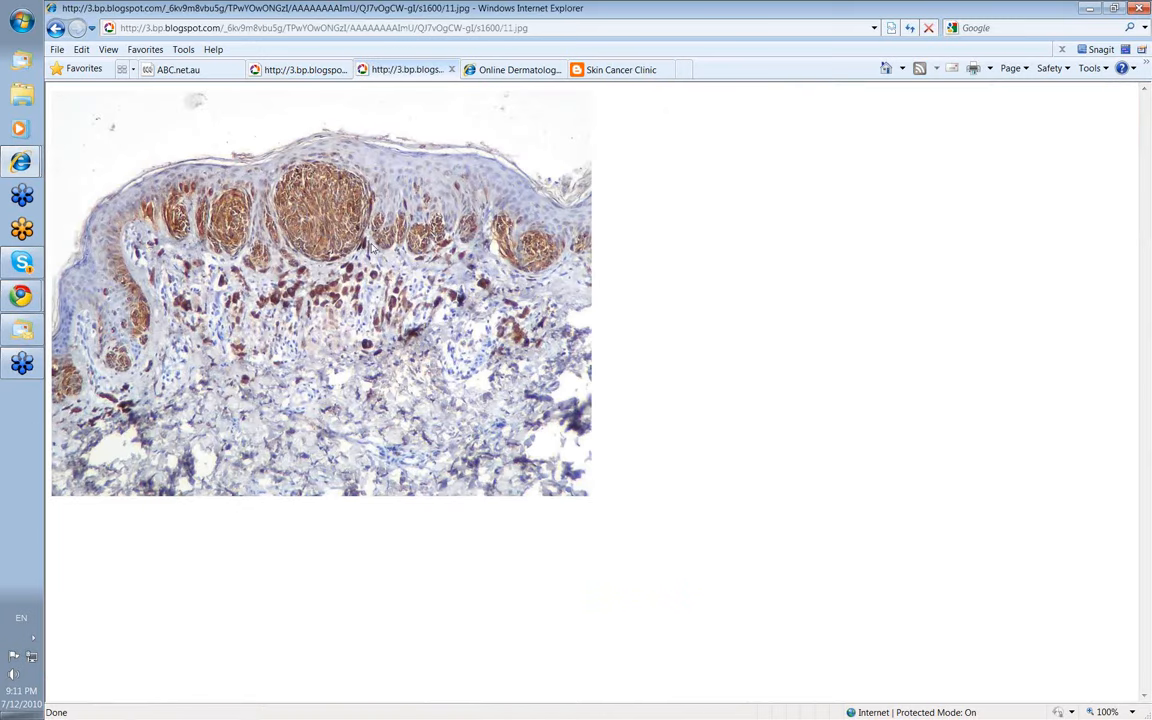
pyautogui.moveTo(360, 235)
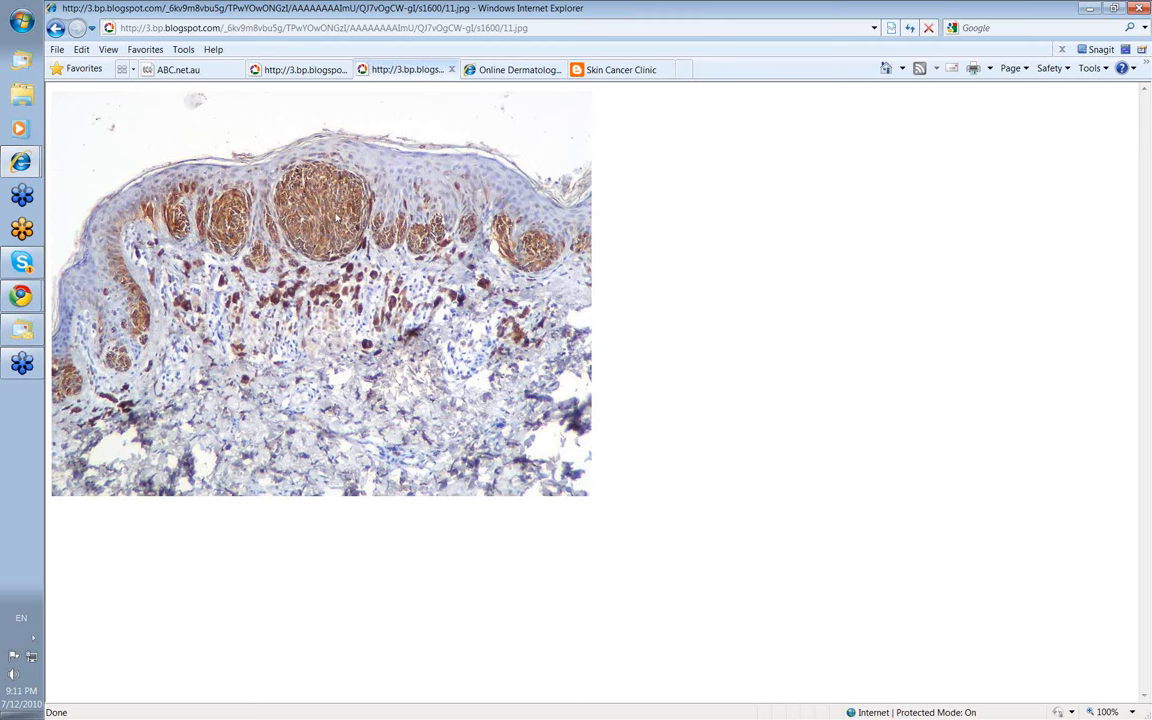
pyautogui.moveTo(248, 161)
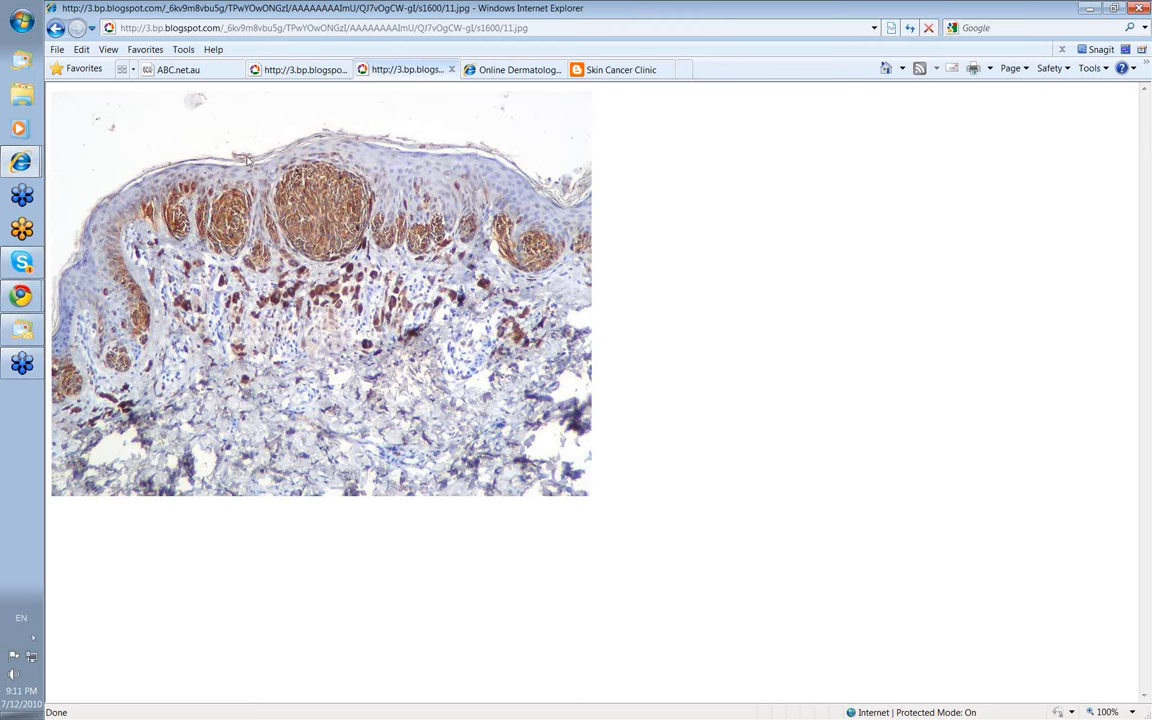
pyautogui.moveTo(337, 148)
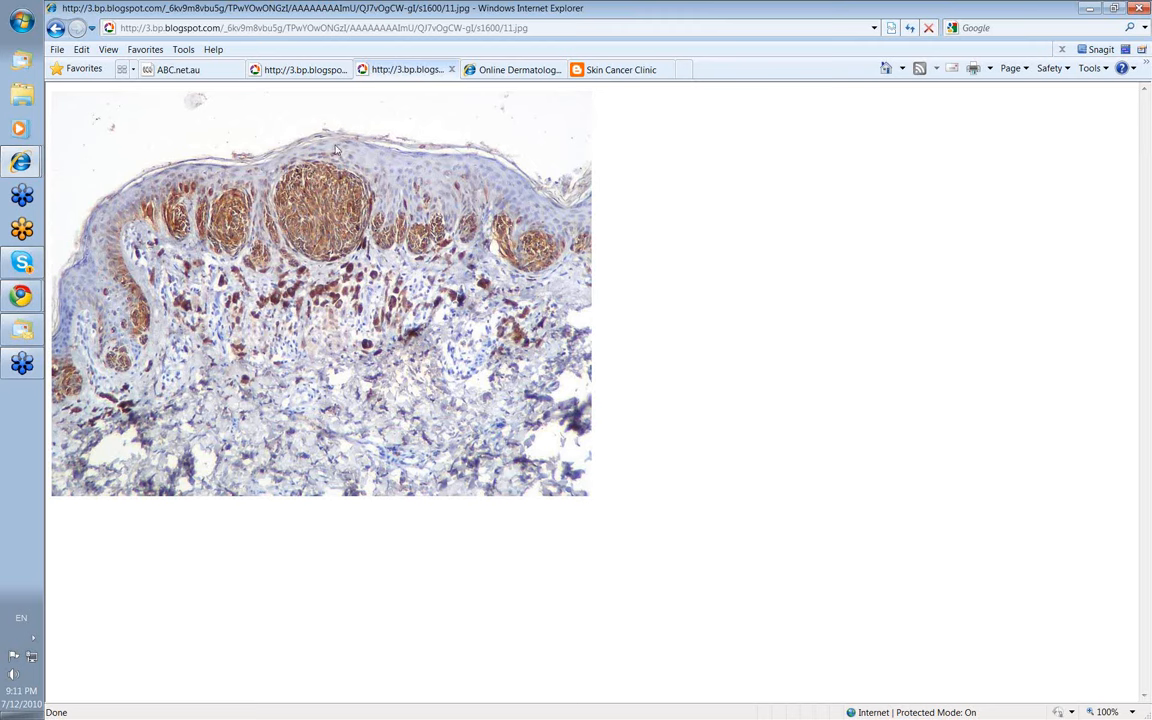
pyautogui.moveTo(334, 151)
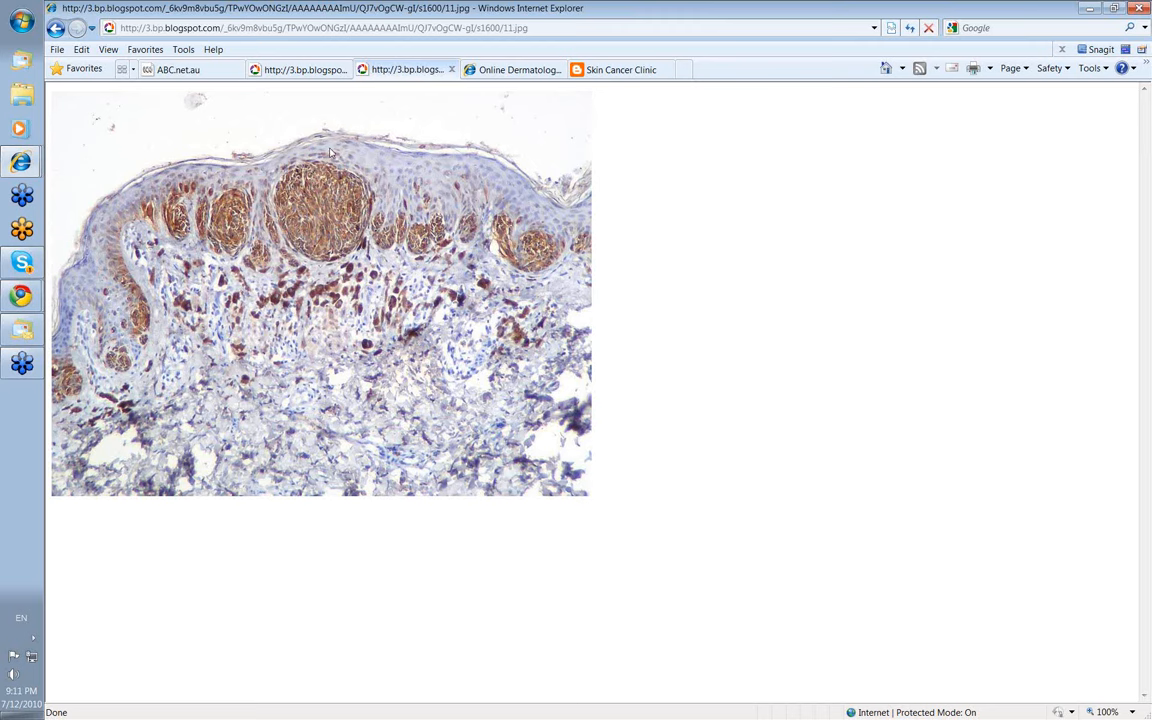
pyautogui.moveTo(347, 164)
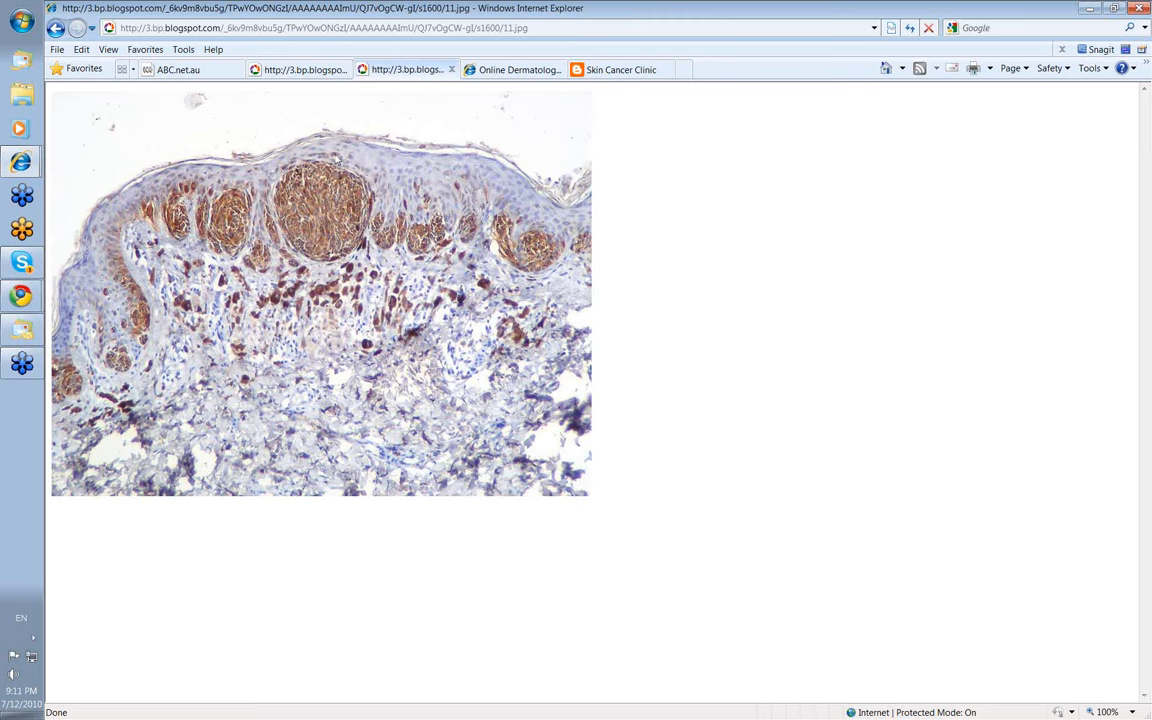
pyautogui.moveTo(332, 160)
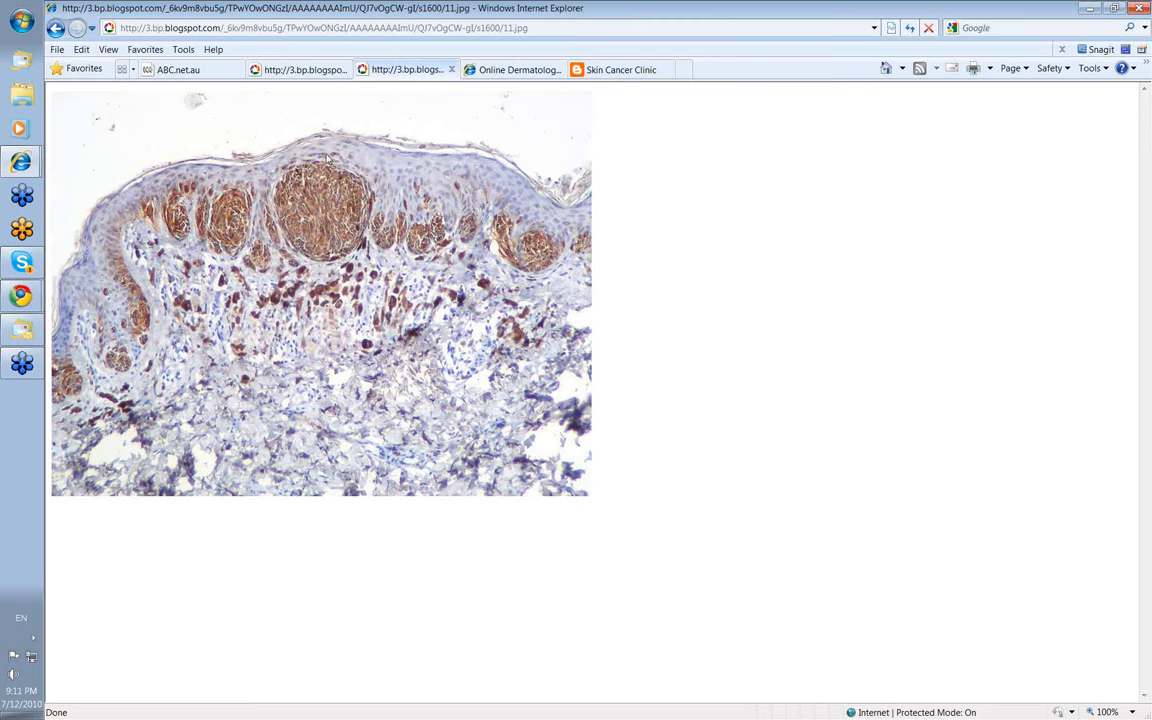
pyautogui.moveTo(345, 172)
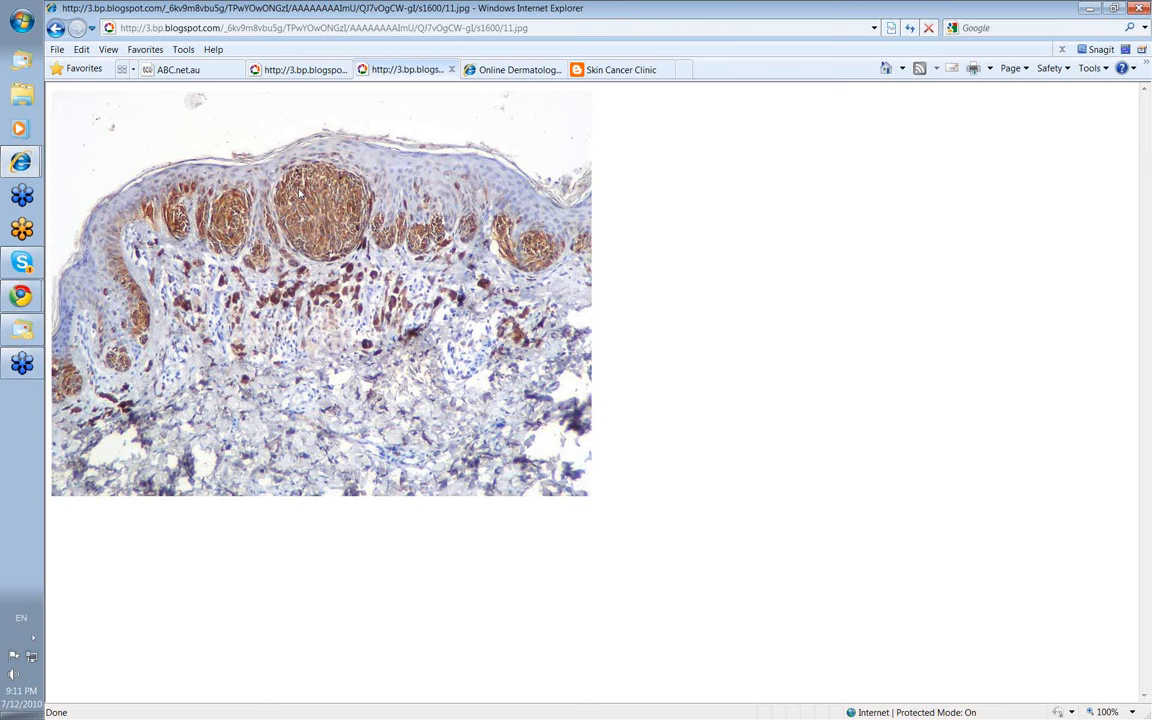
pyautogui.moveTo(390, 233)
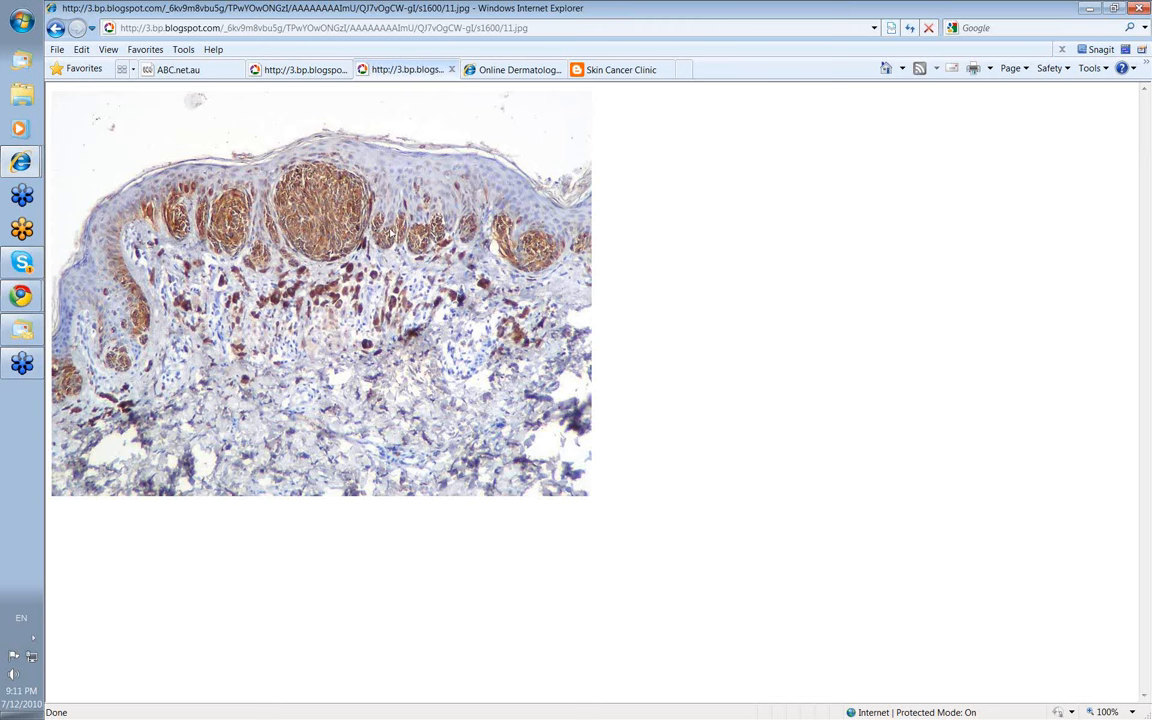
pyautogui.moveTo(314, 233)
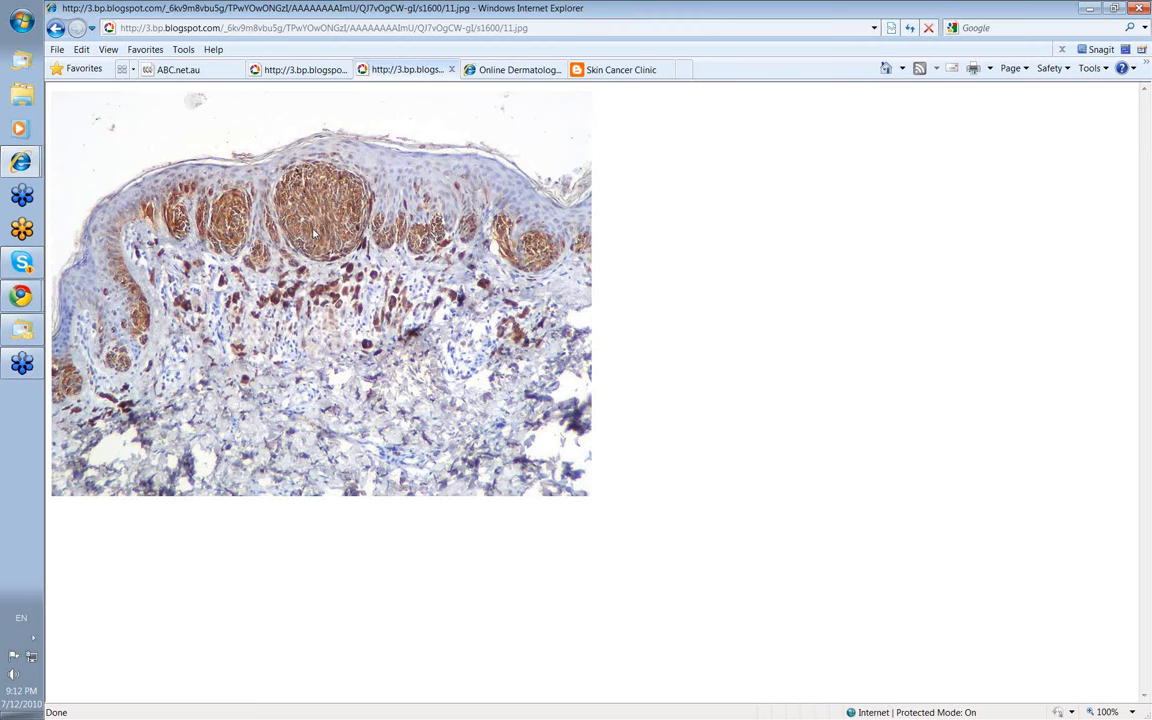
pyautogui.moveTo(302, 266)
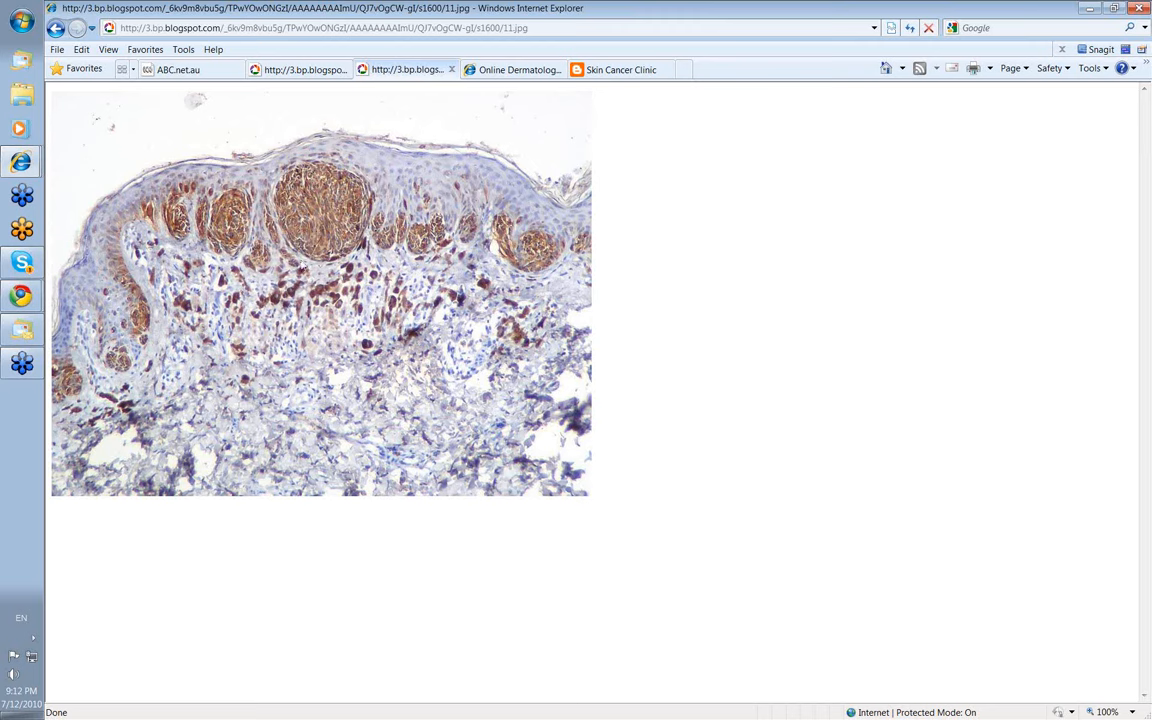
pyautogui.moveTo(348, 300)
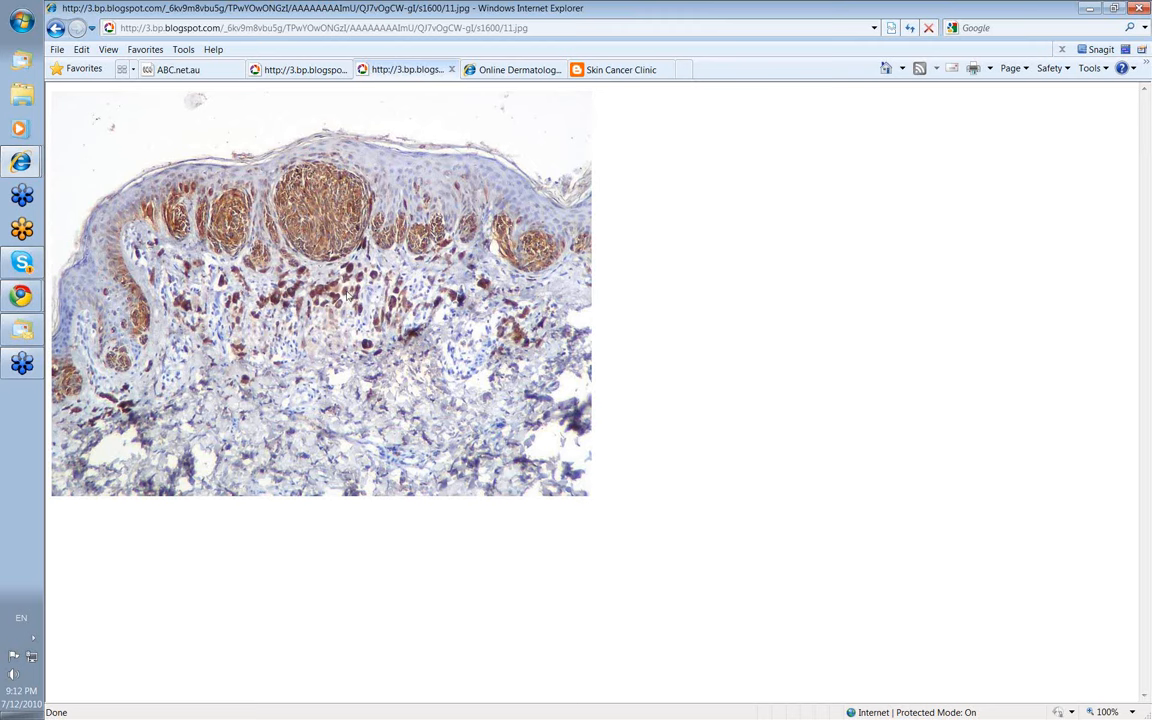
pyautogui.moveTo(408, 293)
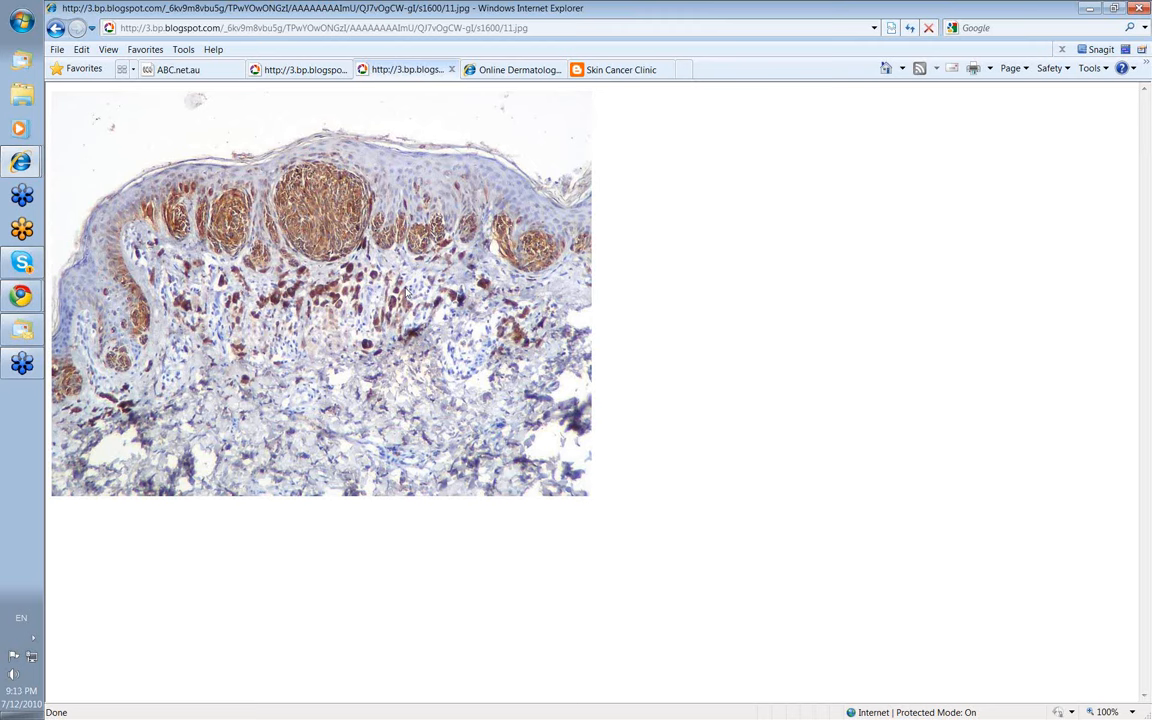
pyautogui.moveTo(345, 388)
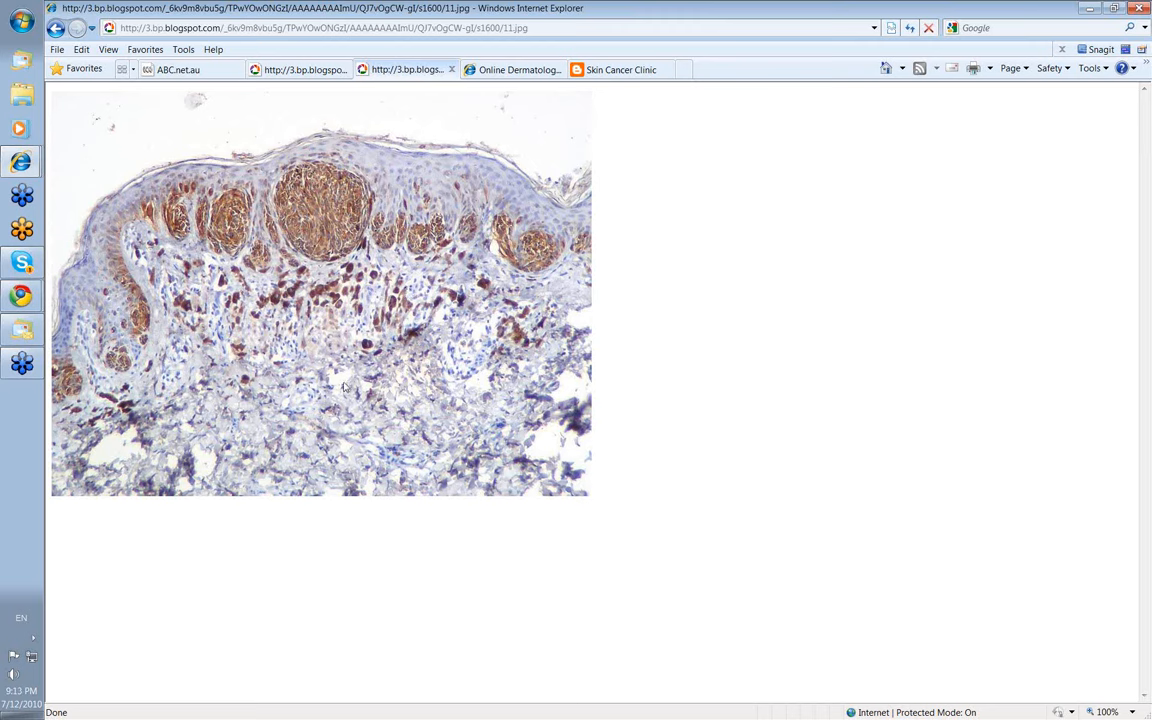
pyautogui.moveTo(372, 375)
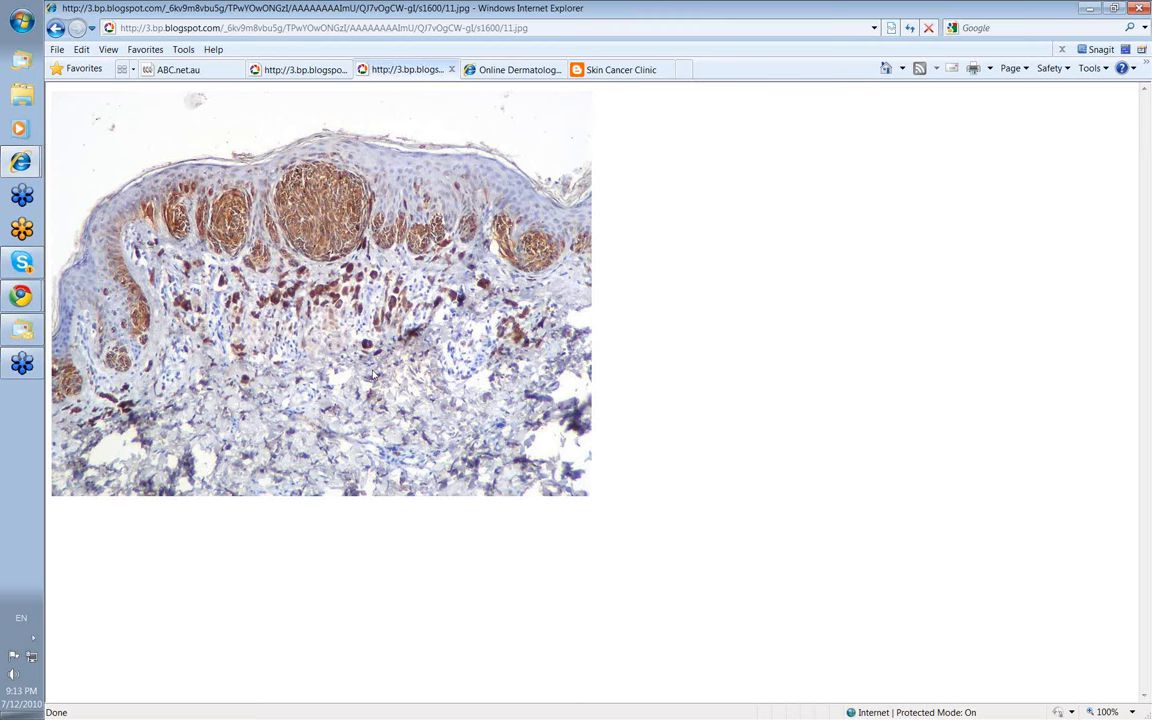
pyautogui.moveTo(355, 169)
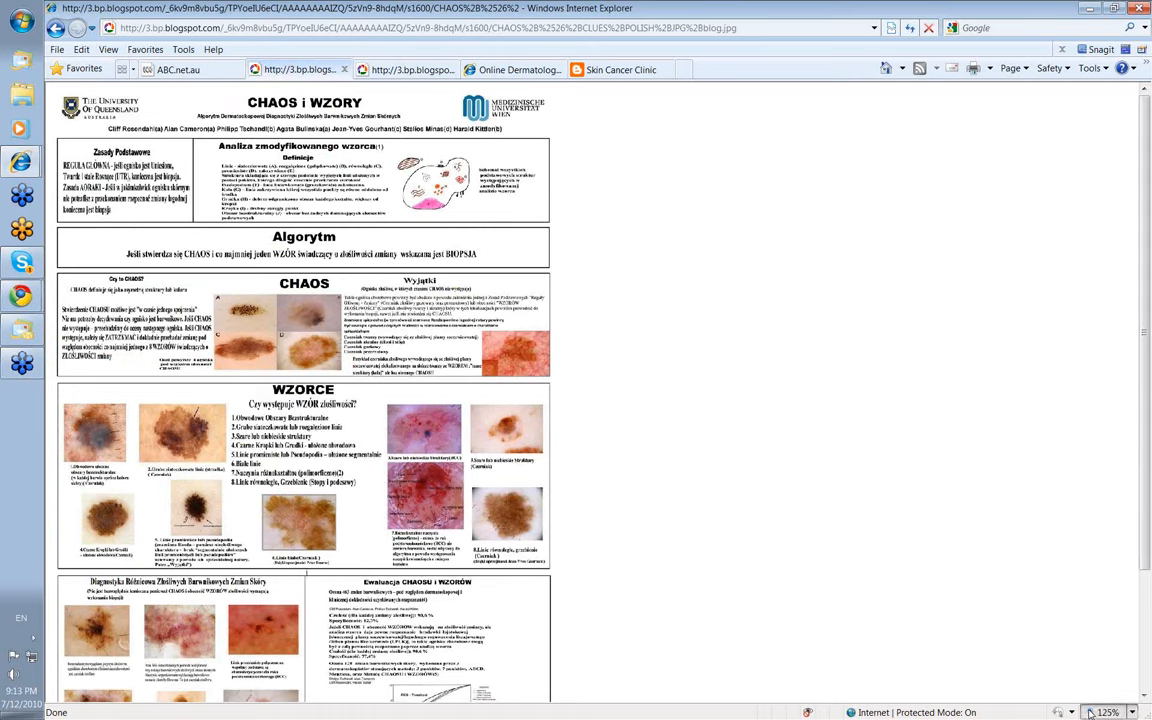
# Step: Zoom the CHAOS i WZORY poster to 150% and scroll down through its sections
pyautogui.click(1071, 712)
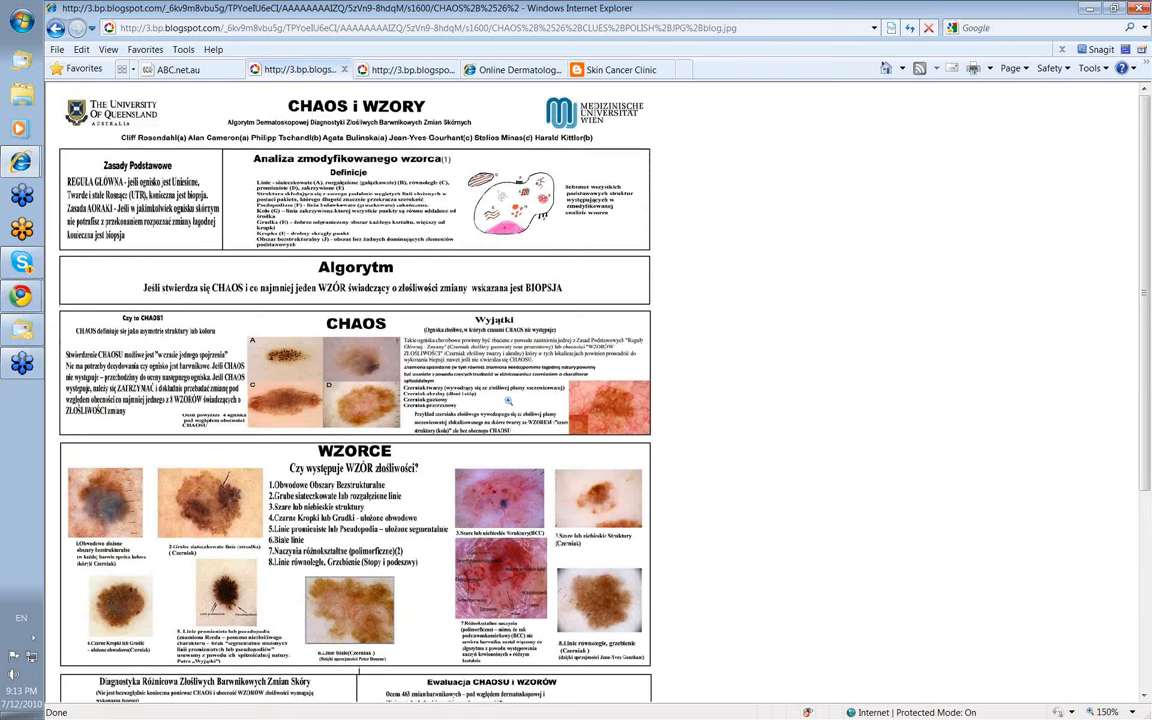
pyautogui.moveTo(428, 224)
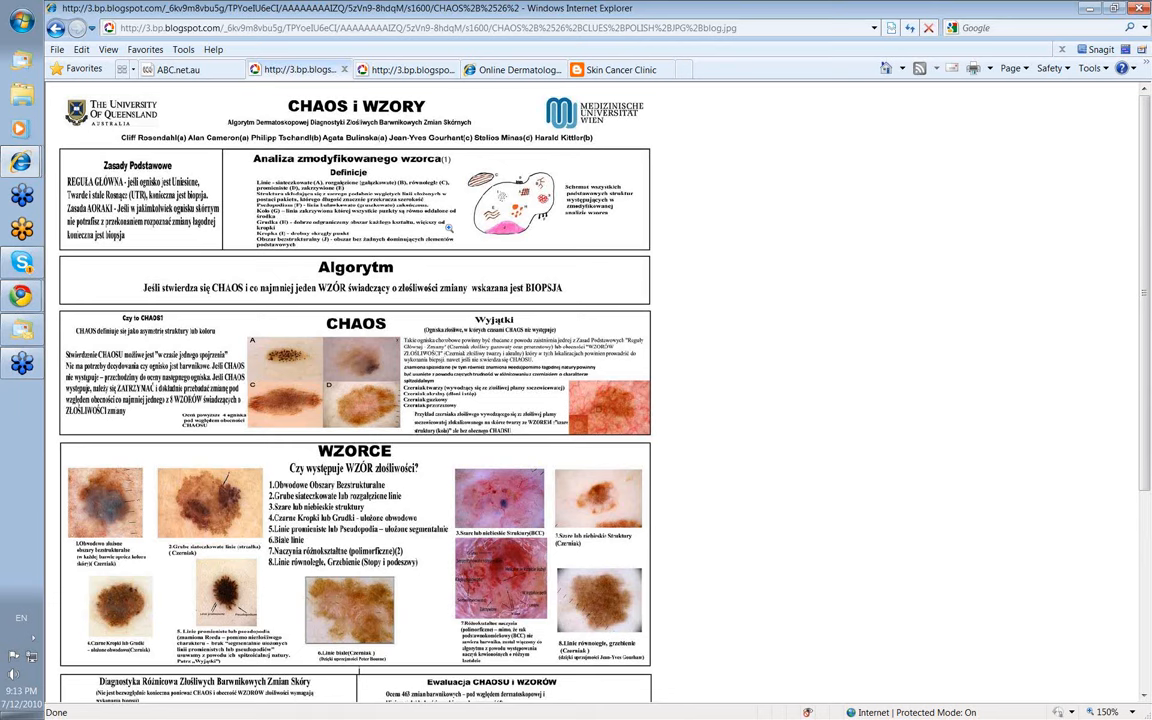
pyautogui.moveTo(460, 260)
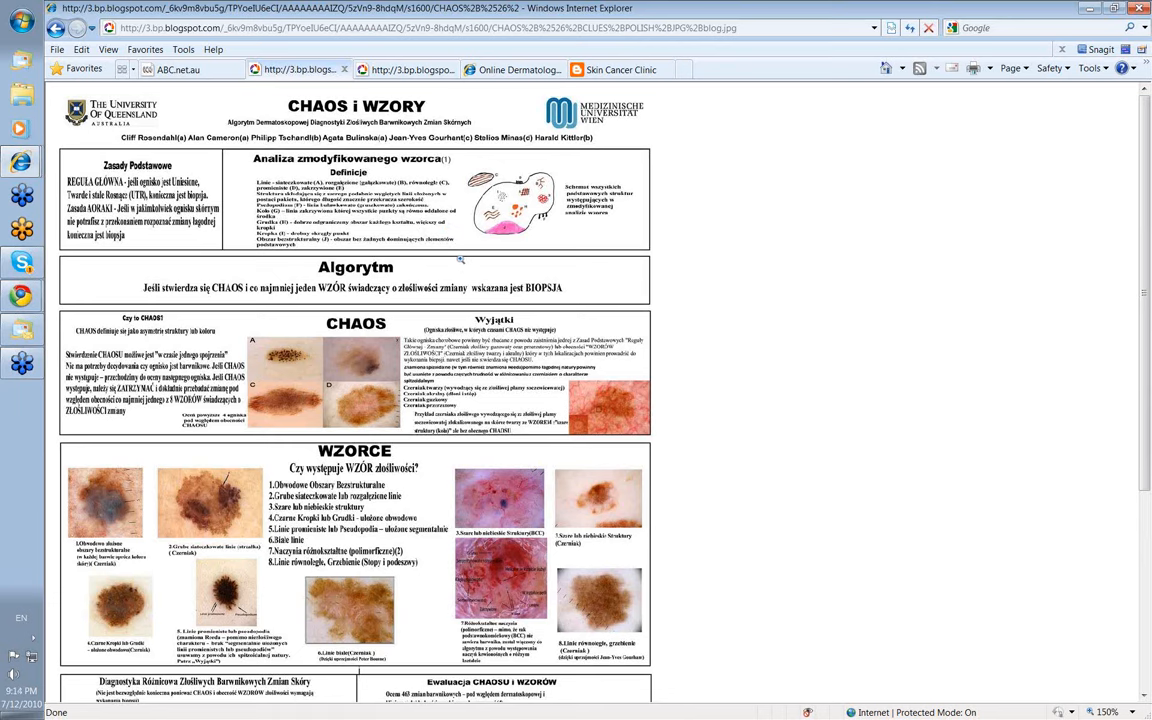
pyautogui.moveTo(459, 259)
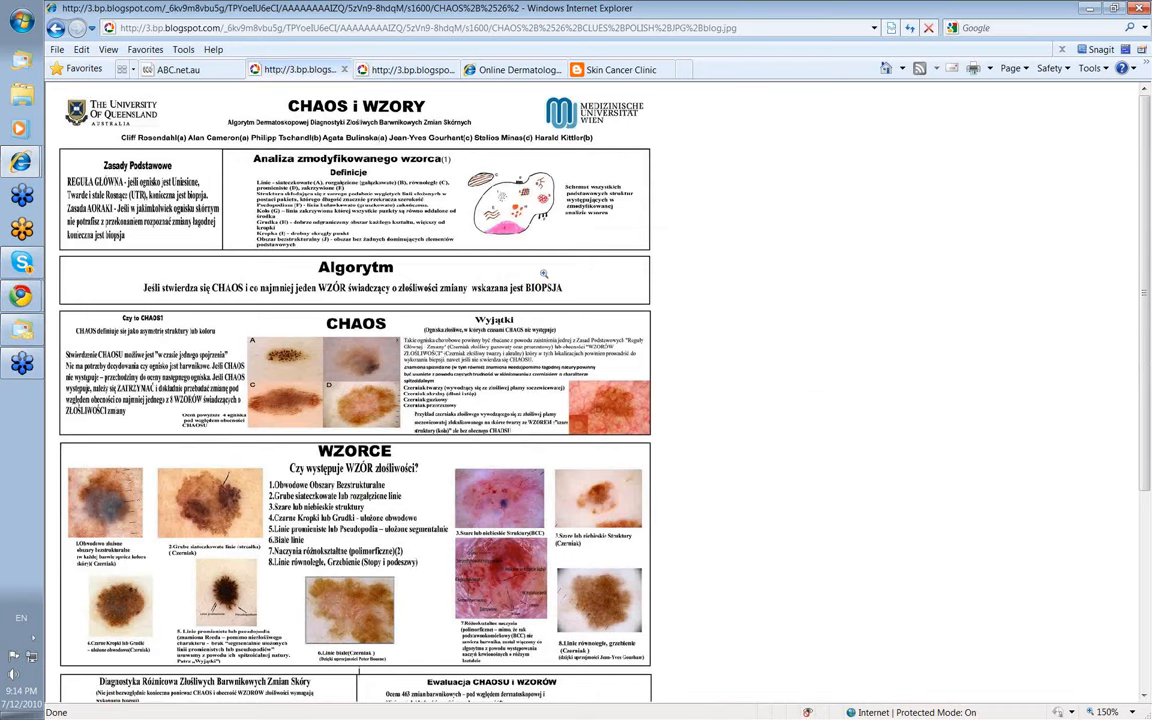
pyautogui.scroll(-3)
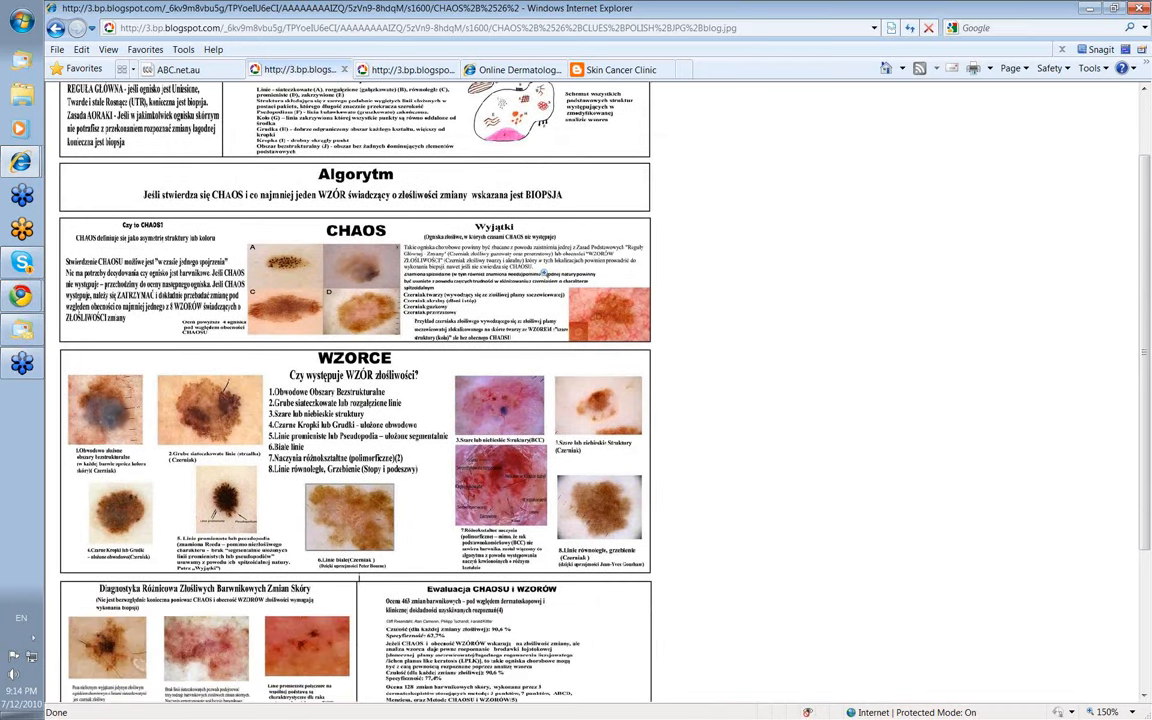
pyautogui.scroll(-3)
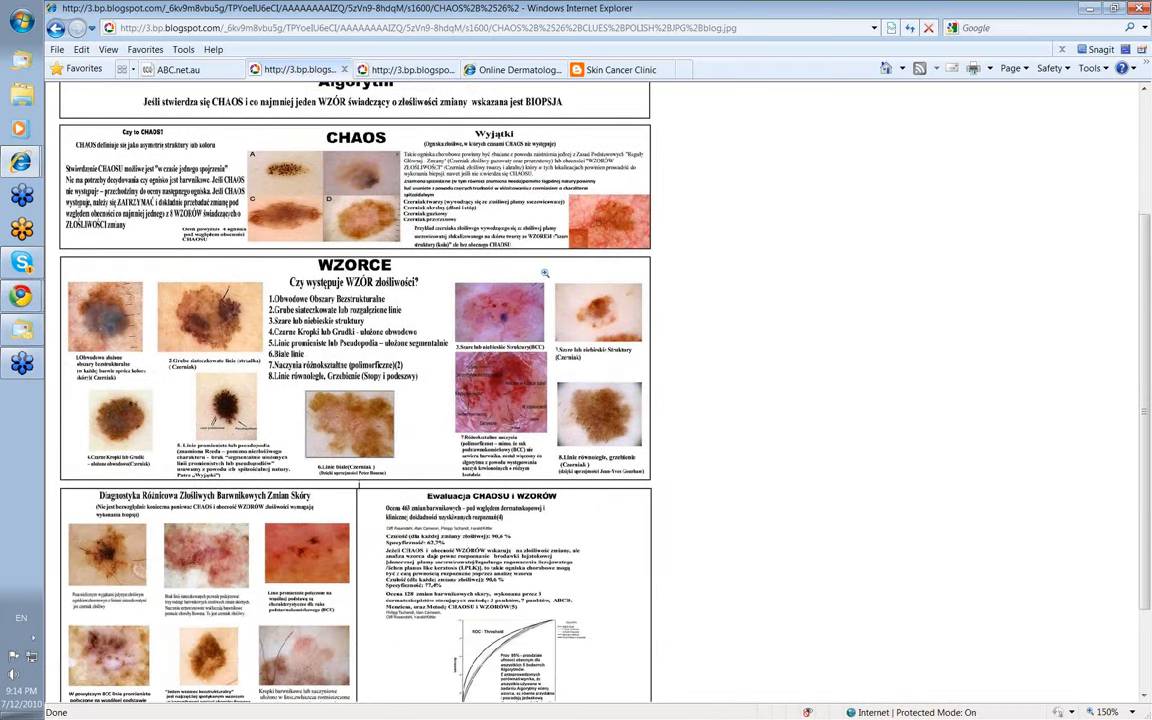
pyautogui.scroll(-3)
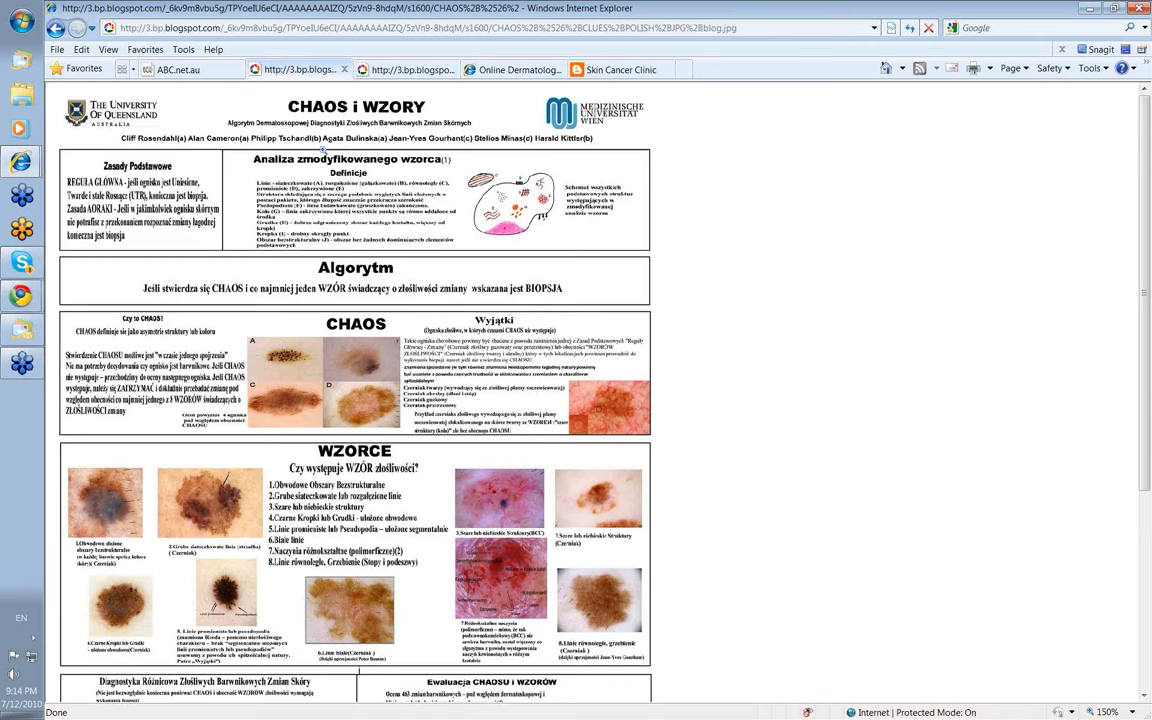
pyautogui.moveTo(512, 142)
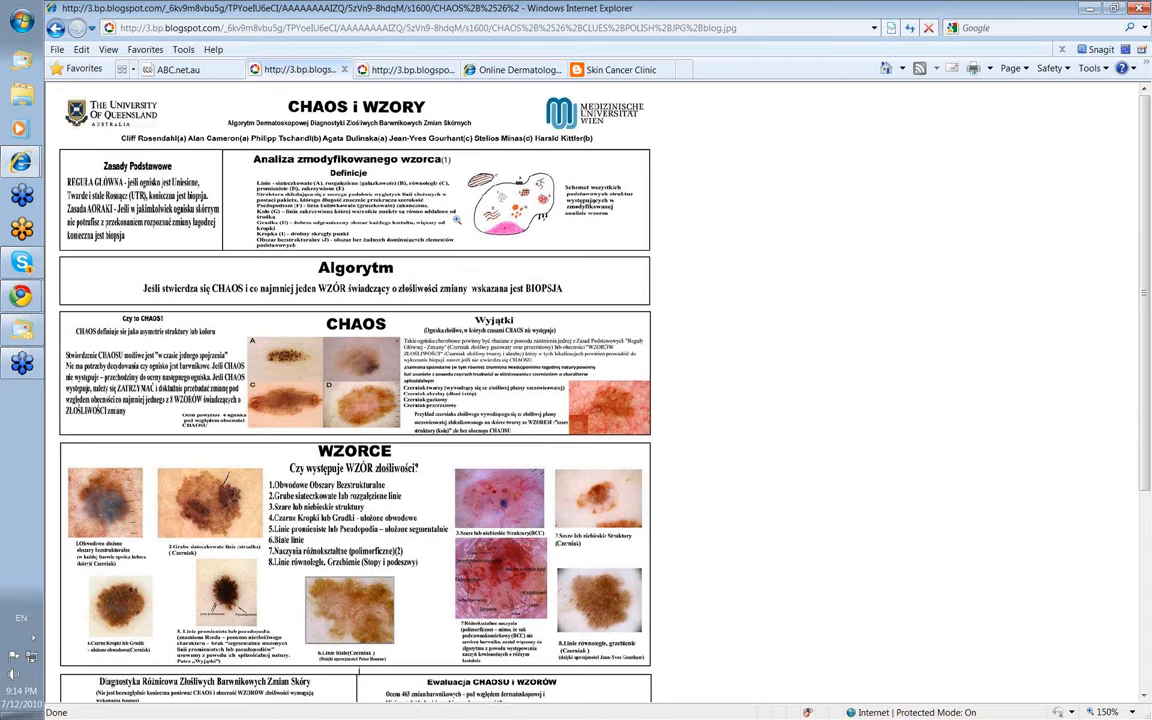
pyautogui.scroll(-3)
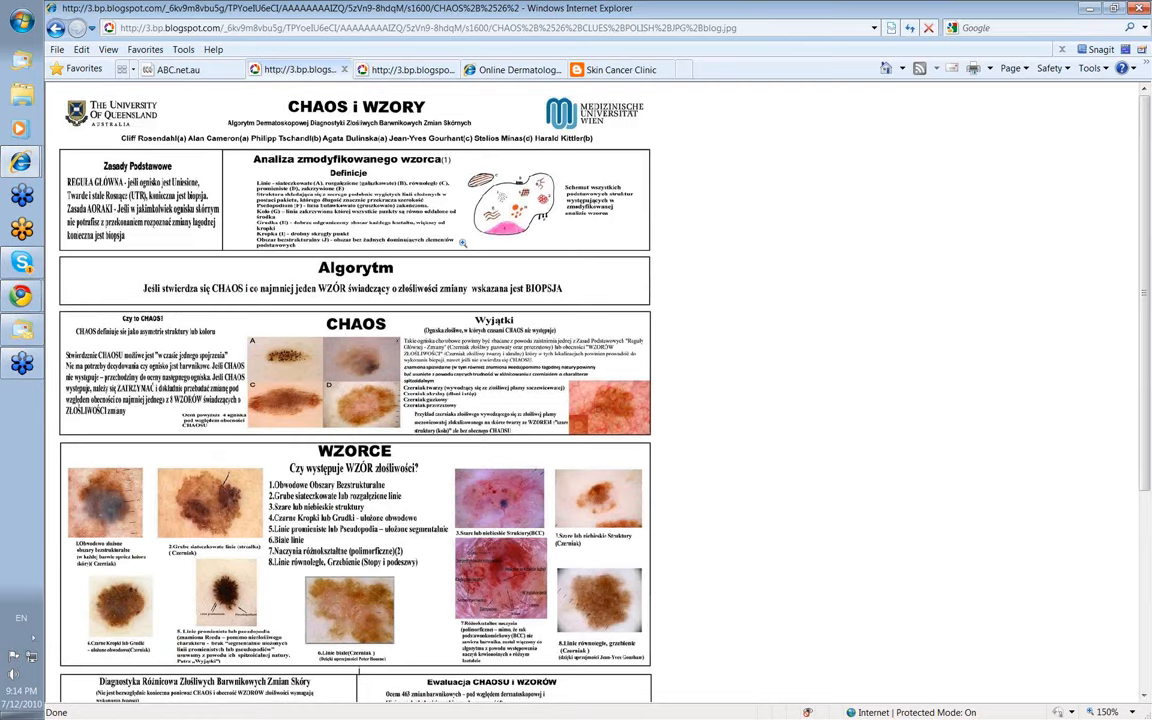
pyautogui.scroll(-3)
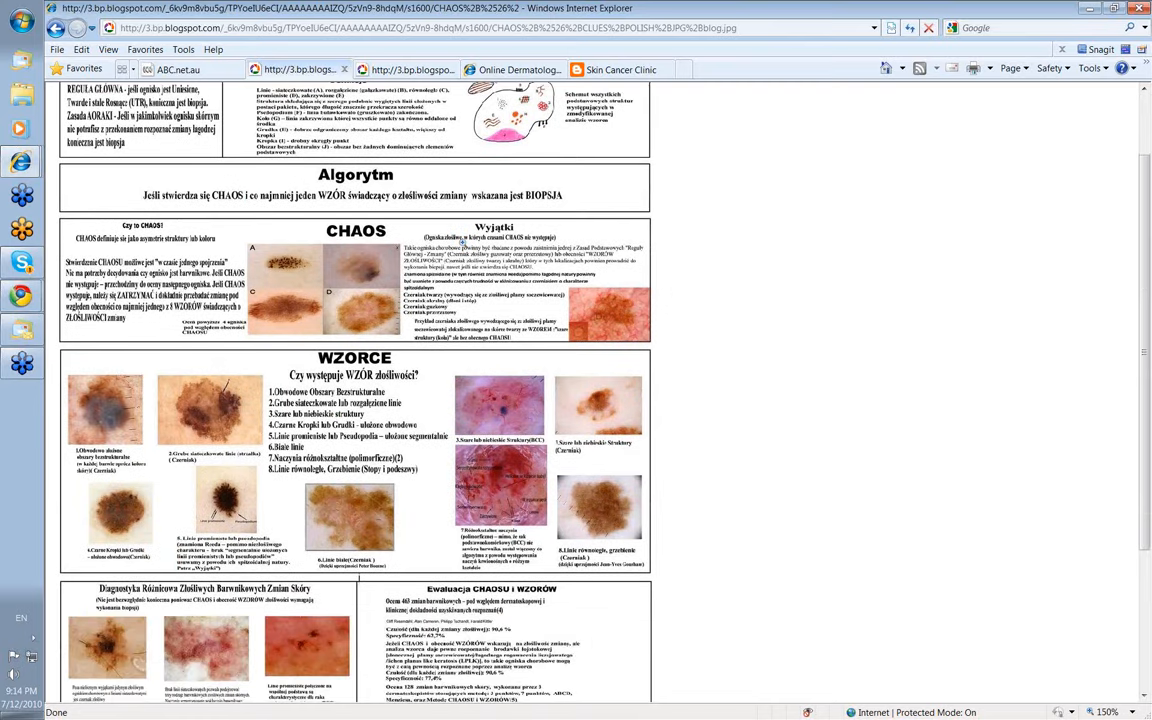
pyautogui.scroll(-3)
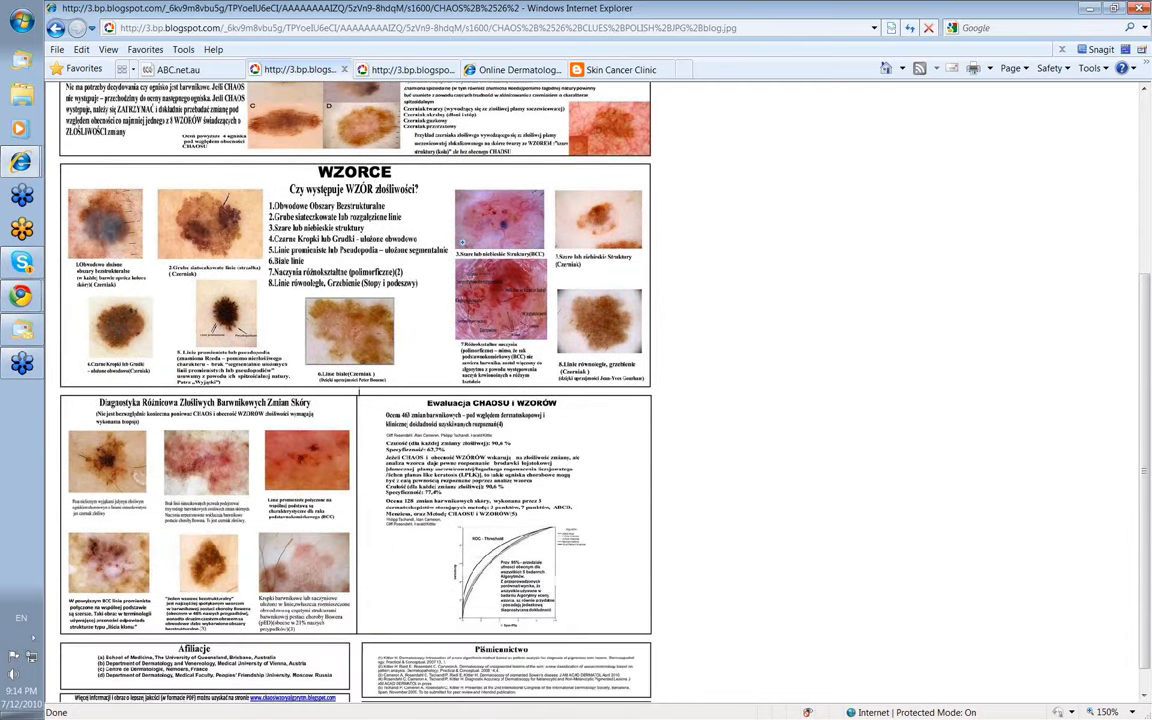
pyautogui.scroll(-3)
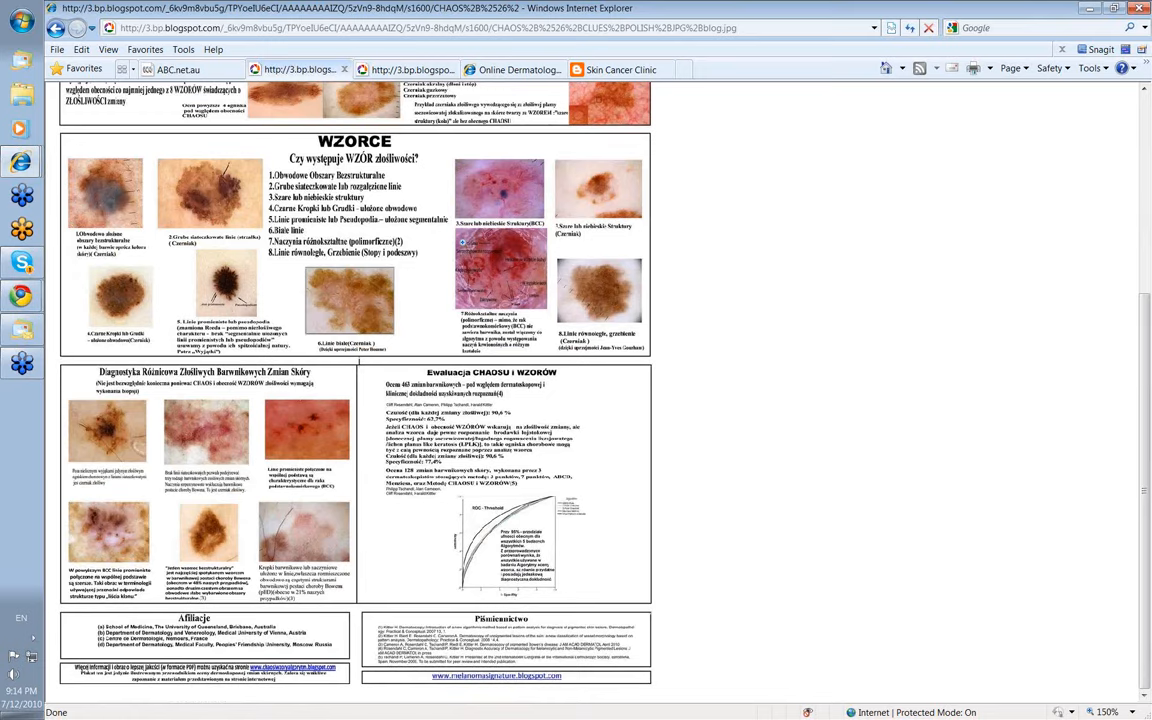
pyautogui.scroll(3)
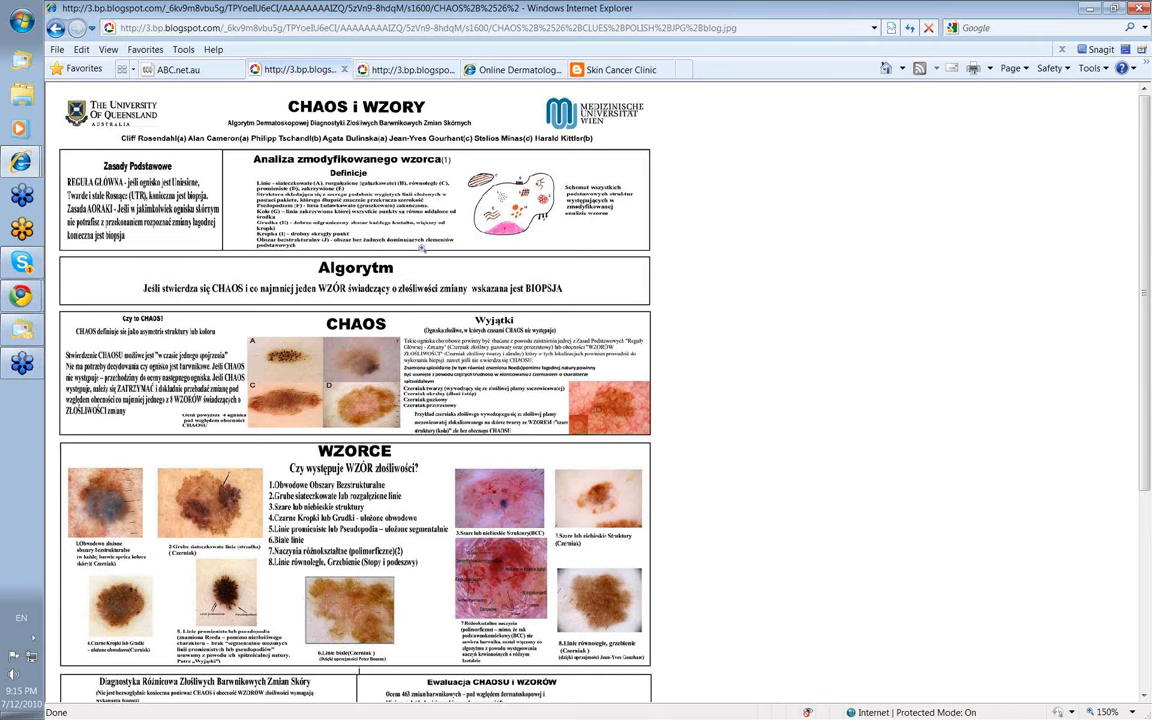
pyautogui.moveTo(422, 249)
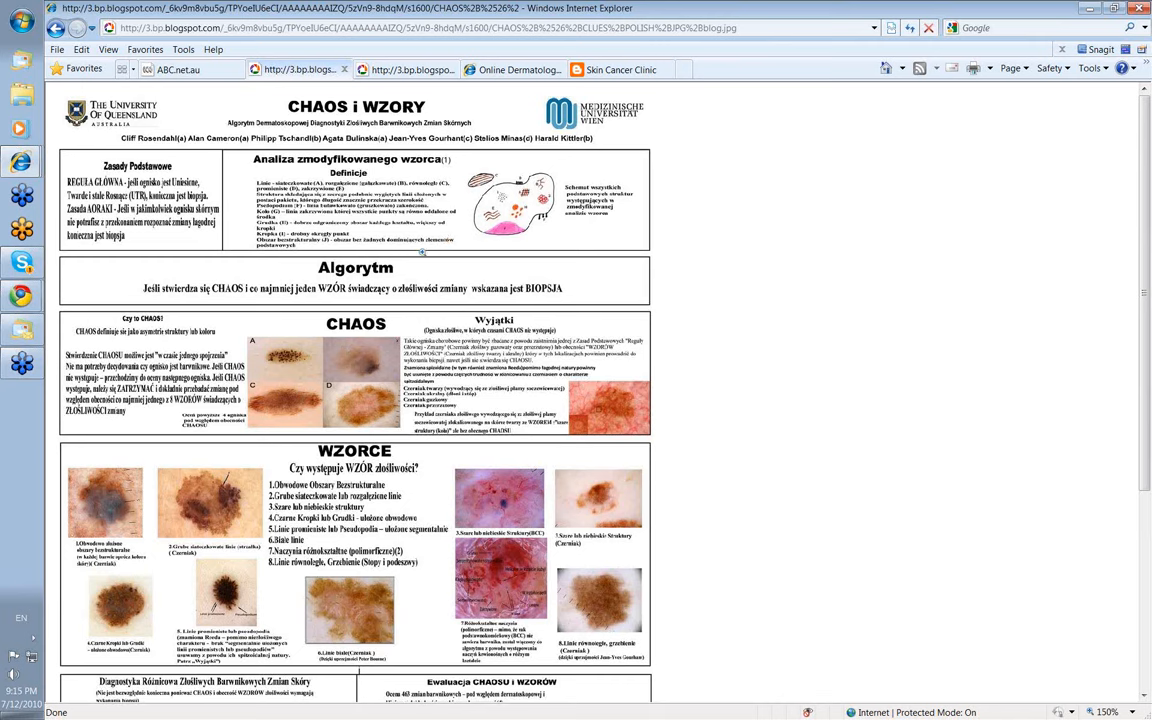